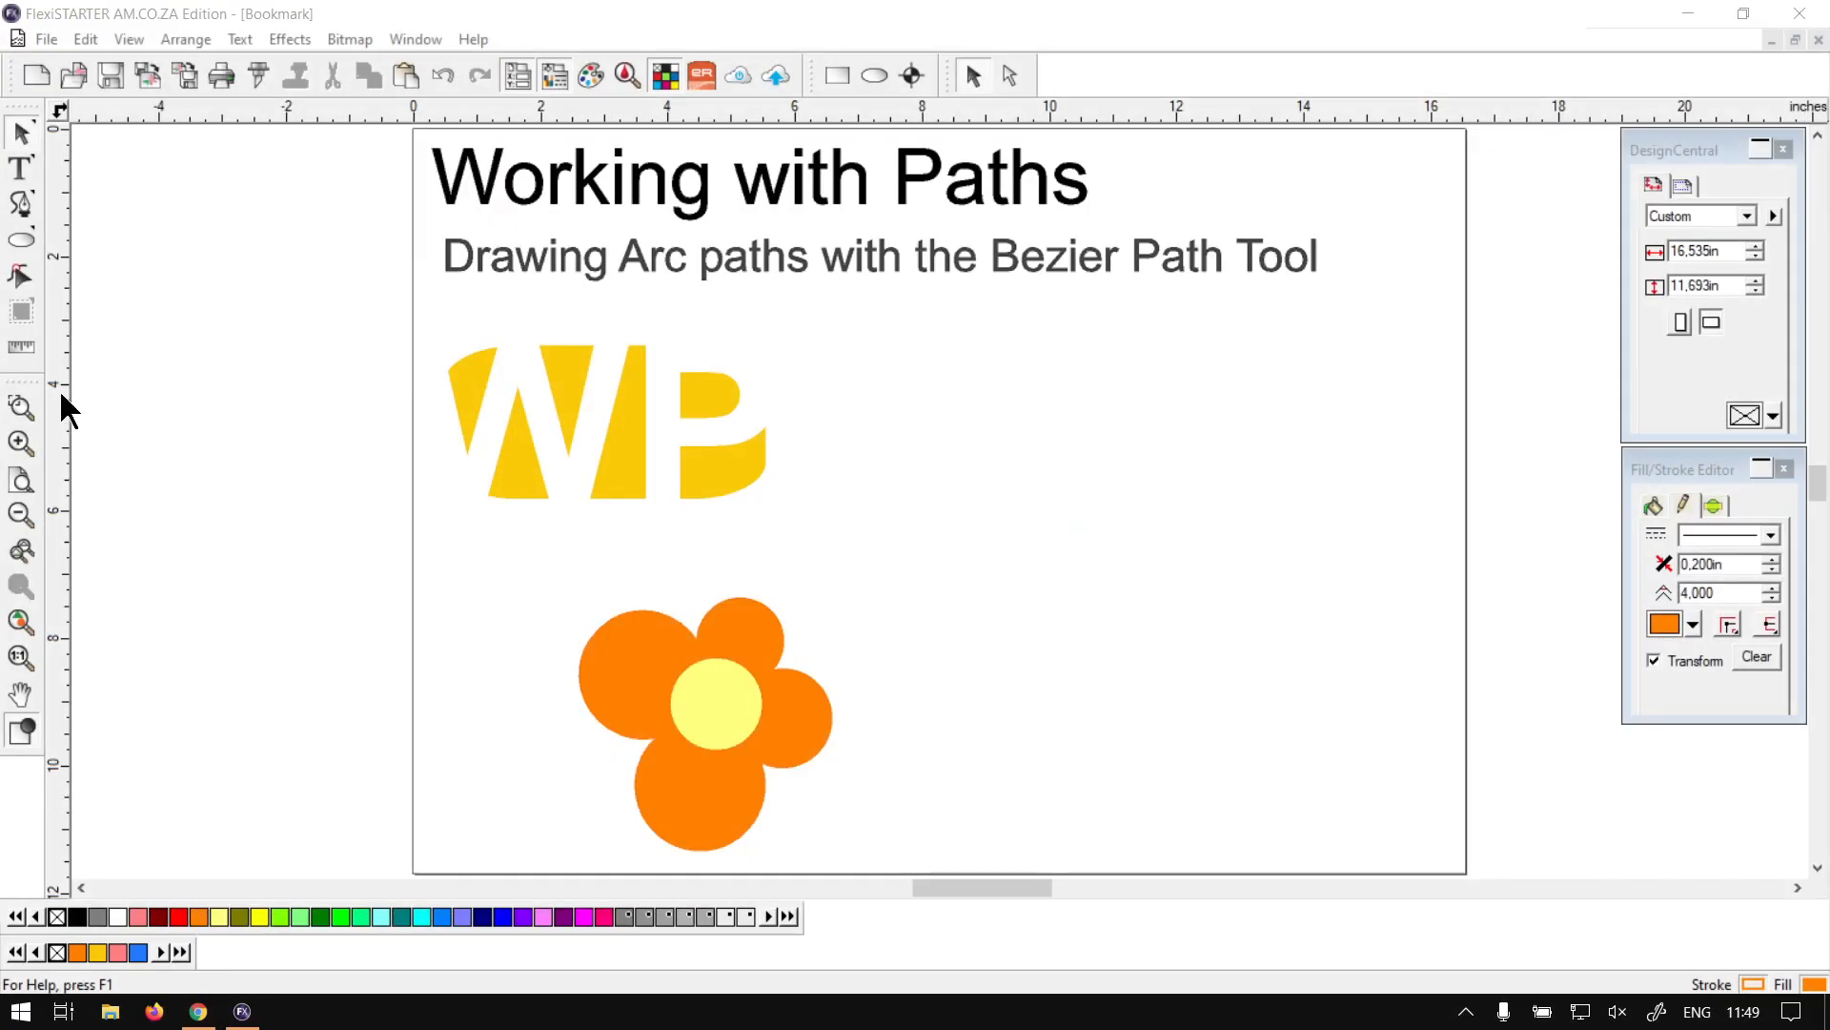
Activate the Bezier Path tool in the left toolbox
{"action": "left_click", "coordinate": [21, 204]}
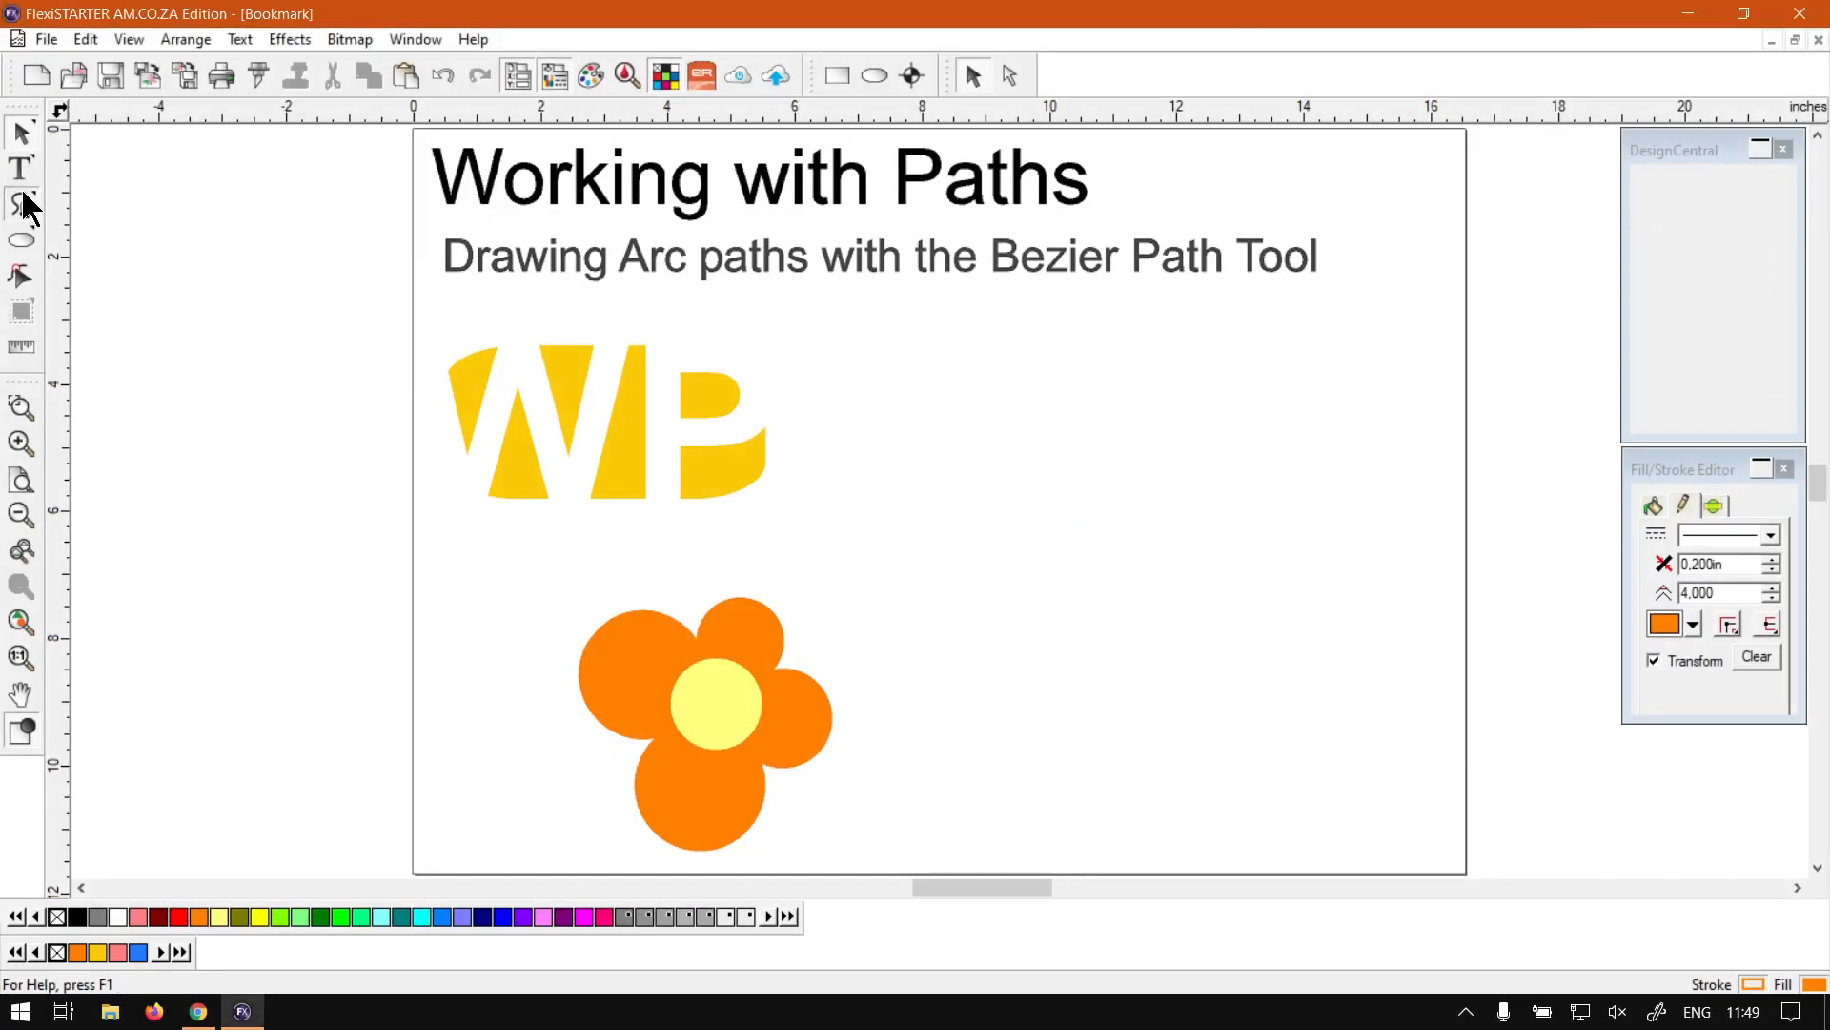
{"action": "left_click", "coordinate": [20, 207]}
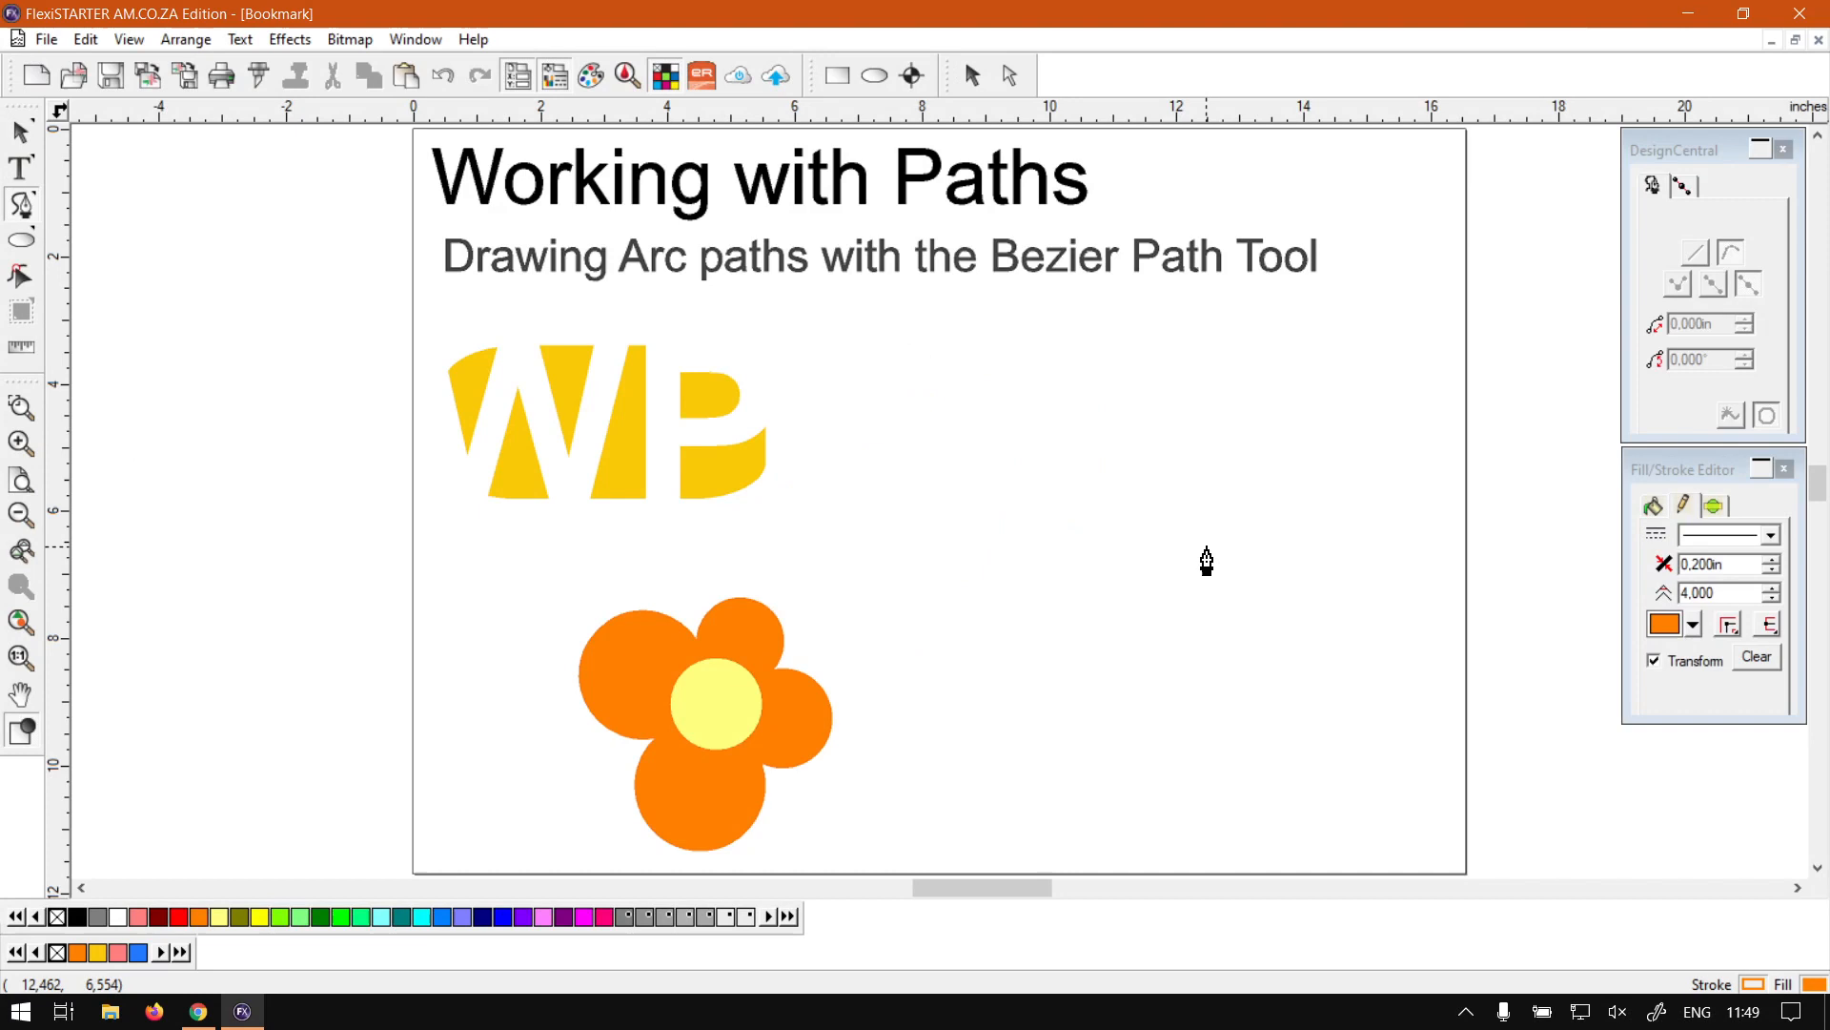
{"action": "mouse_move", "coordinate": [963, 280]}
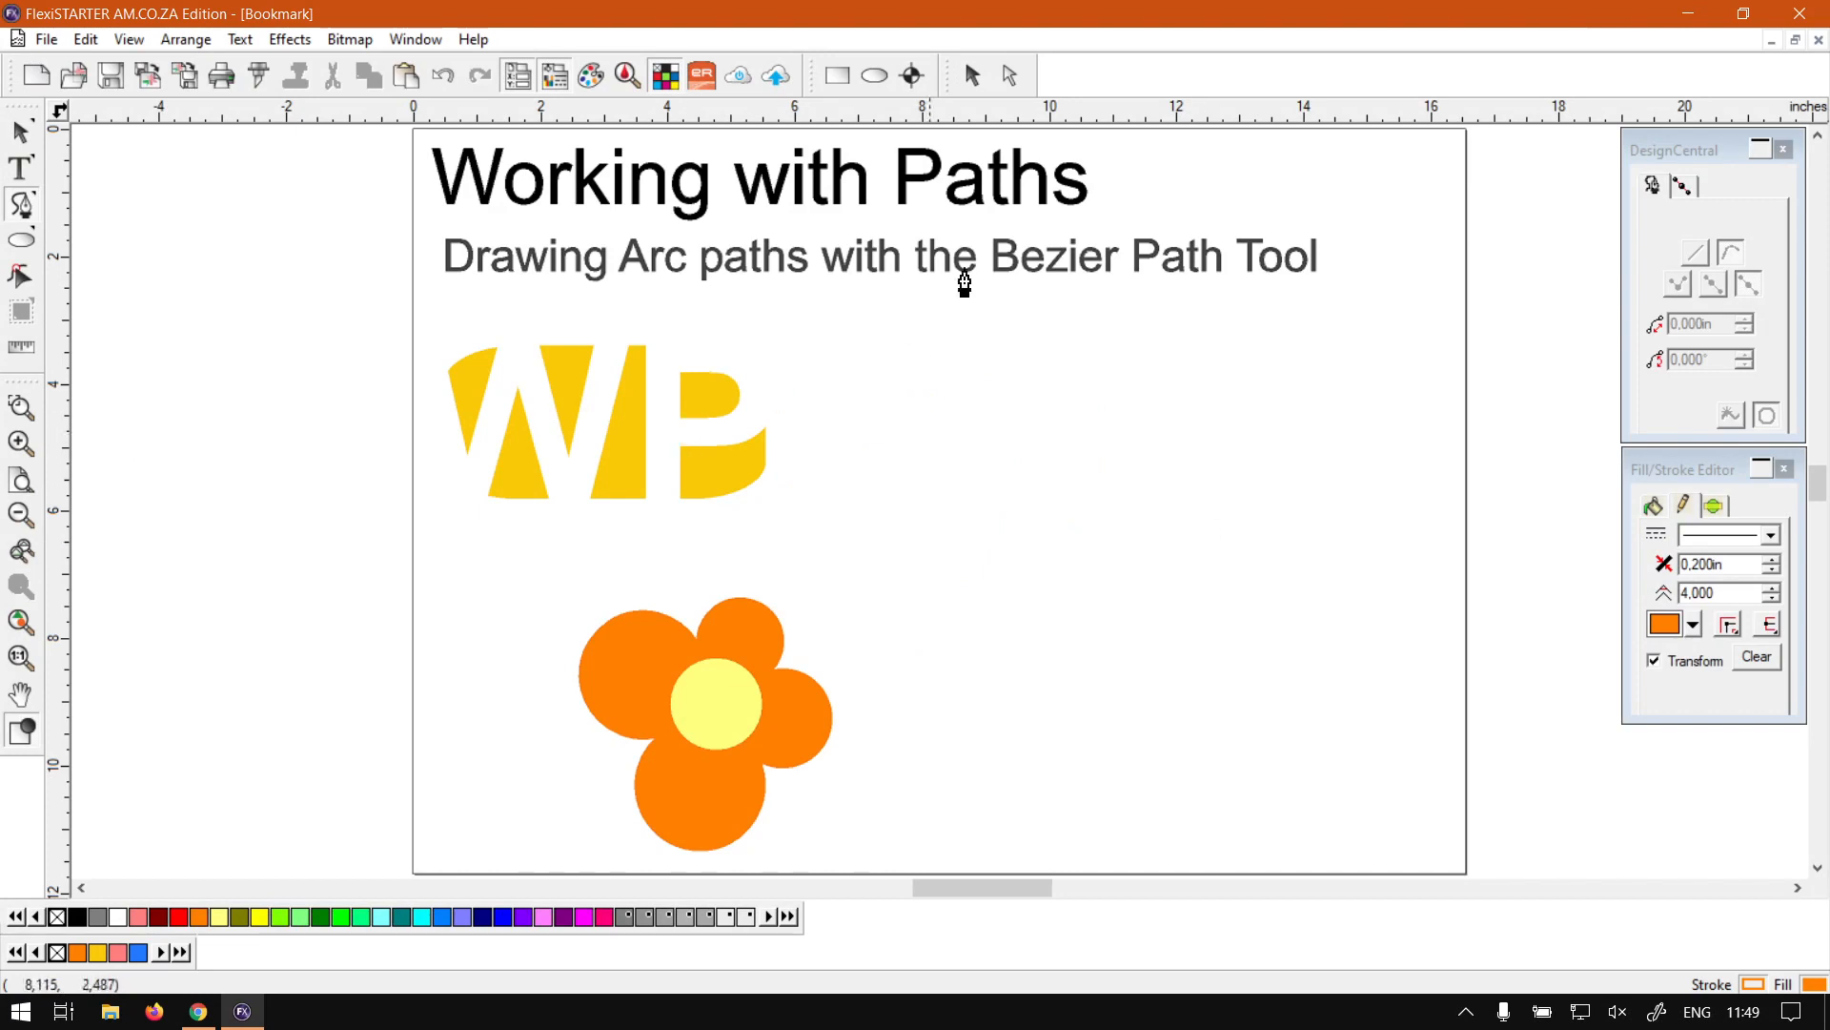
{"action": "mouse_move", "coordinate": [1208, 292]}
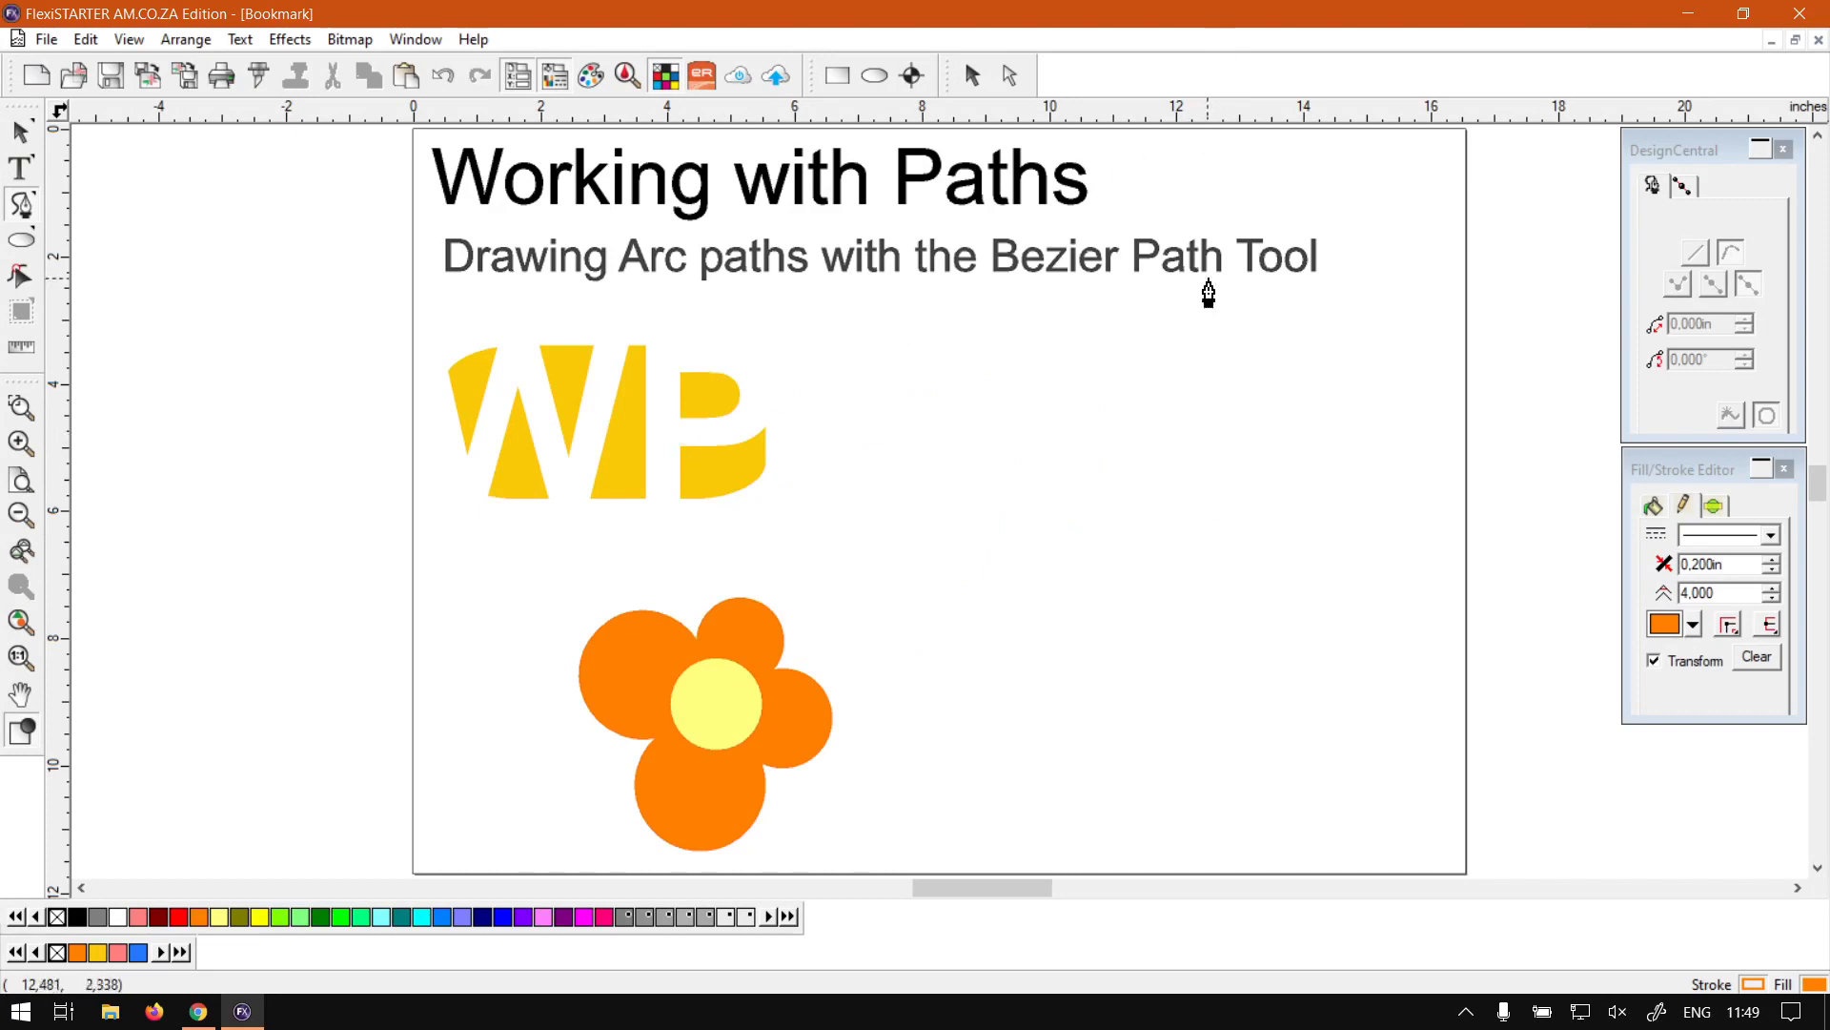
{"action": "mouse_move", "coordinate": [974, 483]}
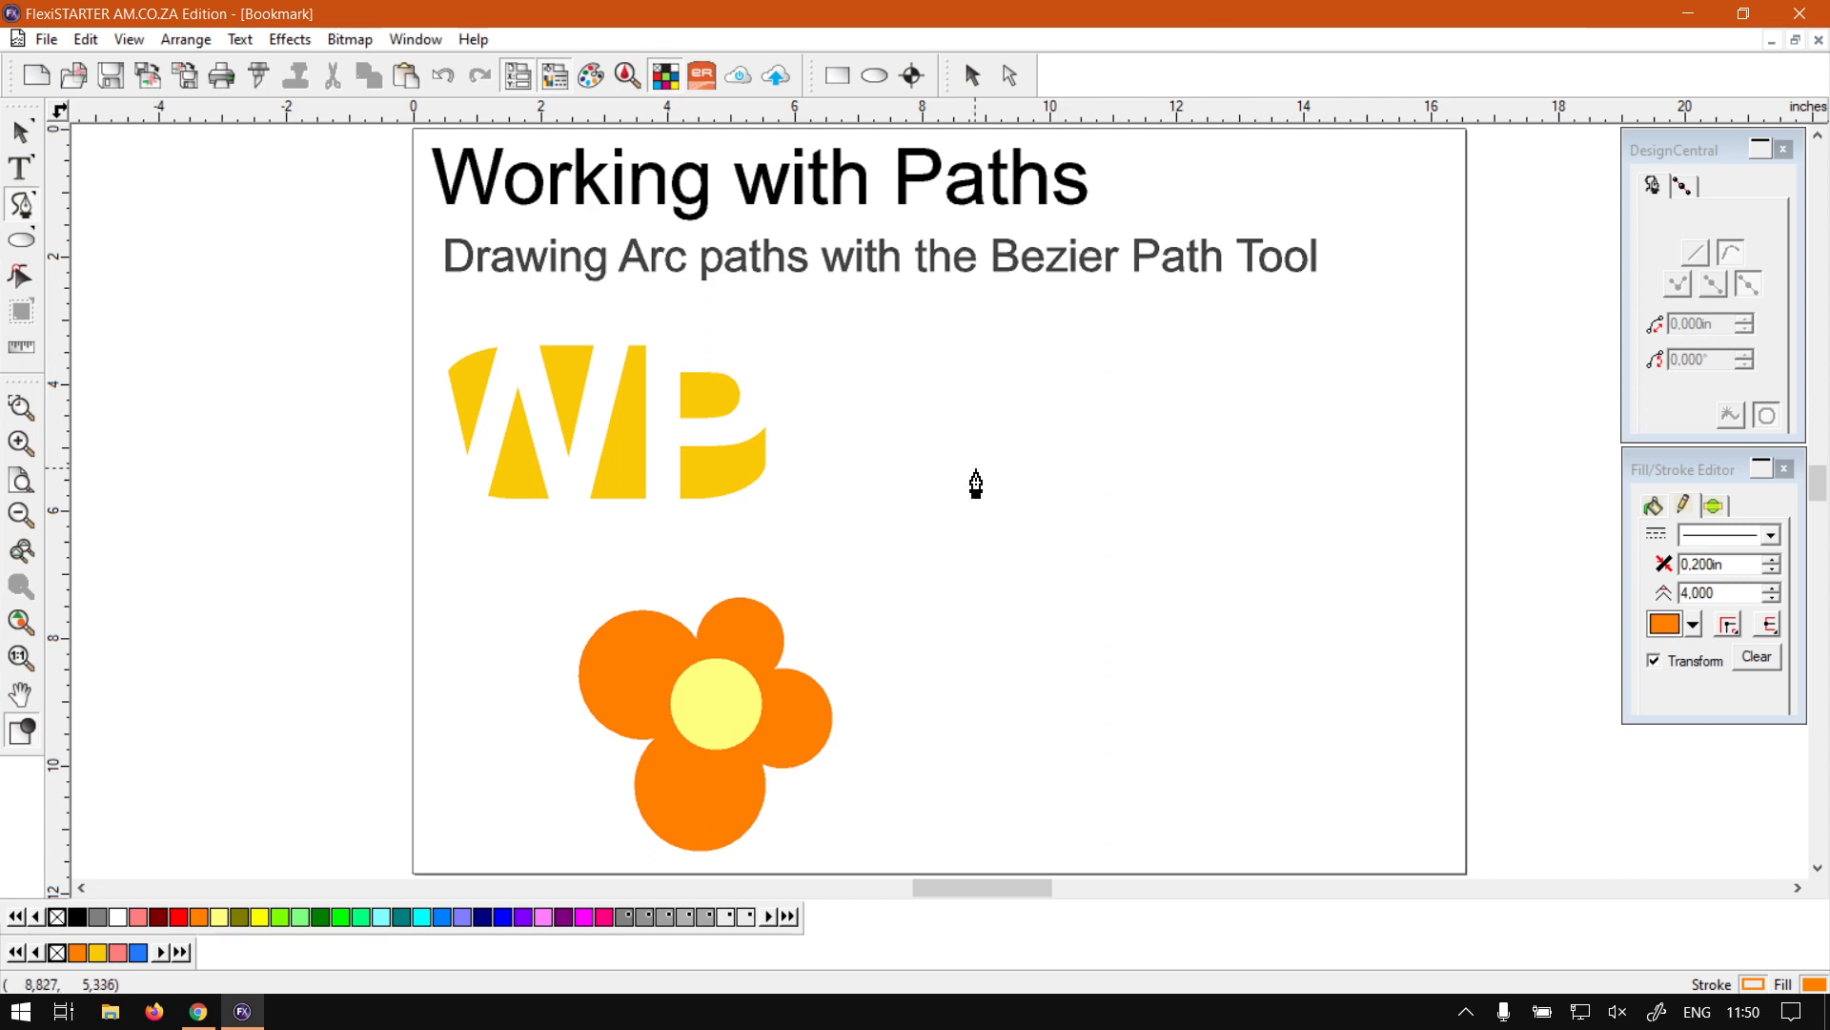
{"action": "mouse_move", "coordinate": [568, 605]}
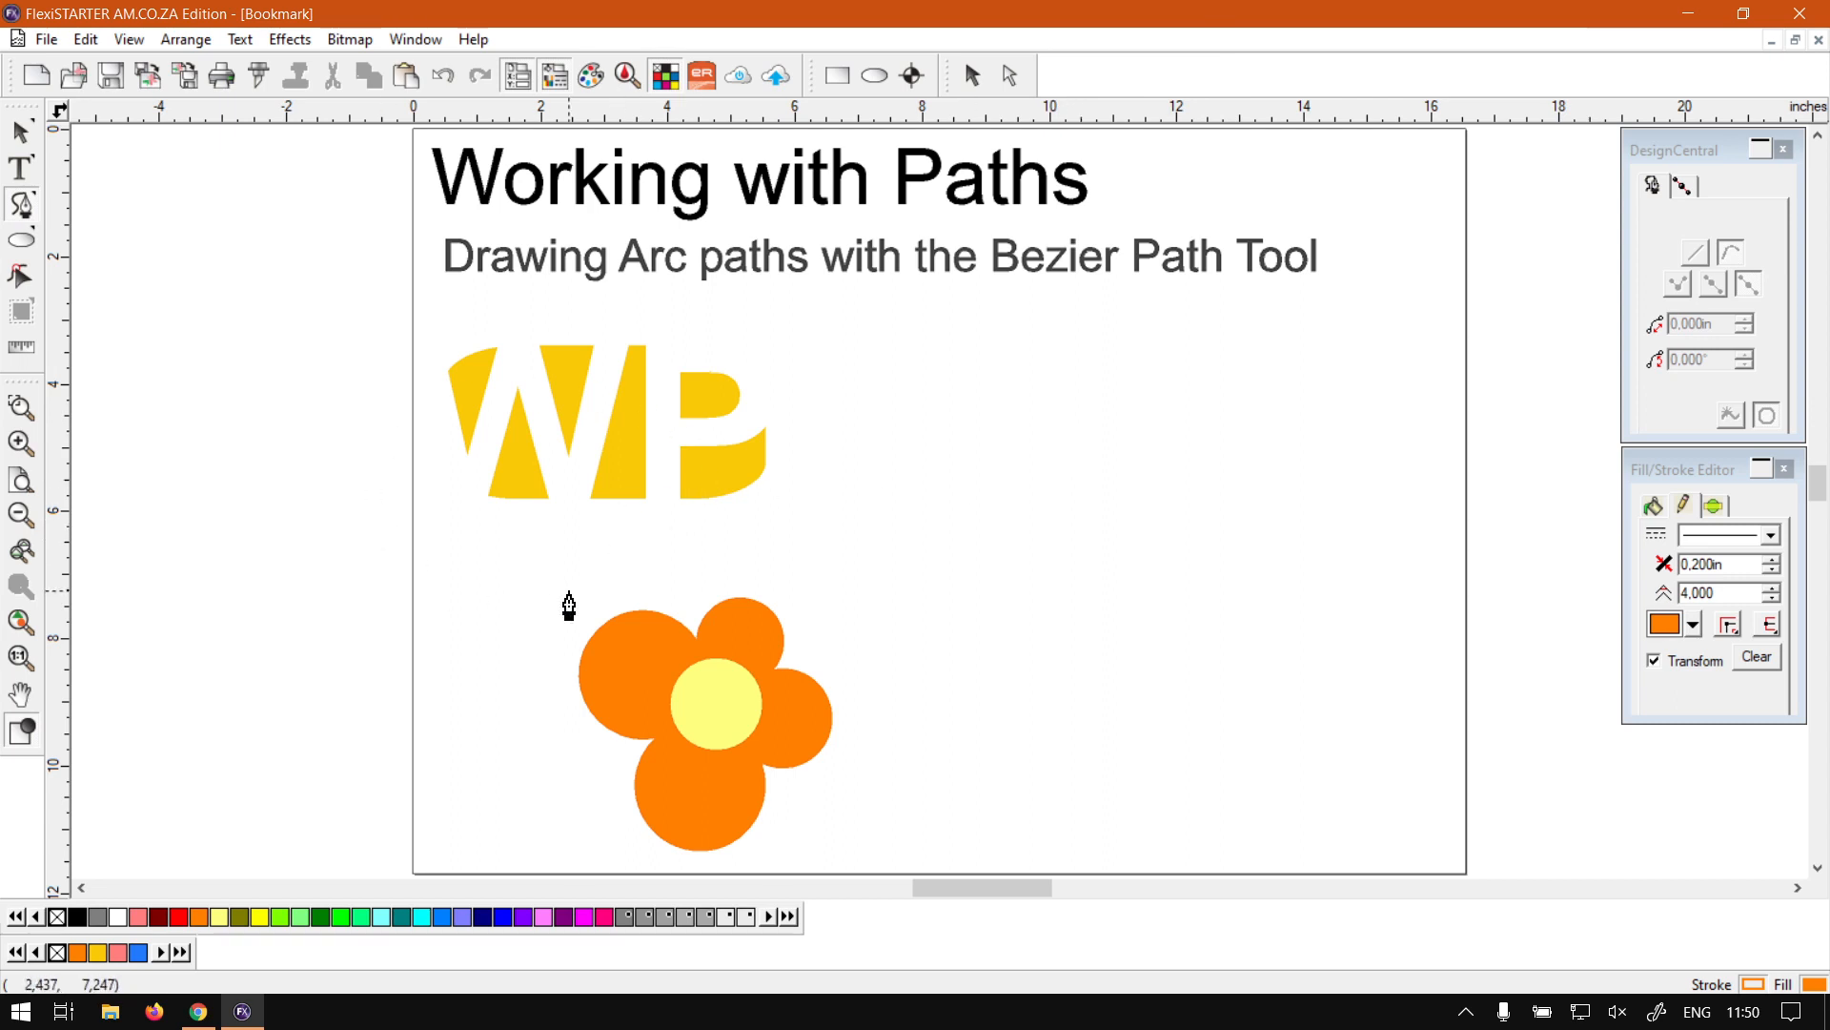
{"action": "mouse_move", "coordinate": [797, 477]}
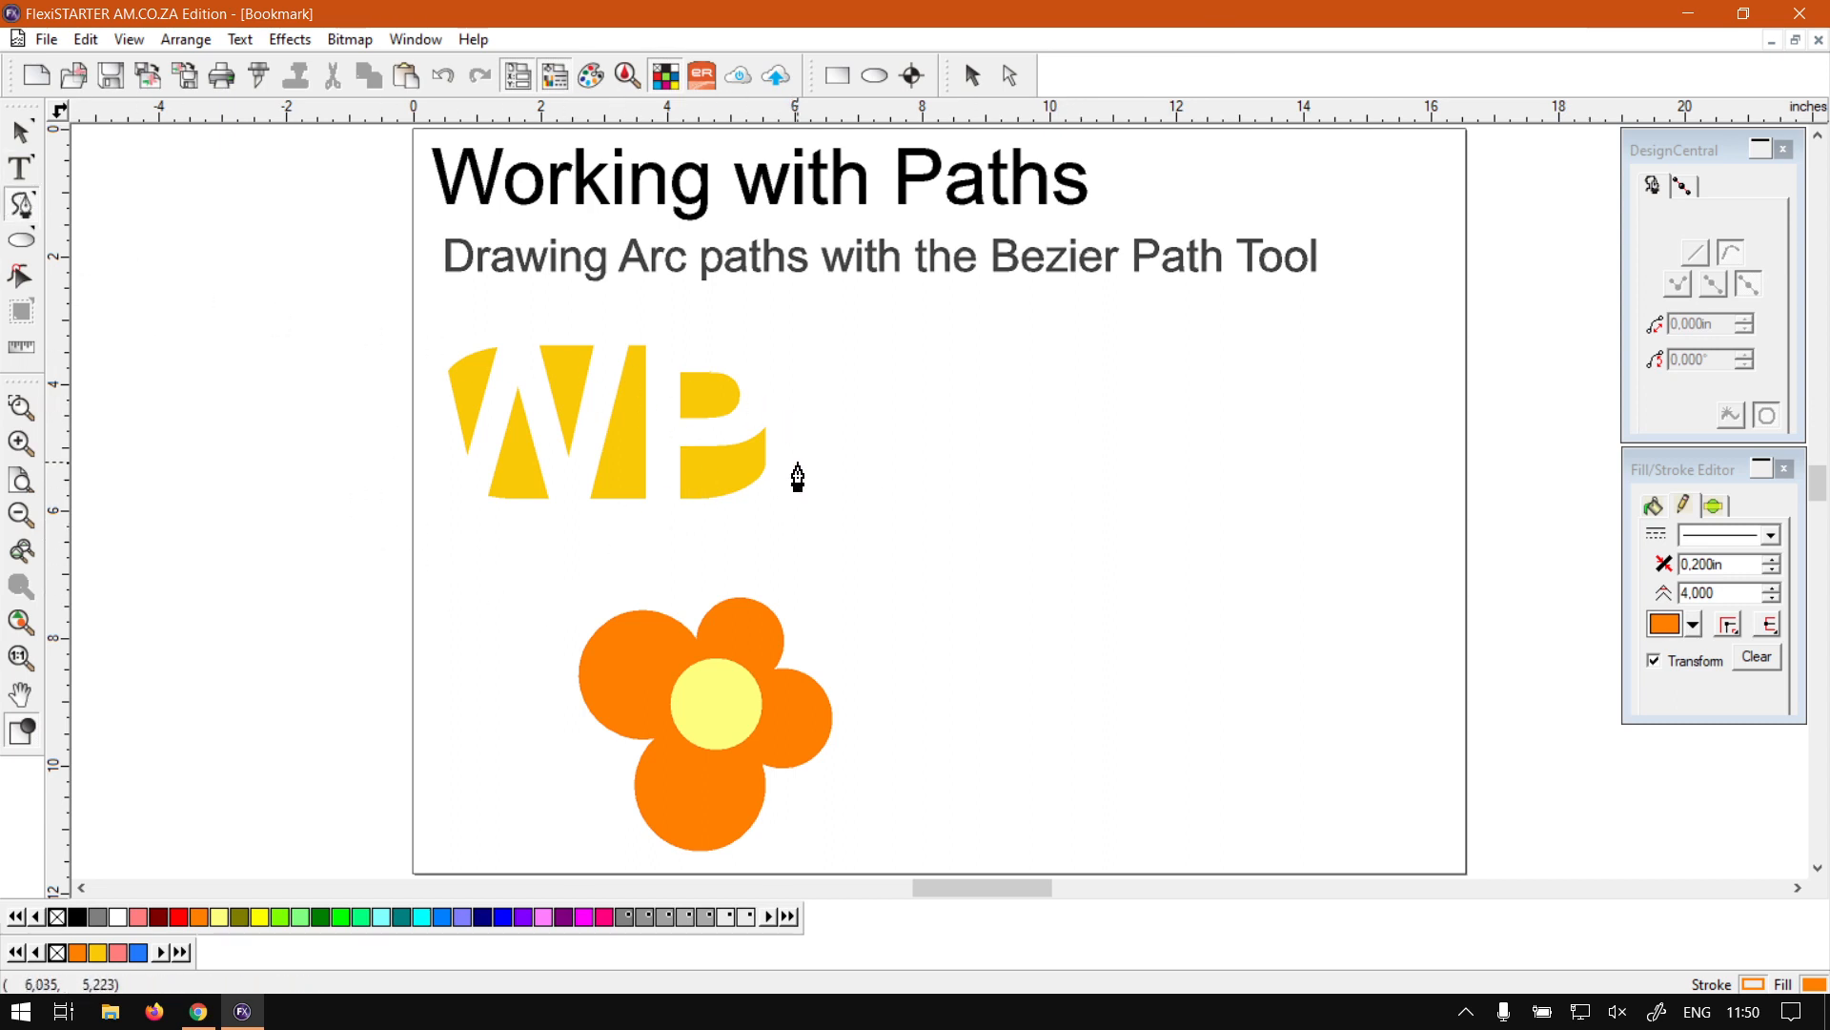
{"action": "mouse_move", "coordinate": [1056, 560]}
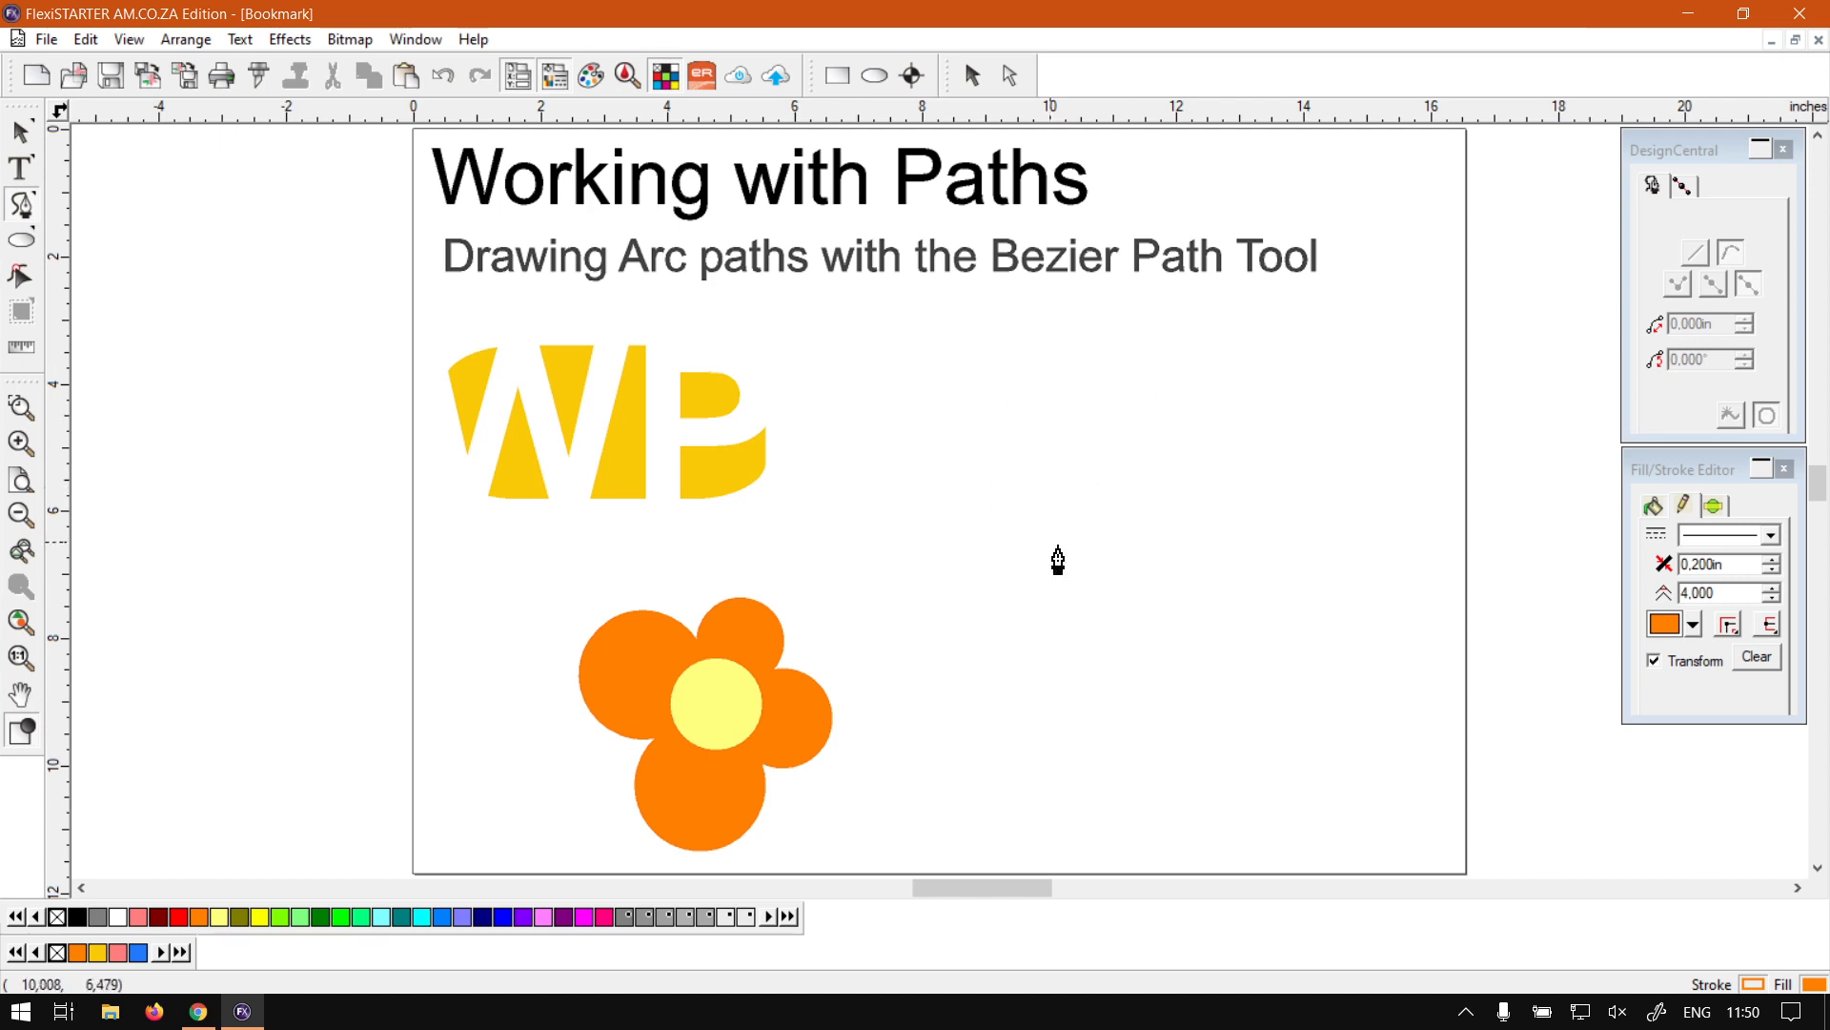
{"action": "mouse_move", "coordinate": [780, 660]}
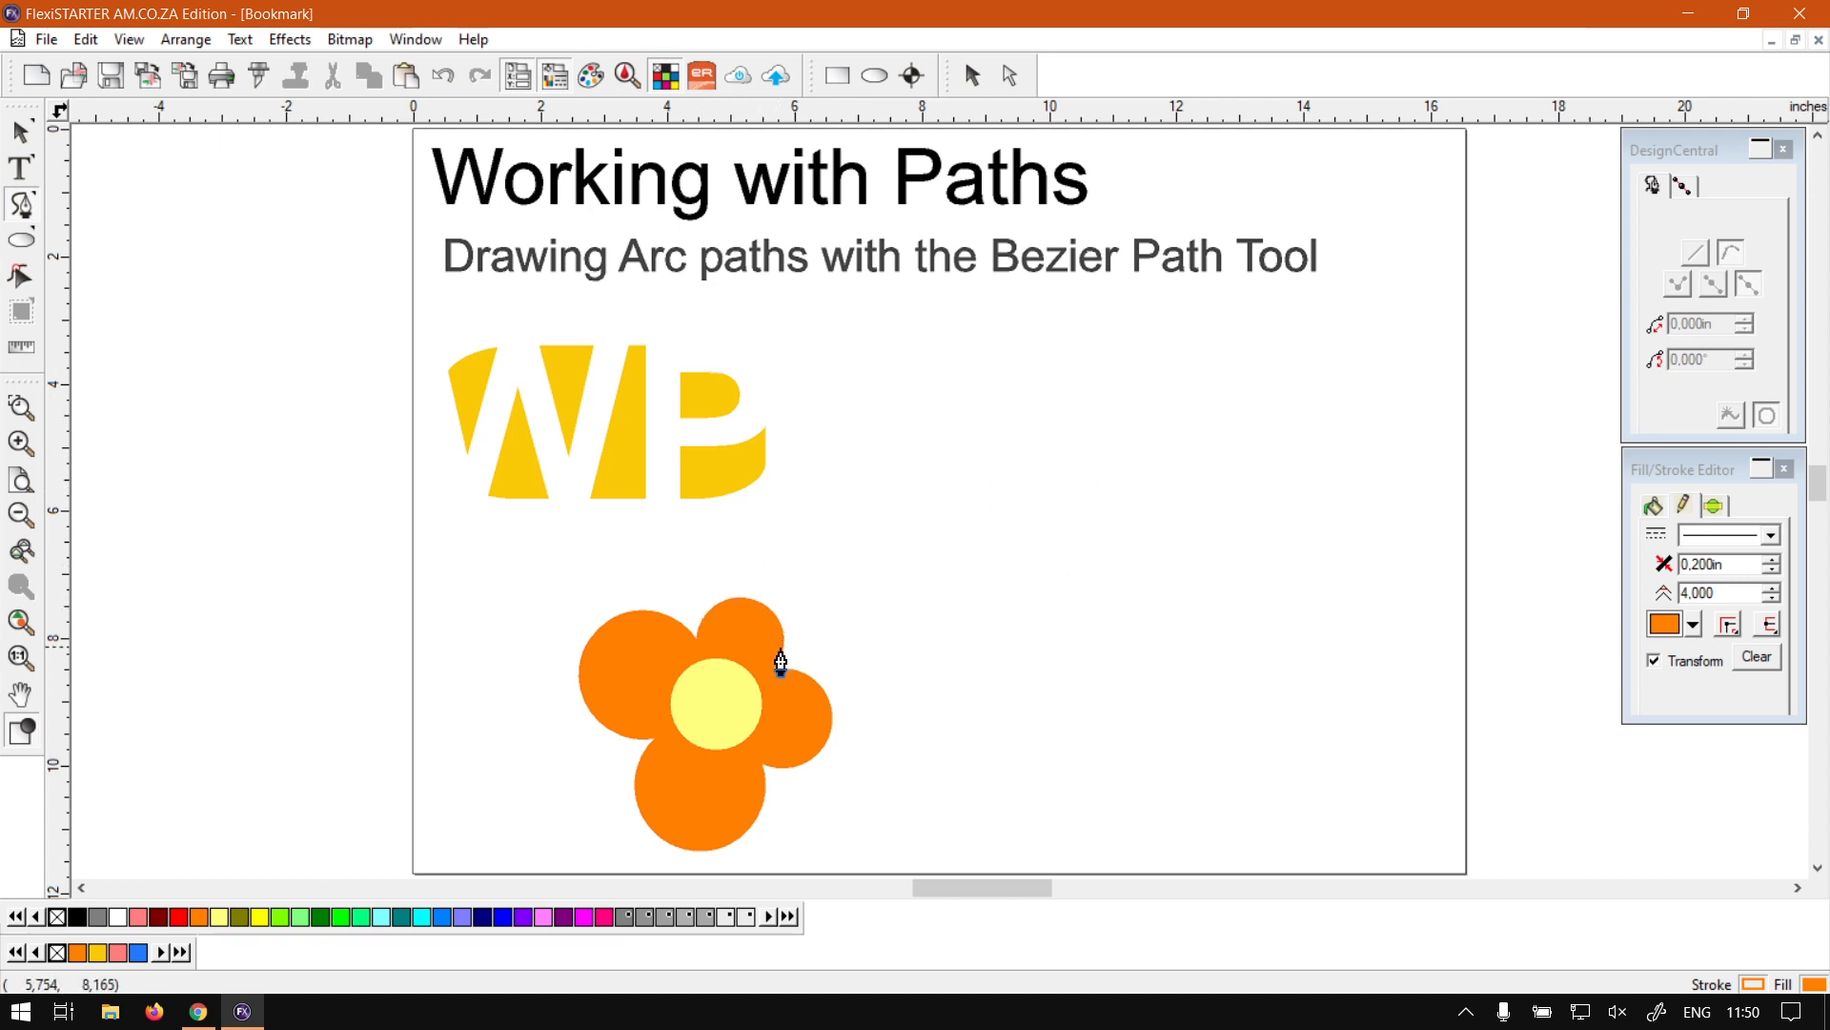
{"action": "mouse_move", "coordinate": [821, 675]}
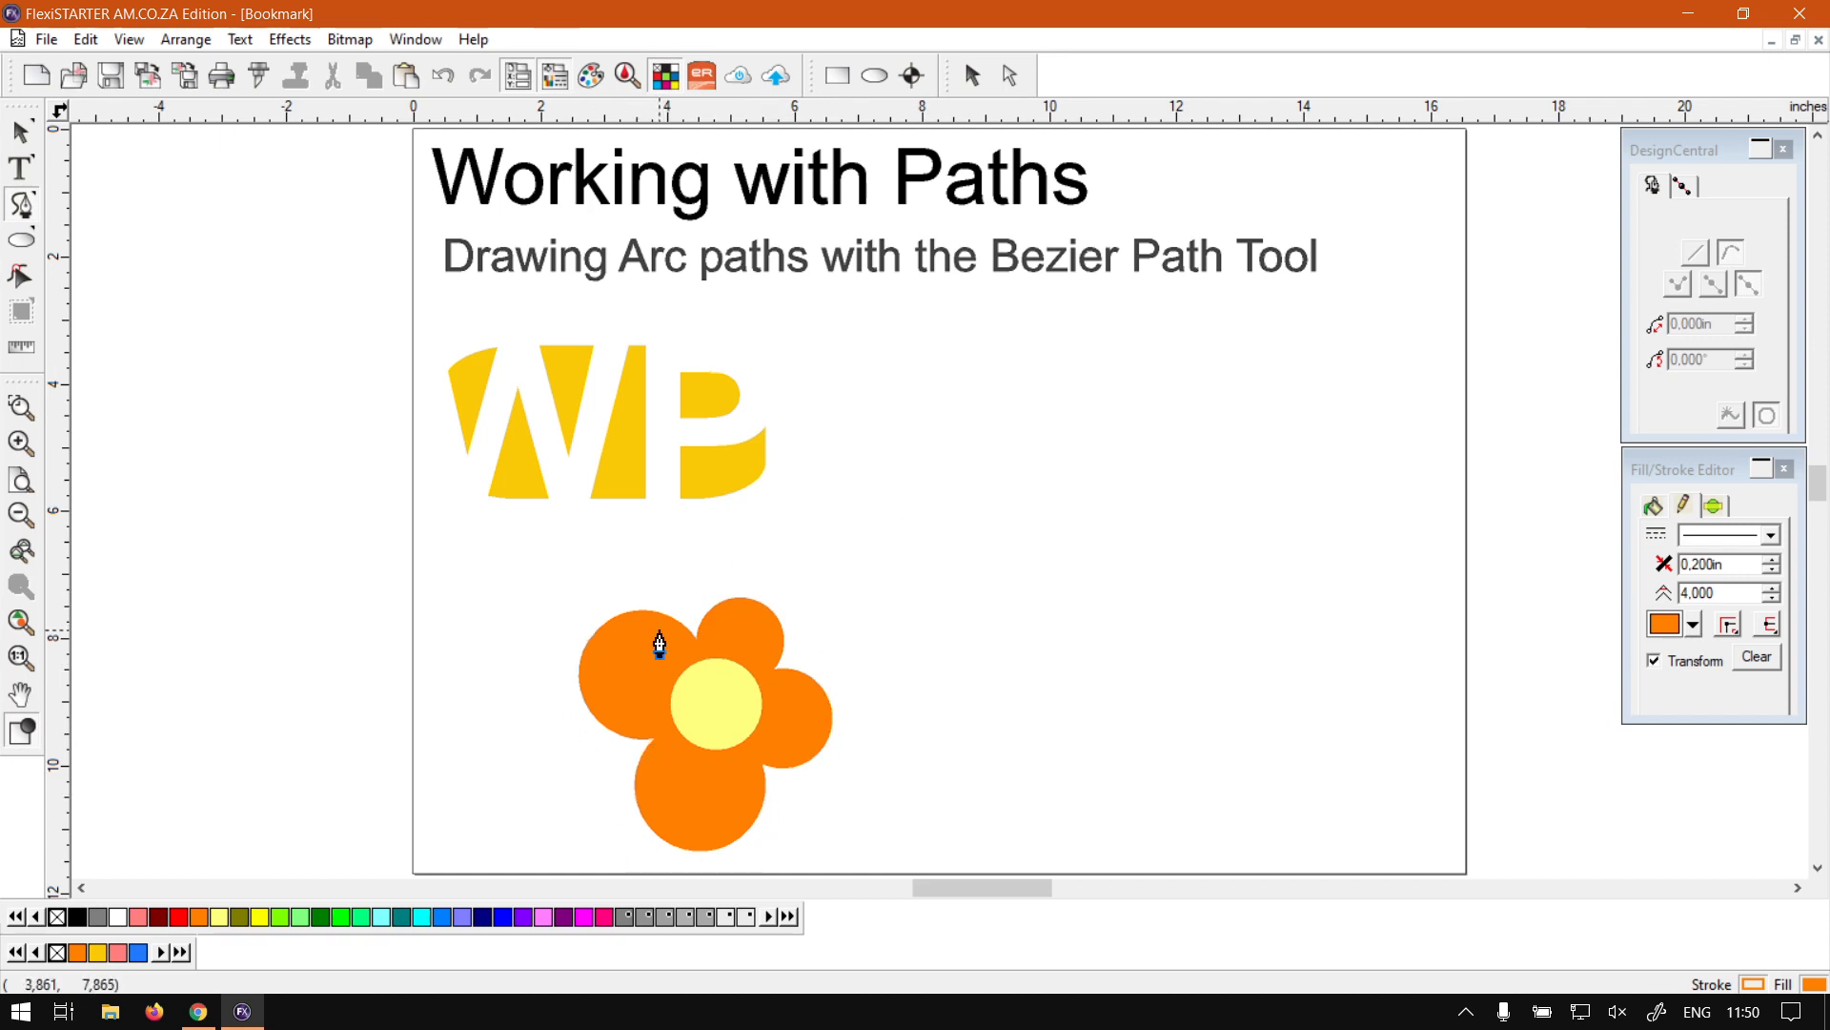
{"action": "mouse_move", "coordinate": [885, 726]}
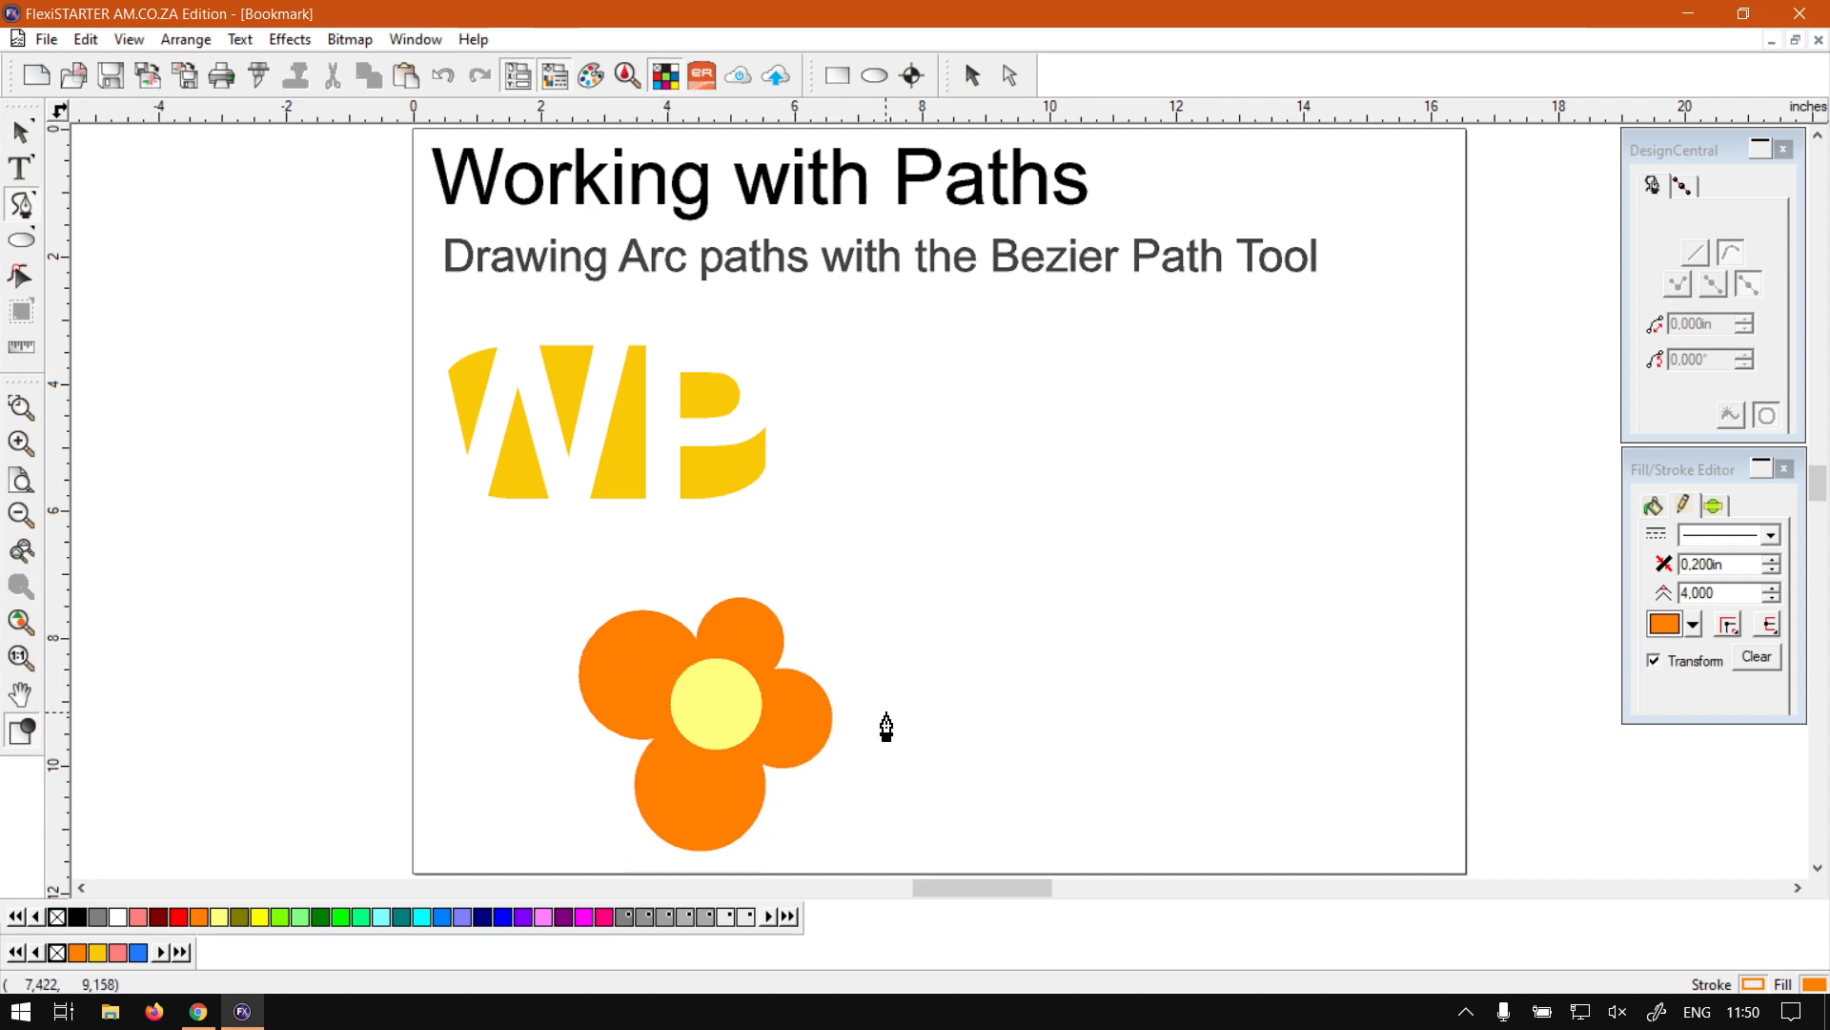
{"action": "mouse_move", "coordinate": [896, 402]}
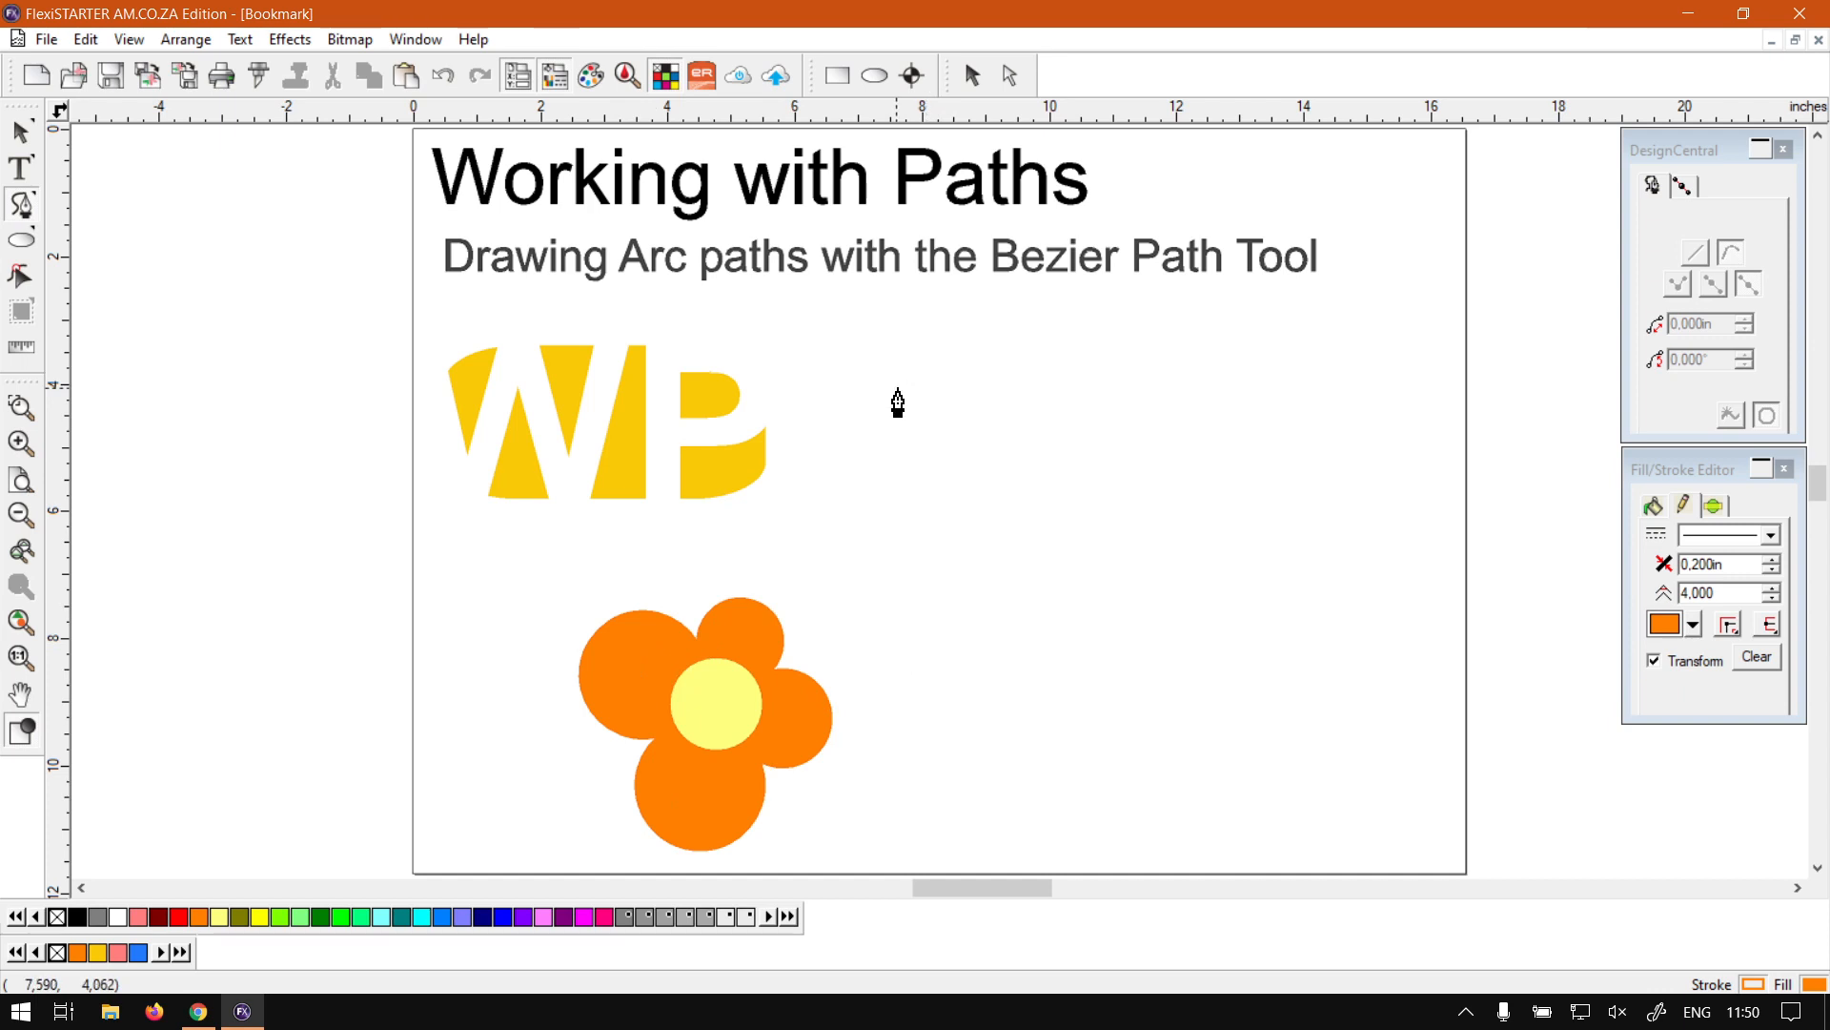
{"action": "mouse_move", "coordinate": [898, 420]}
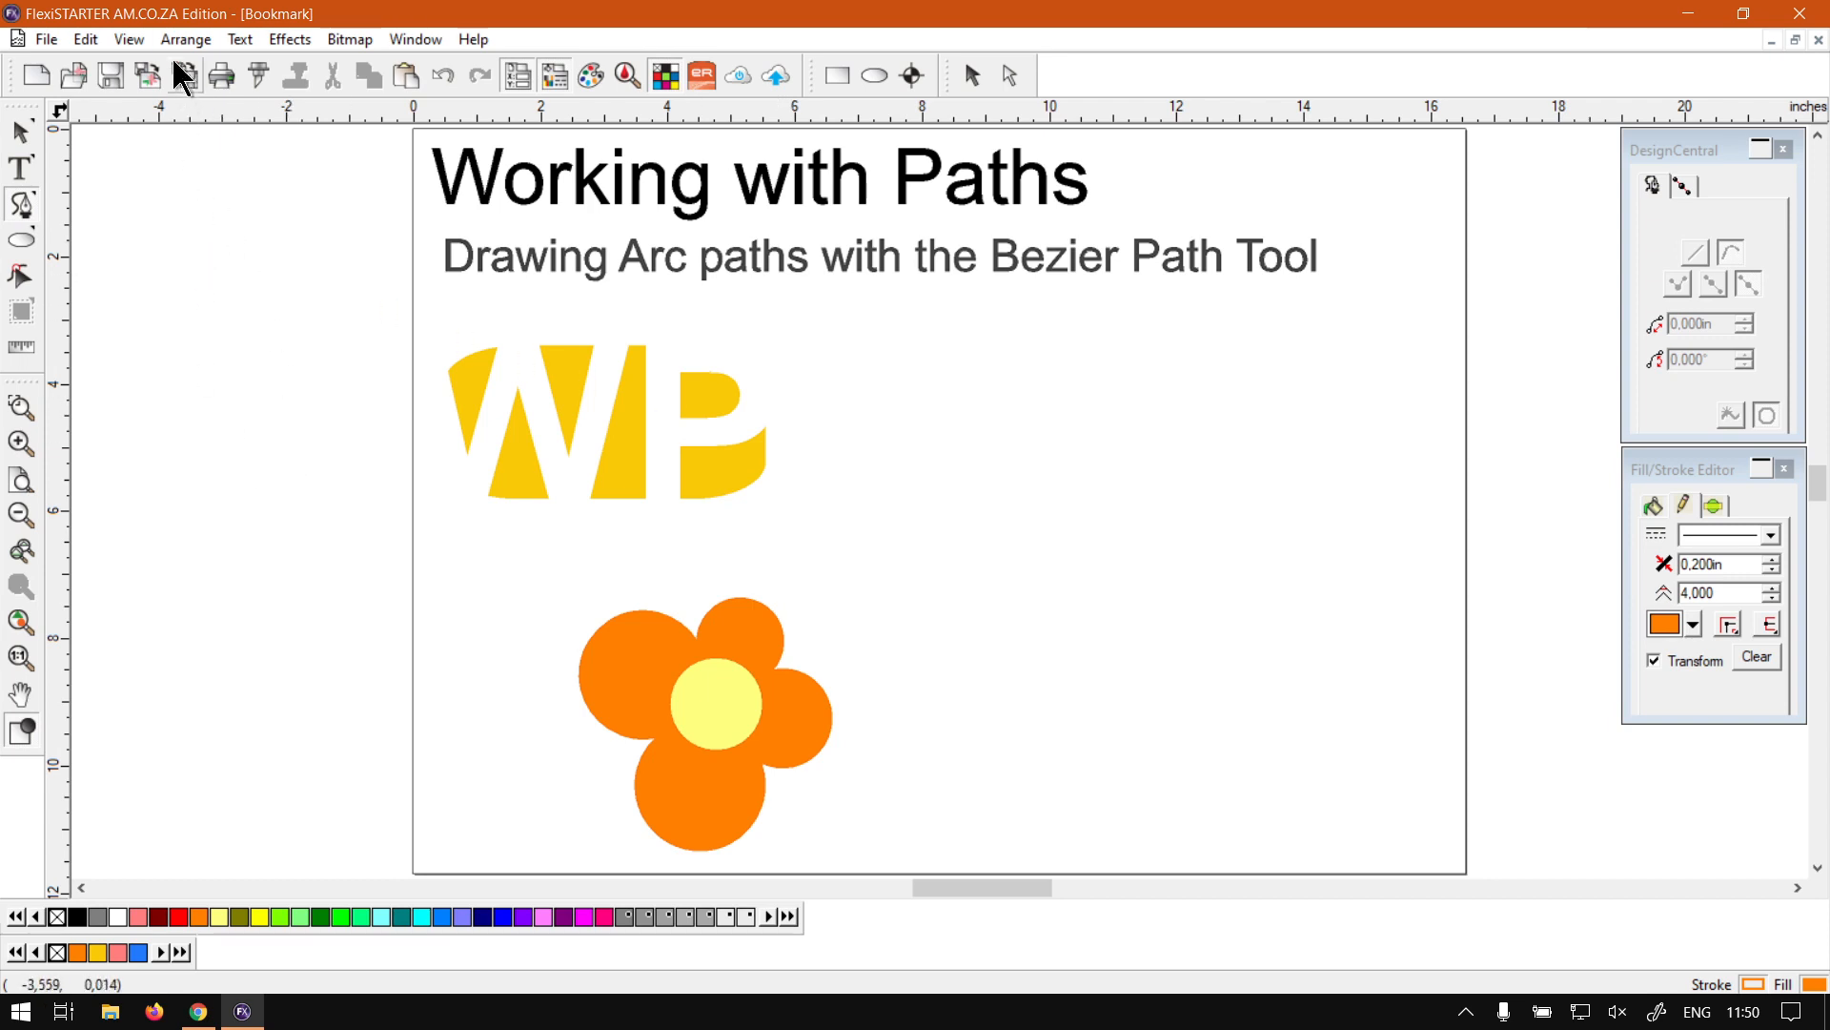
{"action": "mouse_move", "coordinate": [20, 204]}
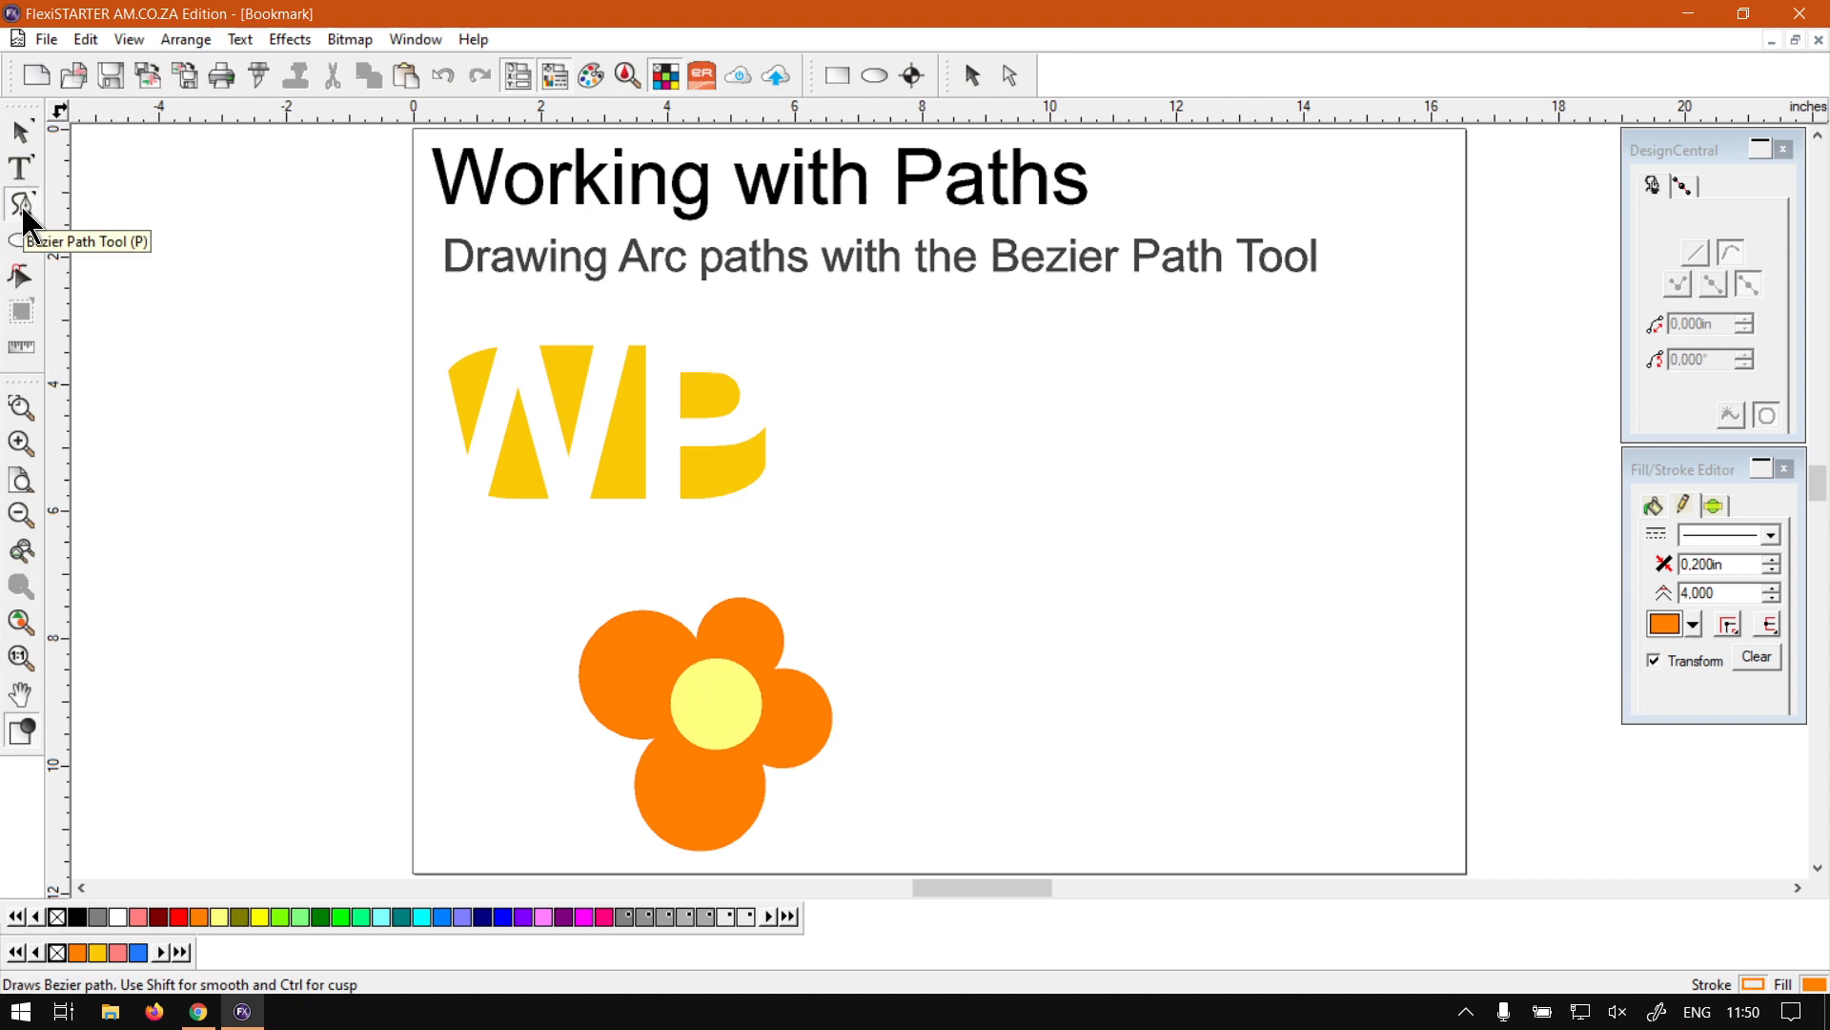
{"action": "mouse_move", "coordinate": [19, 132]}
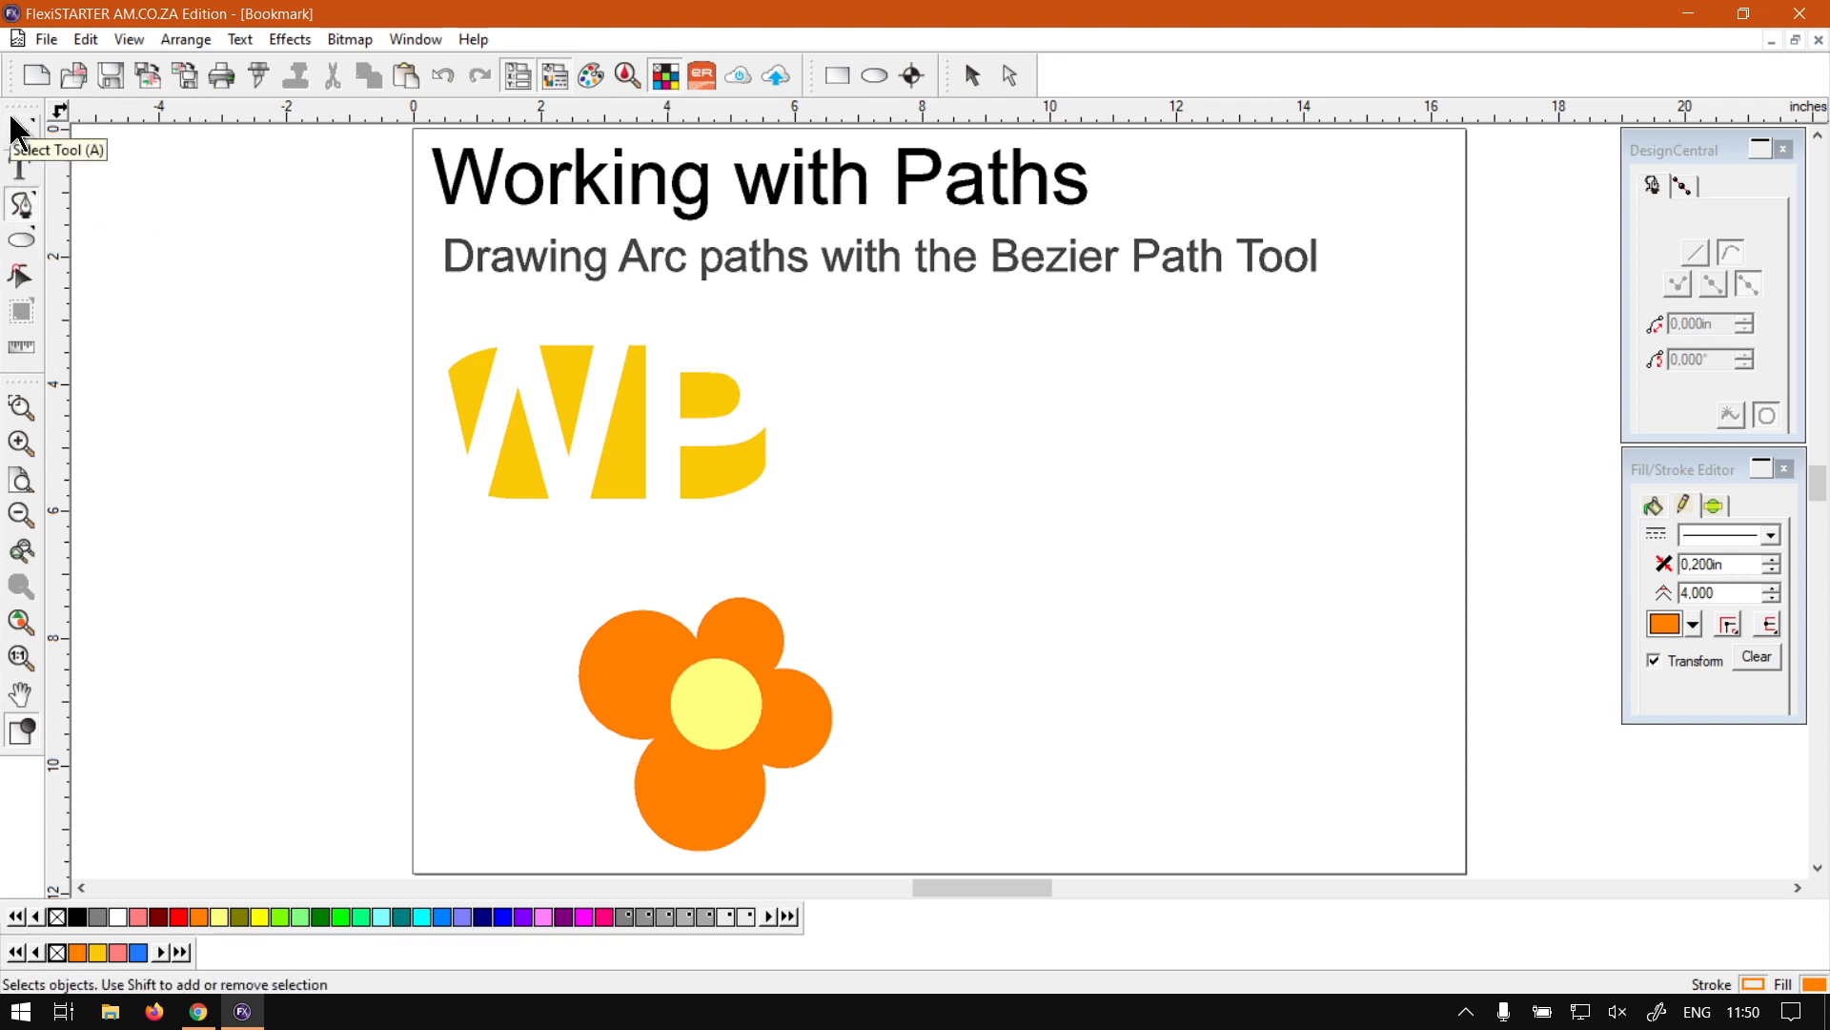
{"action": "mouse_move", "coordinate": [989, 442]}
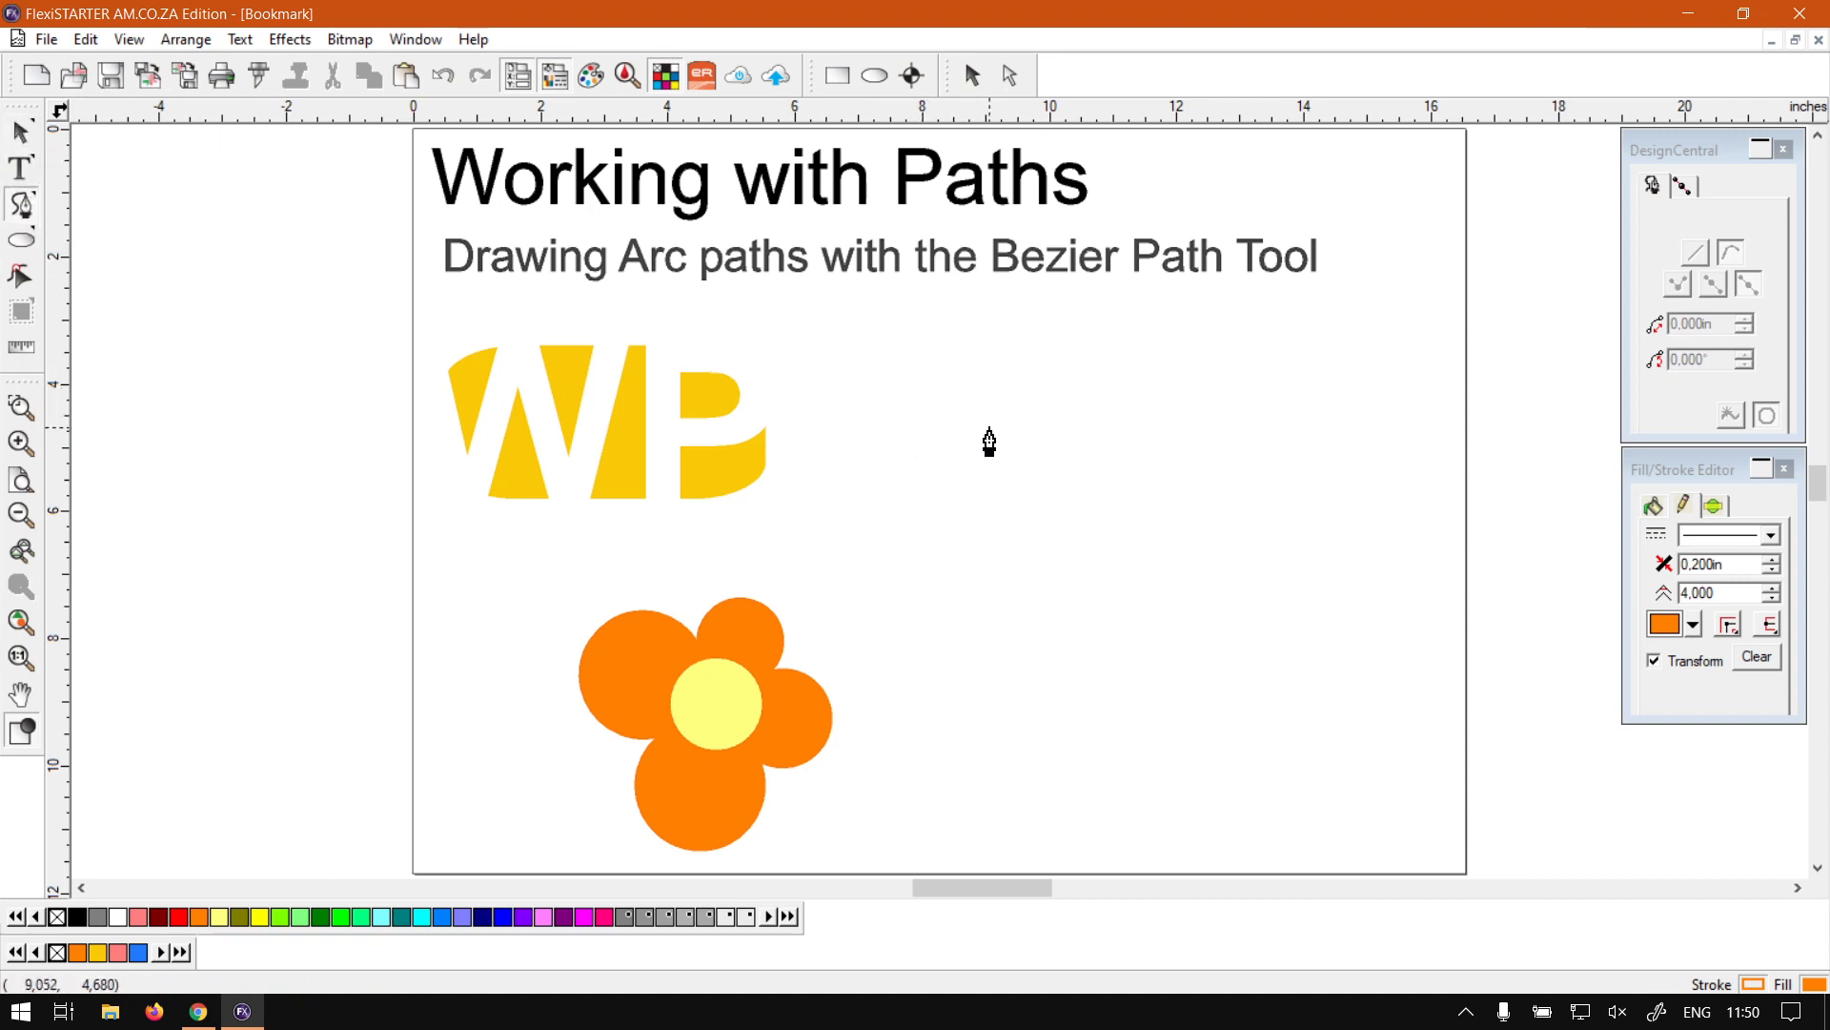
{"action": "mouse_move", "coordinate": [823, 443]}
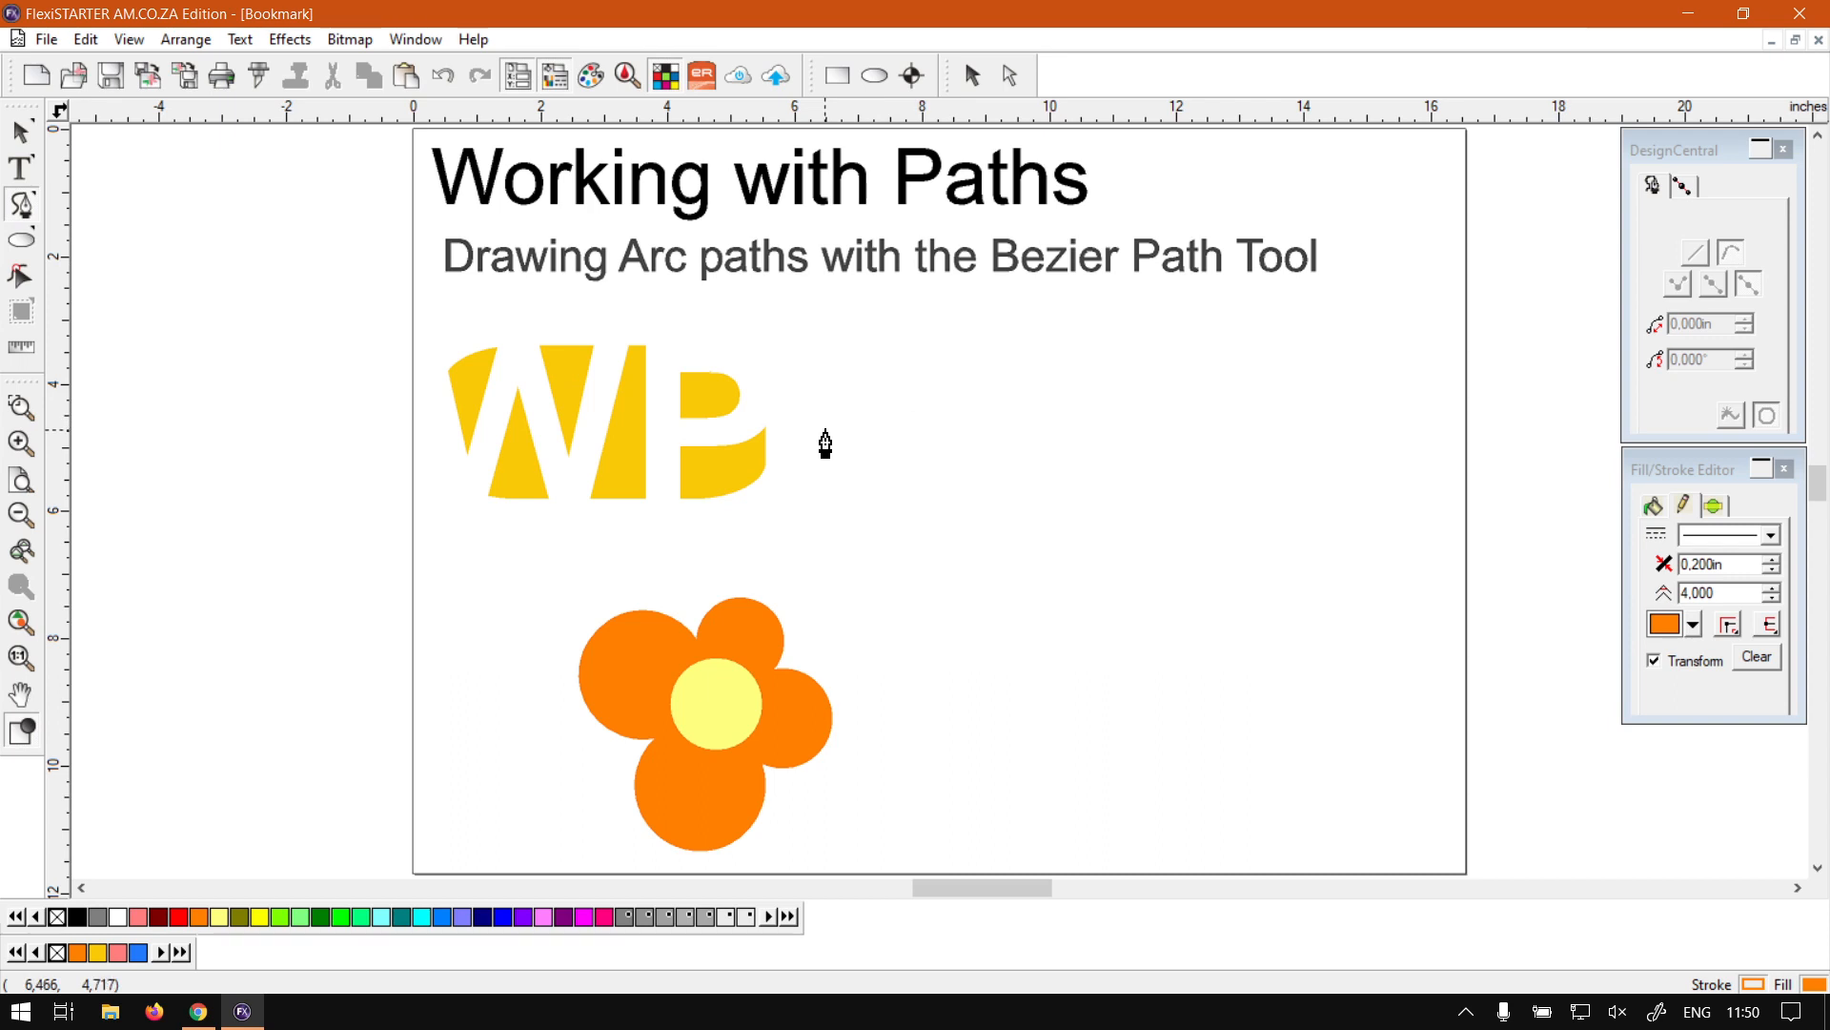
Place the path start beside WB, finish the first top arc, and add a straight run
{"action": "left_click", "coordinate": [826, 428]}
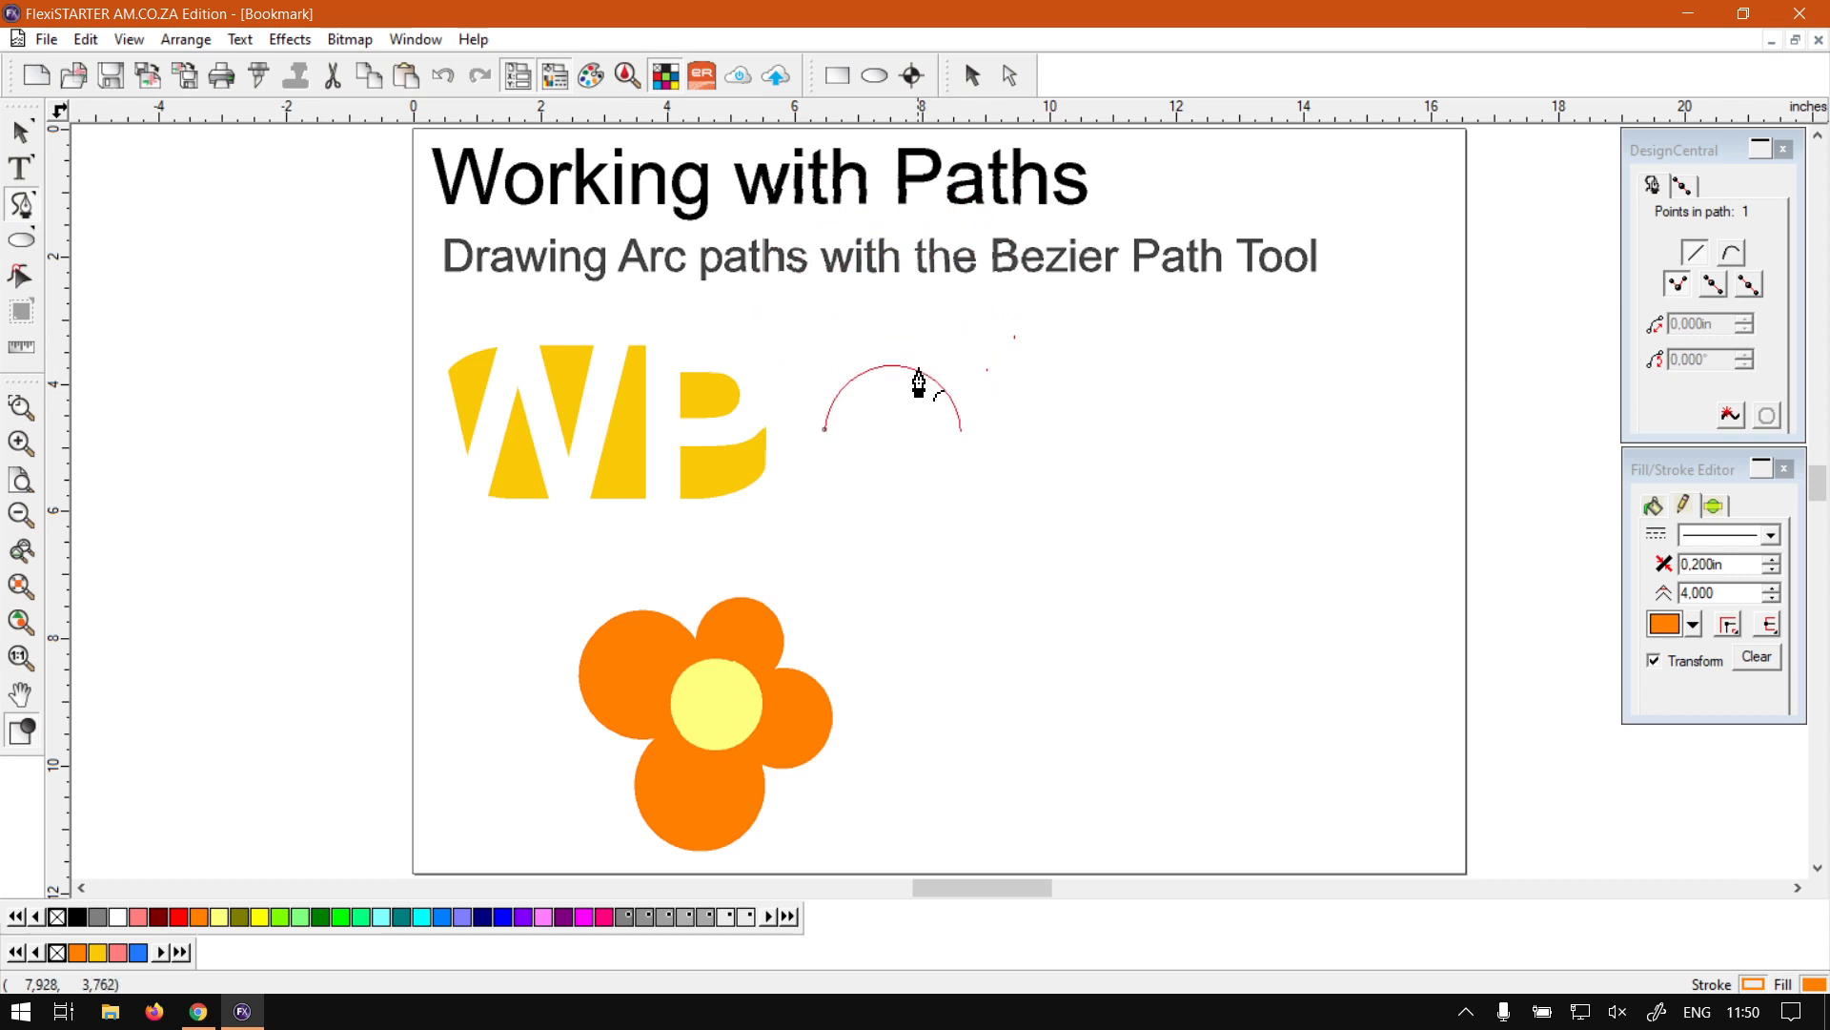
{"action": "left_click", "coordinate": [960, 447]}
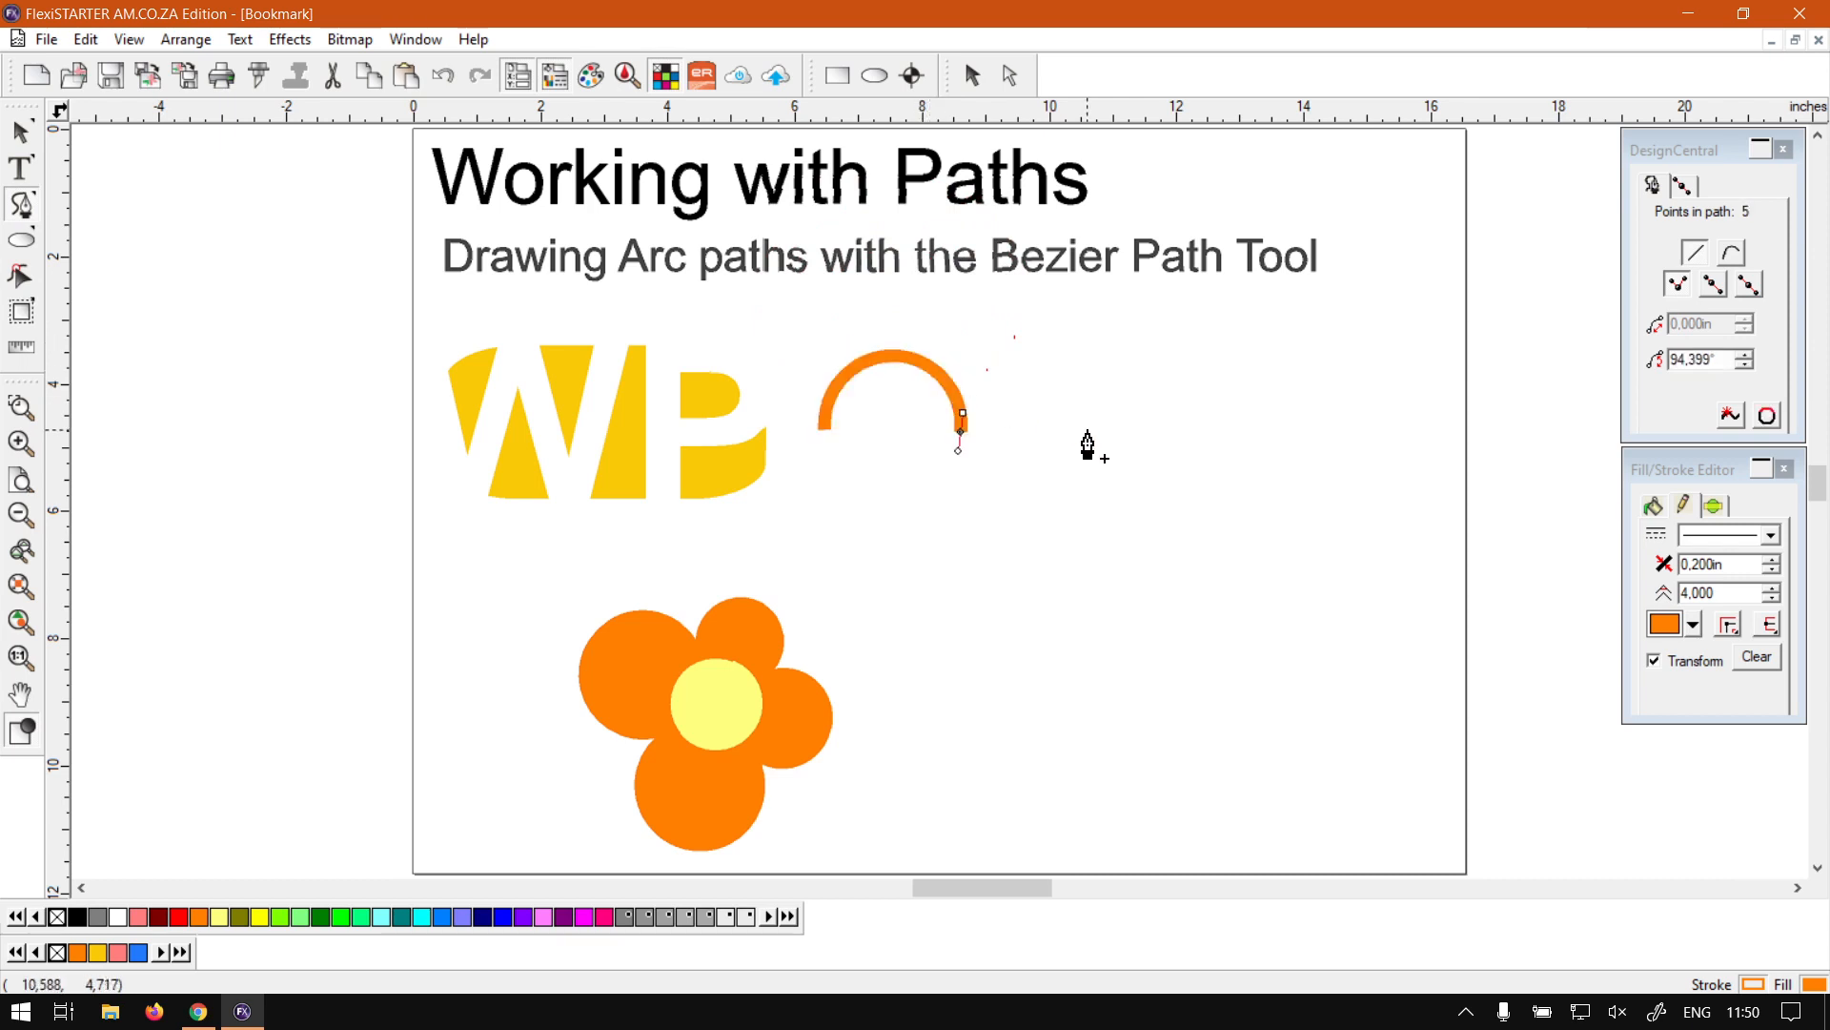
{"action": "mouse_move", "coordinate": [1065, 437]}
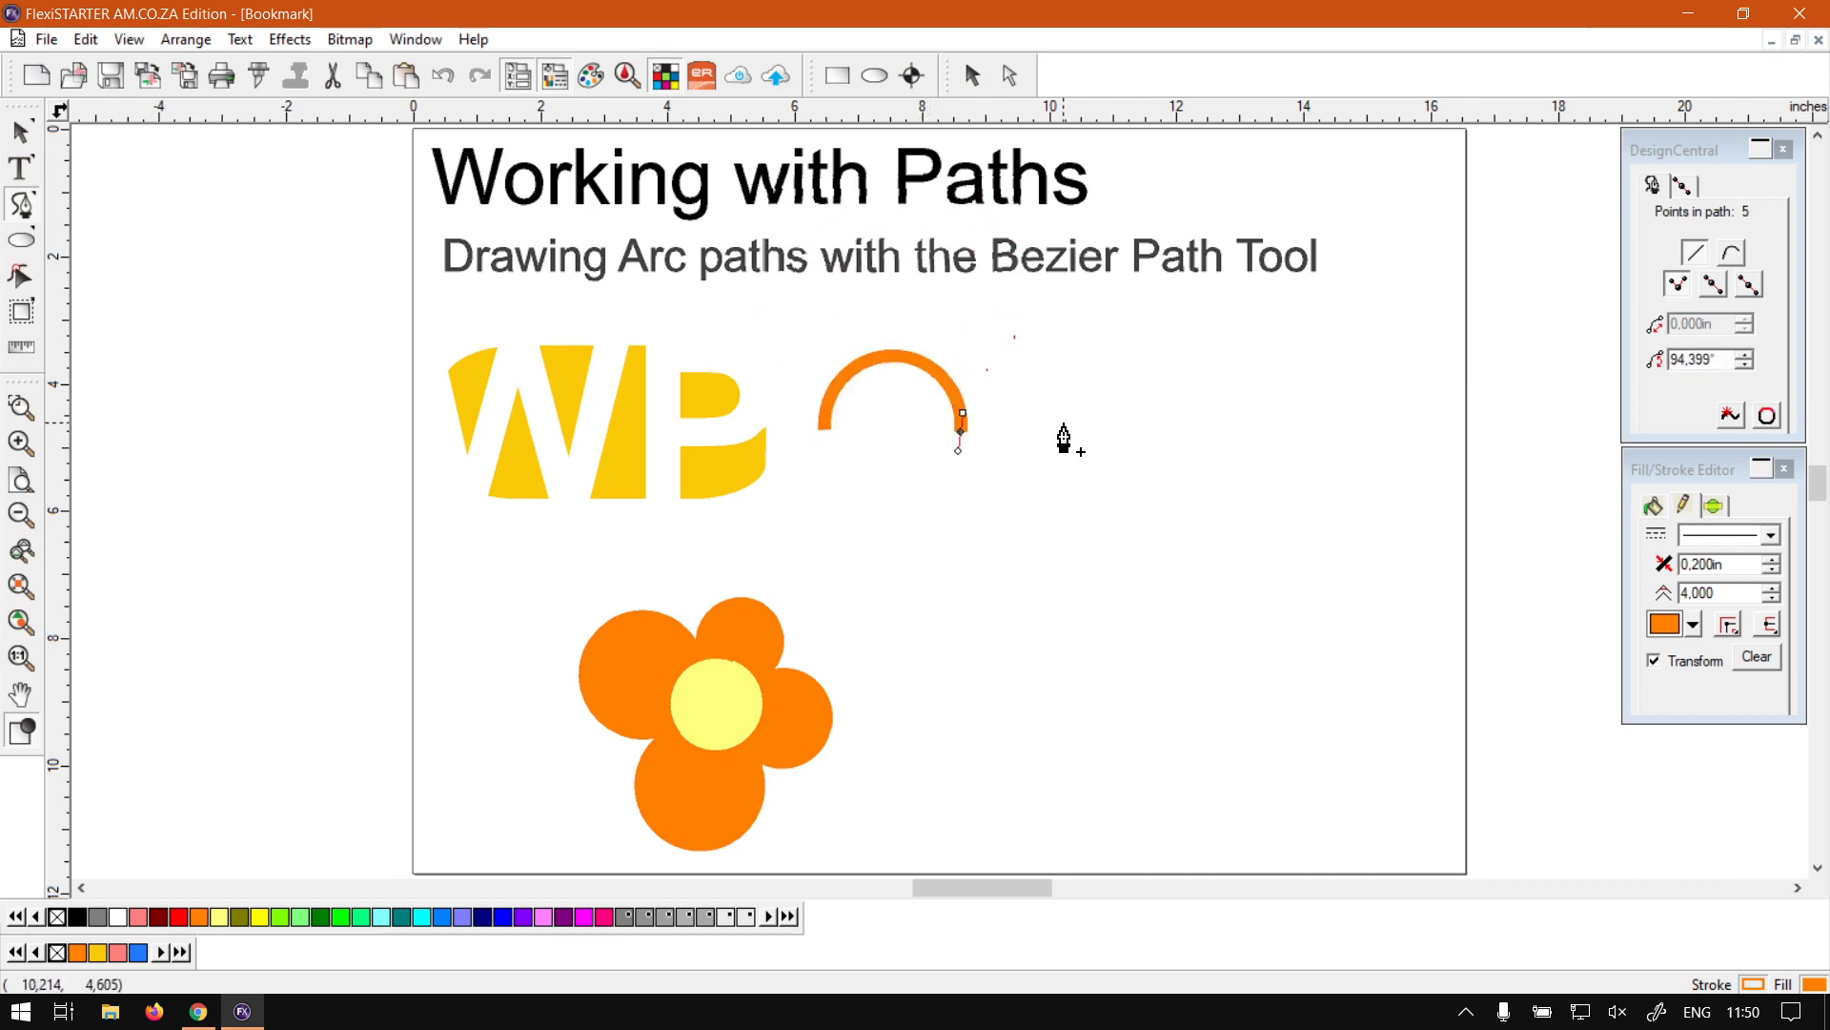
{"action": "mouse_move", "coordinate": [1097, 435]}
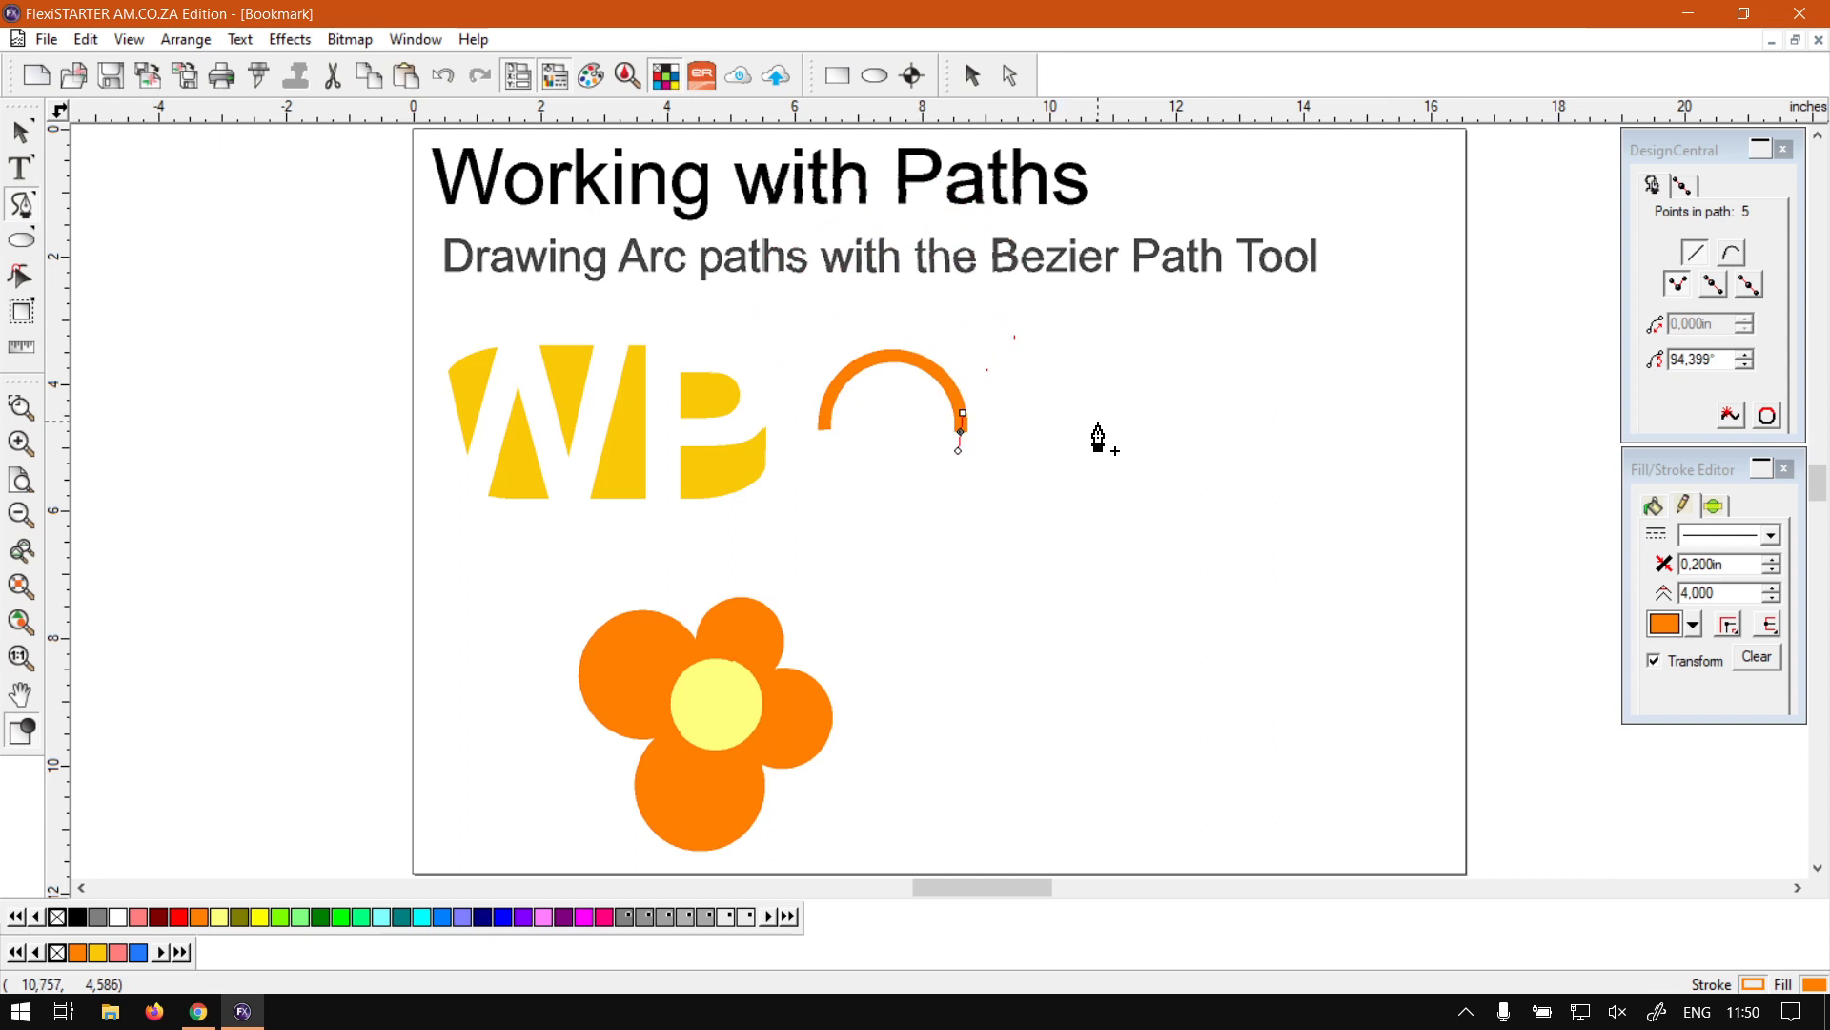
{"action": "mouse_move", "coordinate": [1102, 440]}
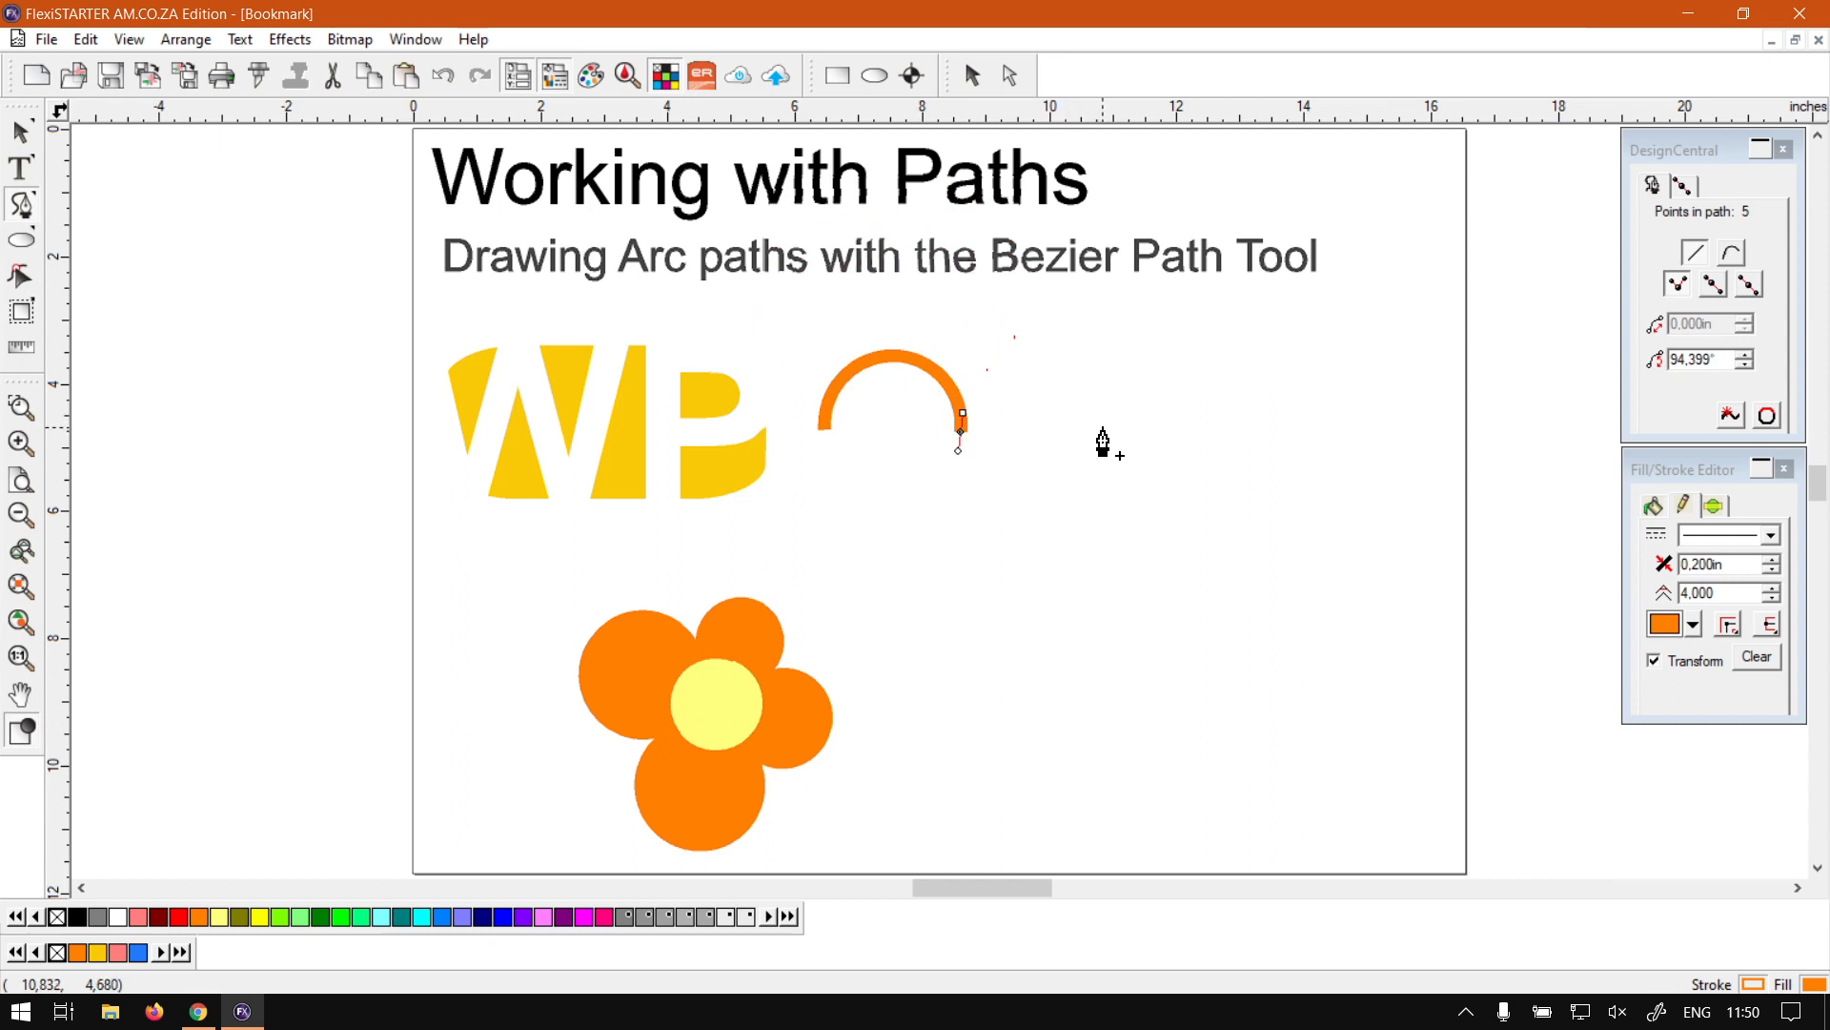
{"action": "left_click", "coordinate": [1101, 432]}
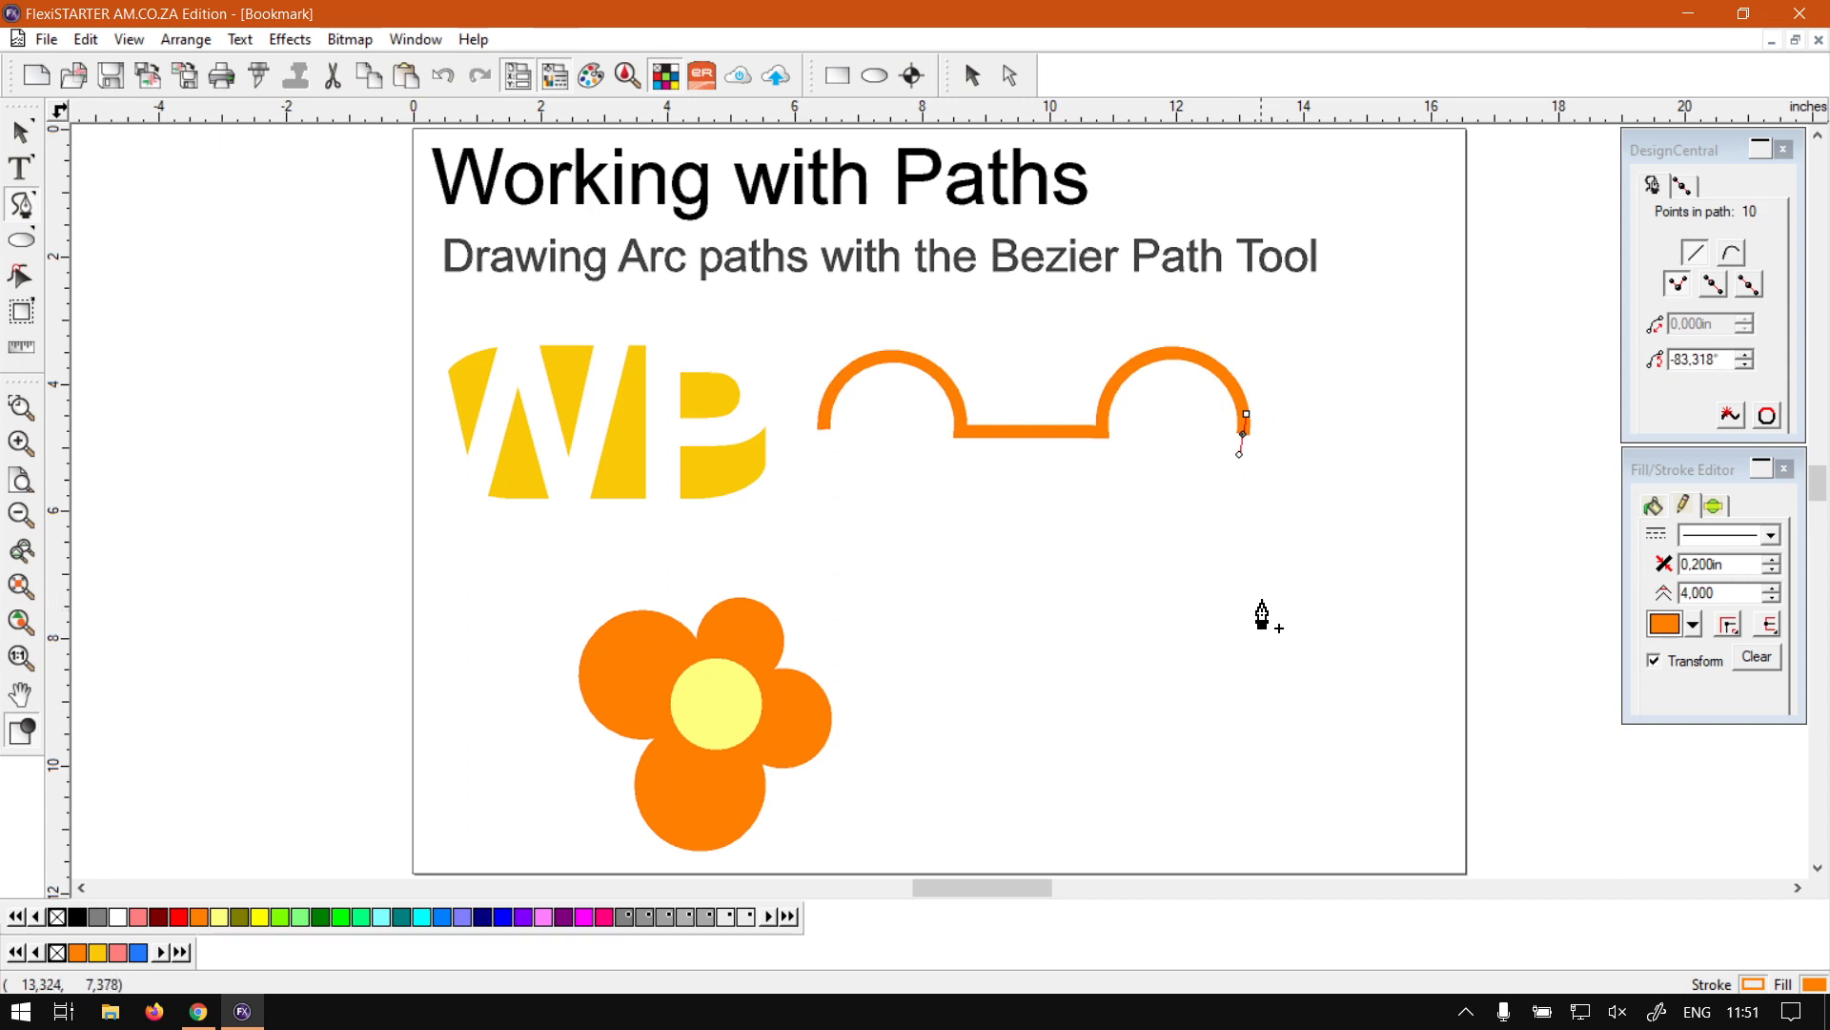
{"action": "mouse_move", "coordinate": [1252, 592]}
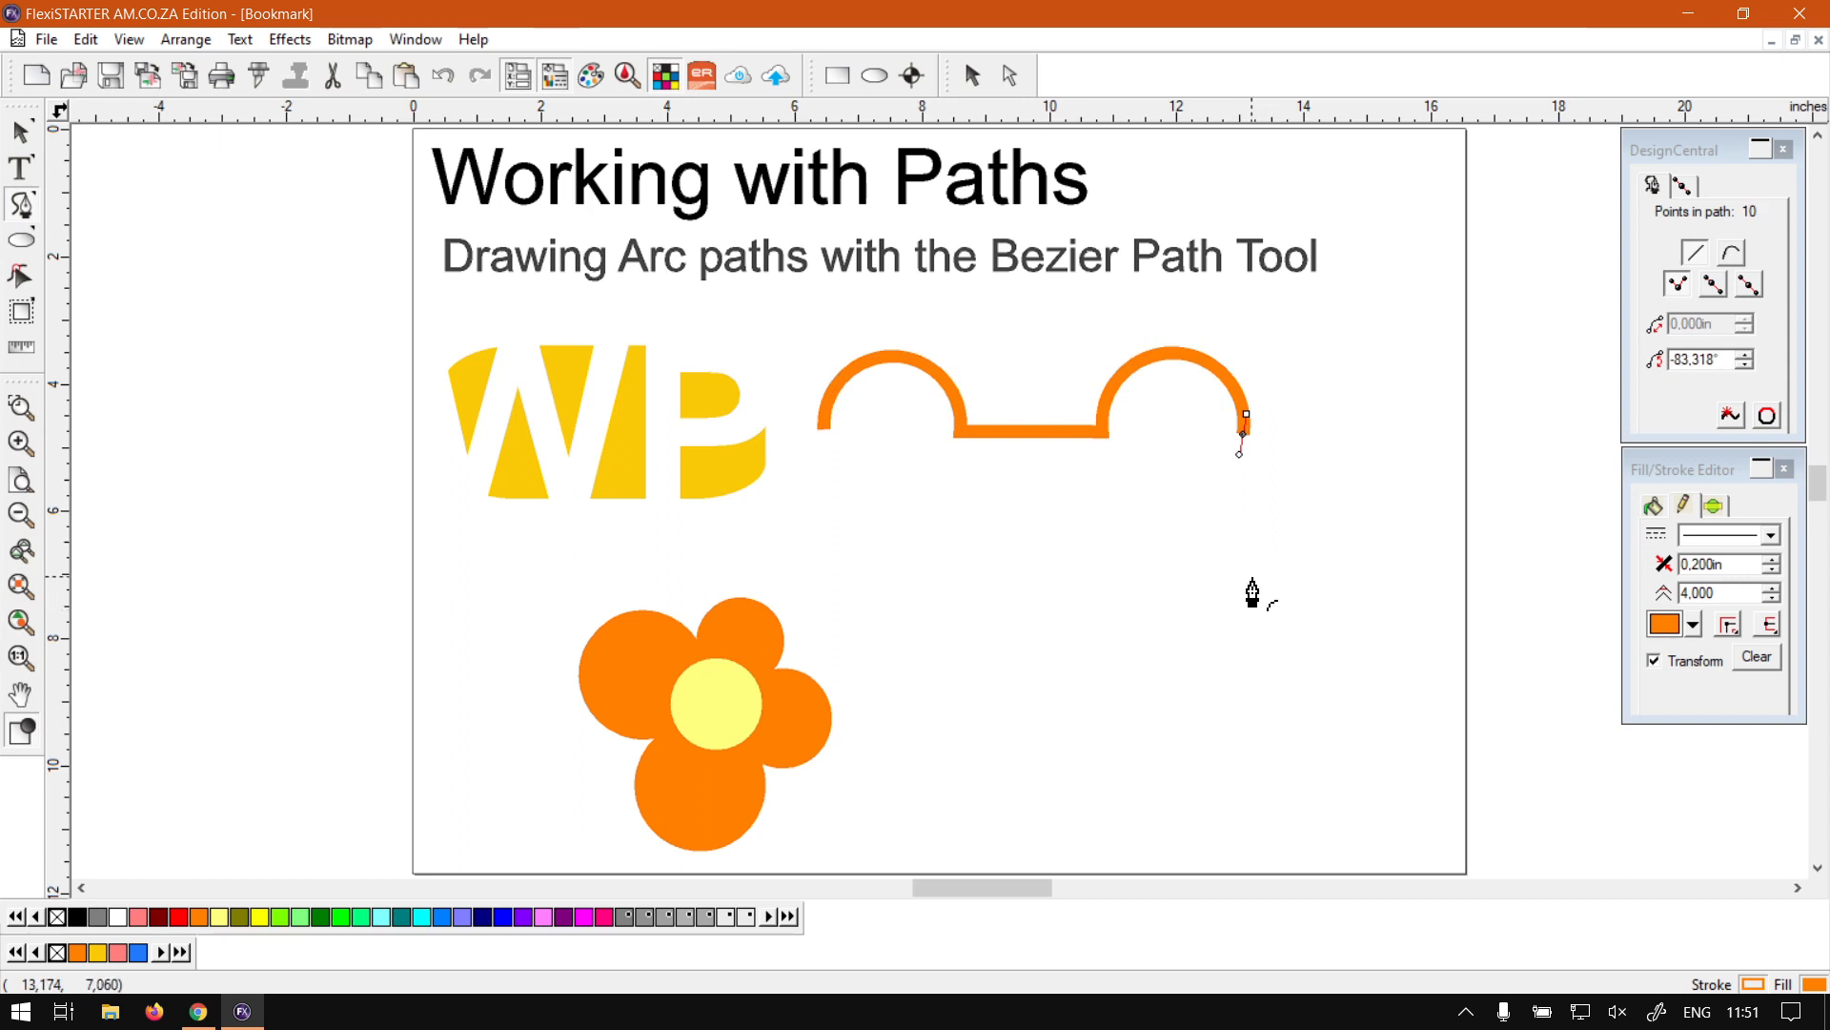
{"action": "mouse_move", "coordinate": [1262, 616]}
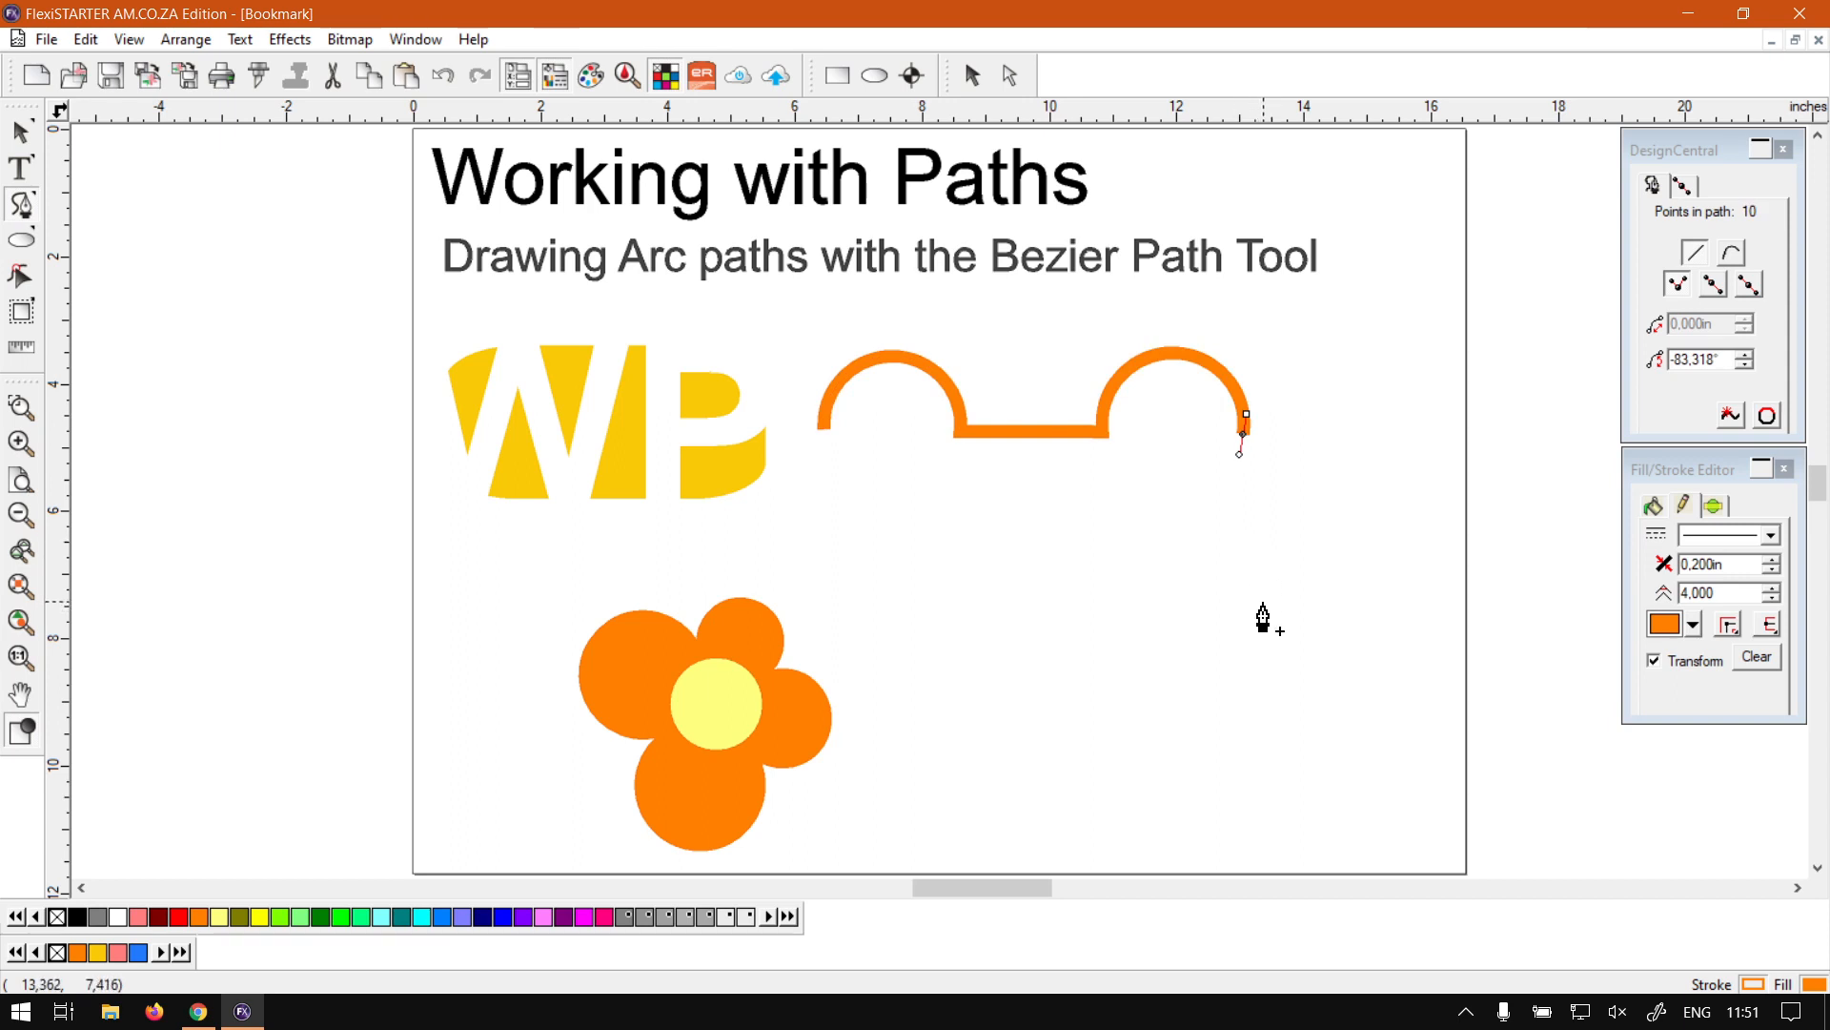
Add the right side and bottom edge, then close the outline at the start point
{"action": "left_click", "coordinate": [1242, 602]}
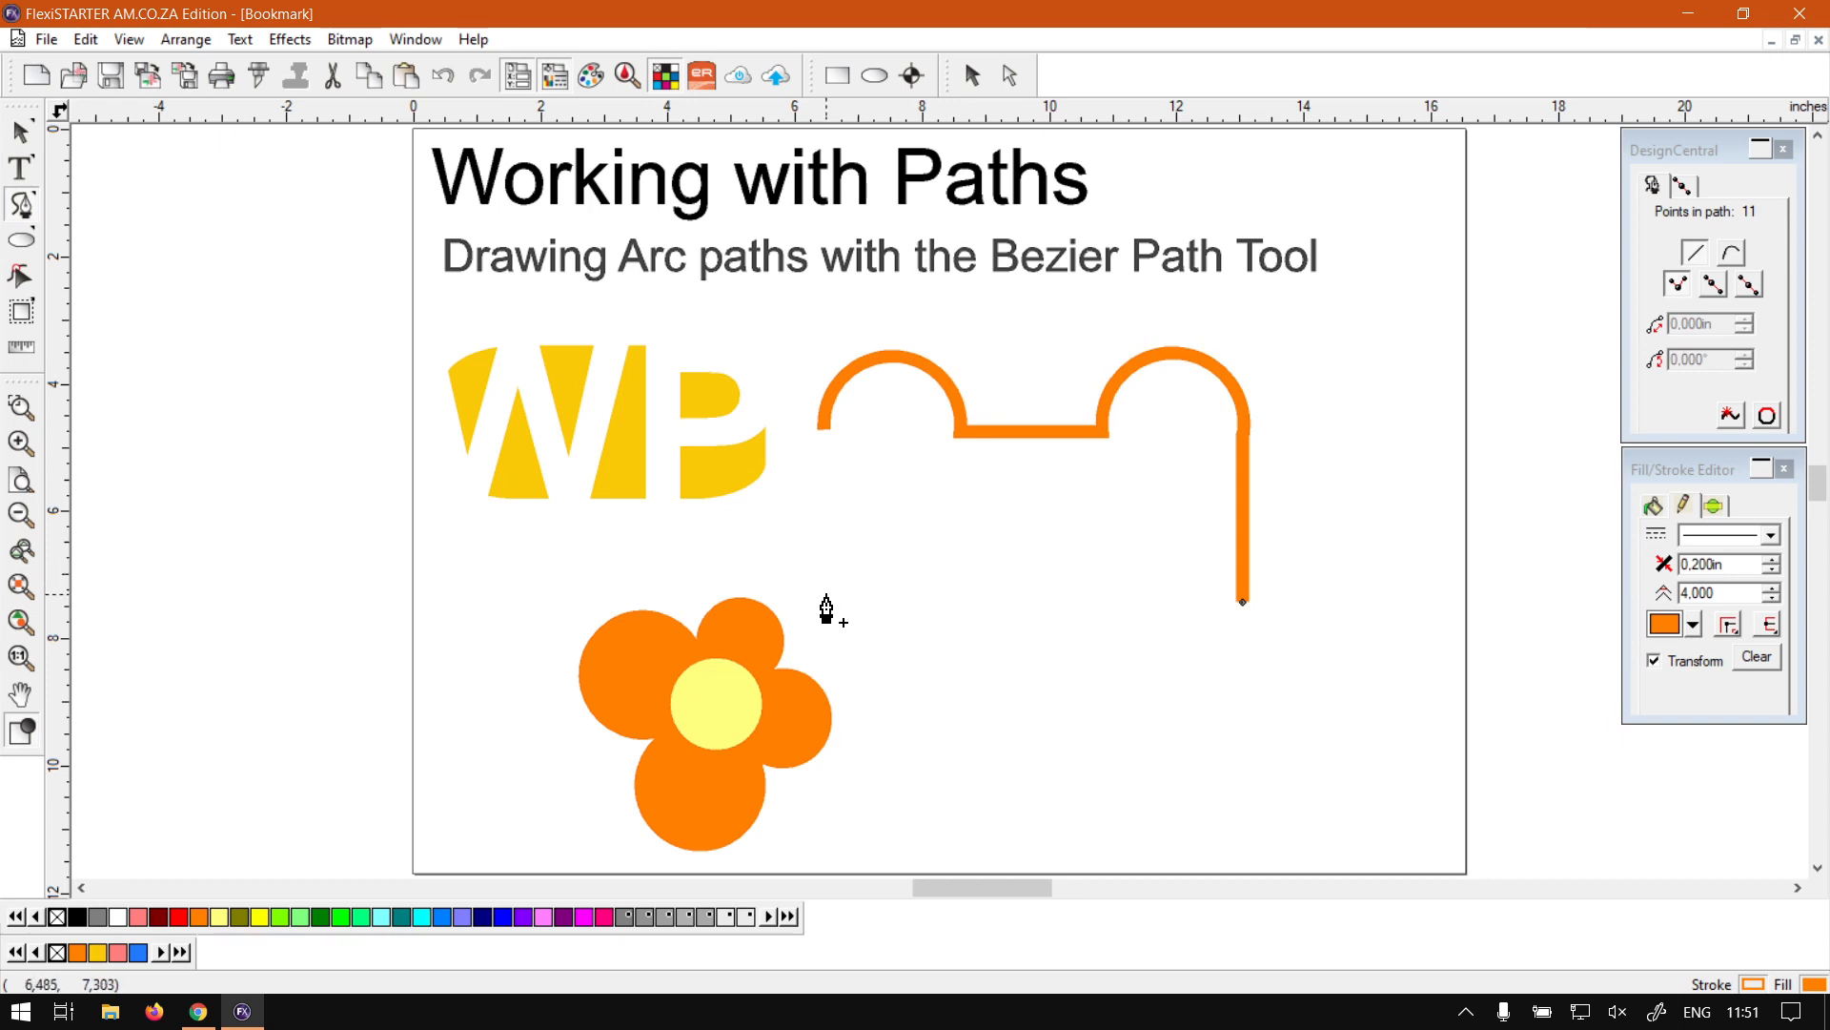
{"action": "mouse_move", "coordinate": [1106, 624]}
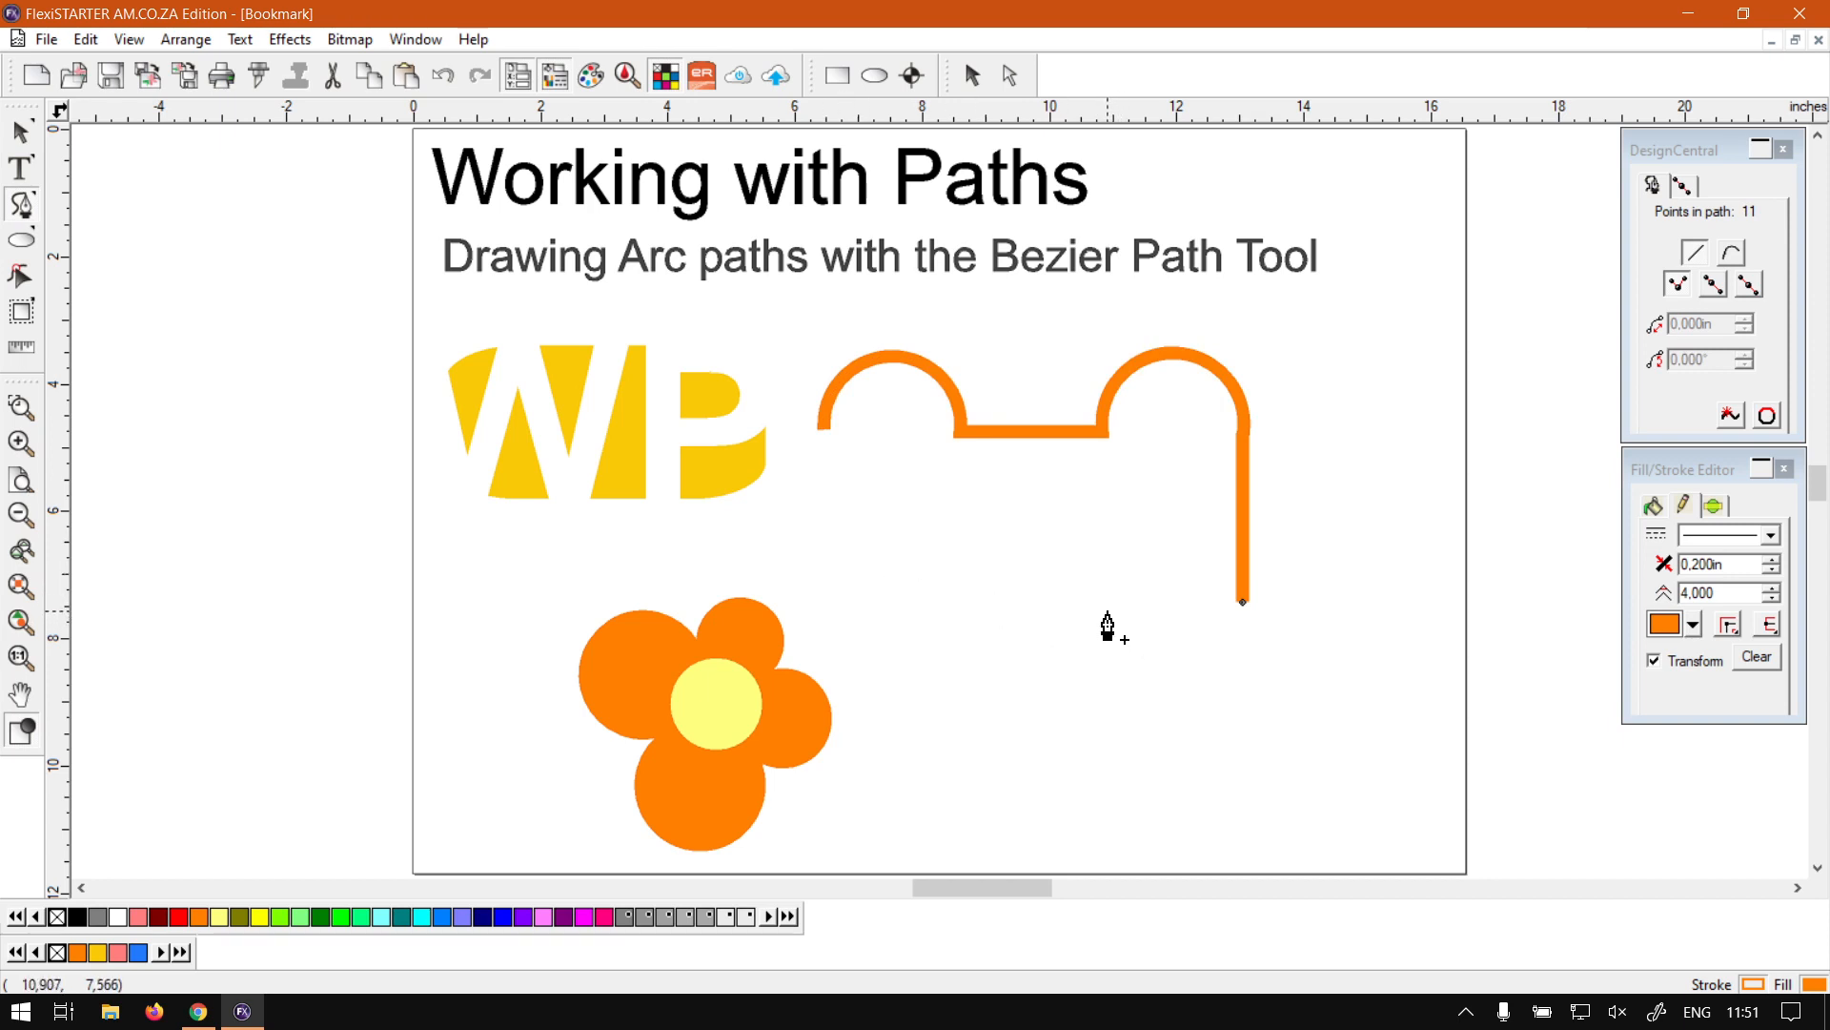
{"action": "left_click", "coordinate": [1107, 602]}
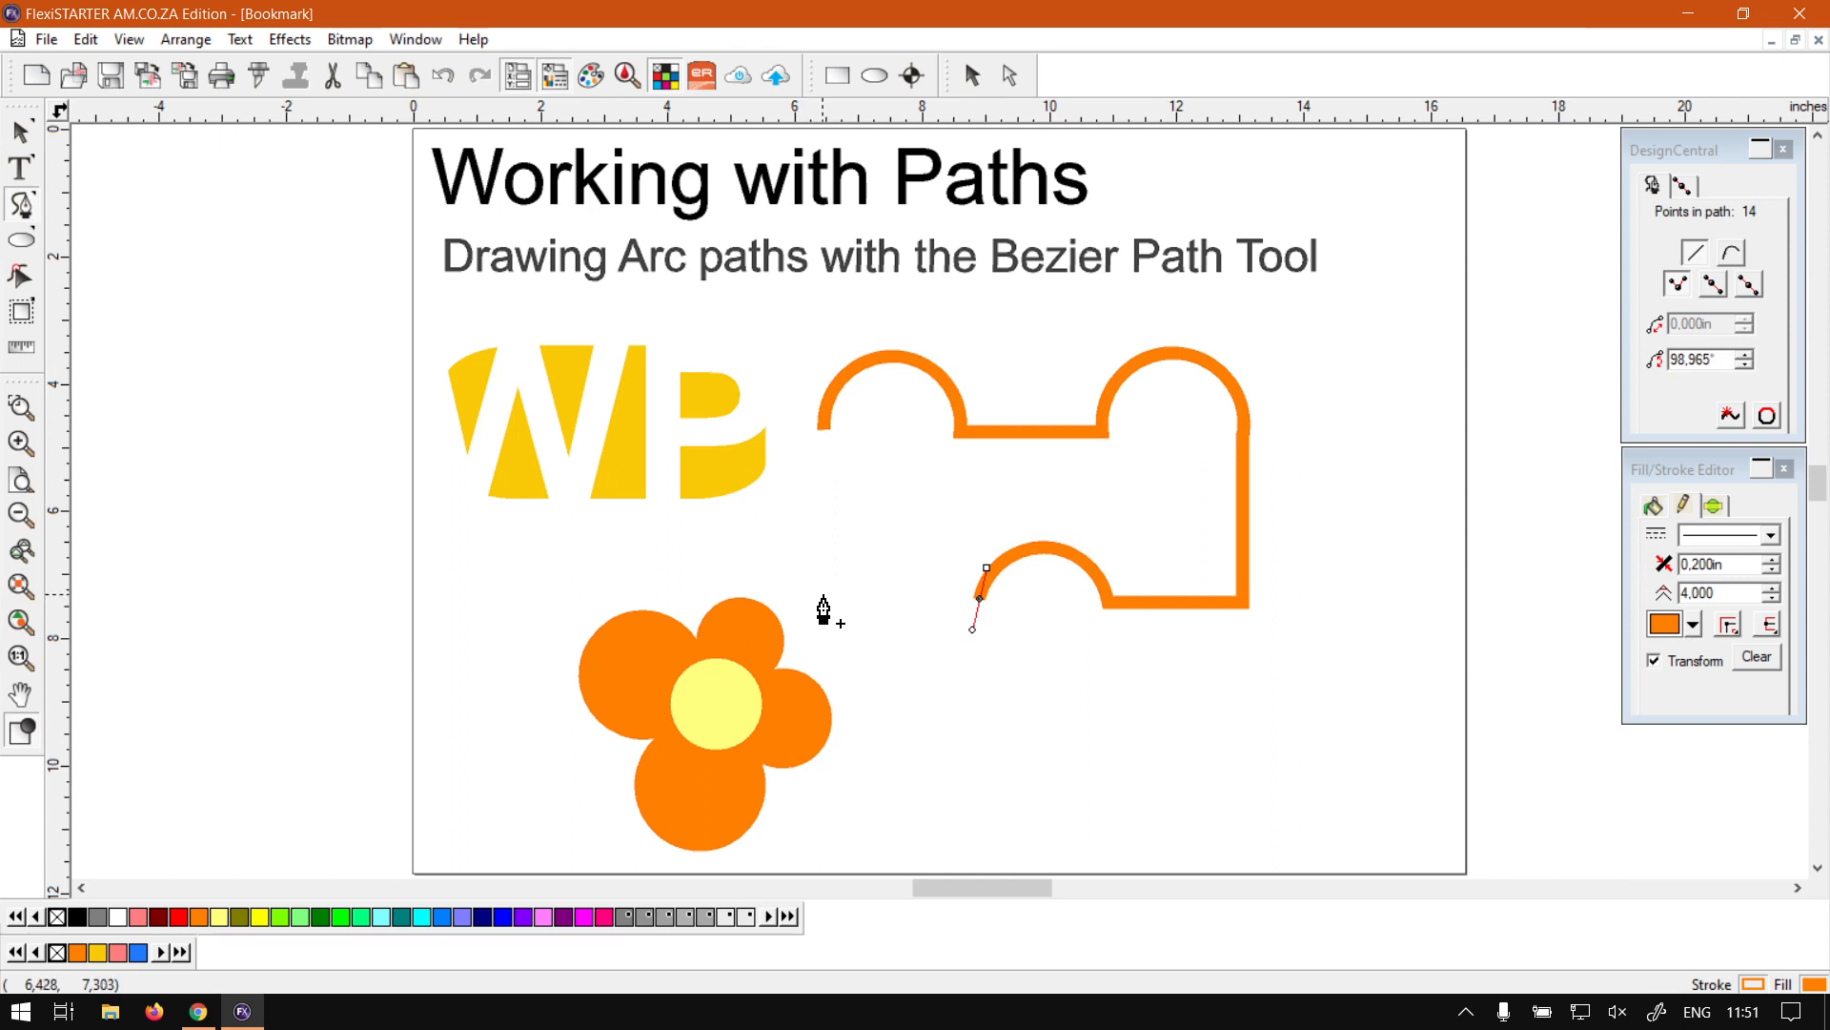
{"action": "left_click", "coordinate": [823, 417]}
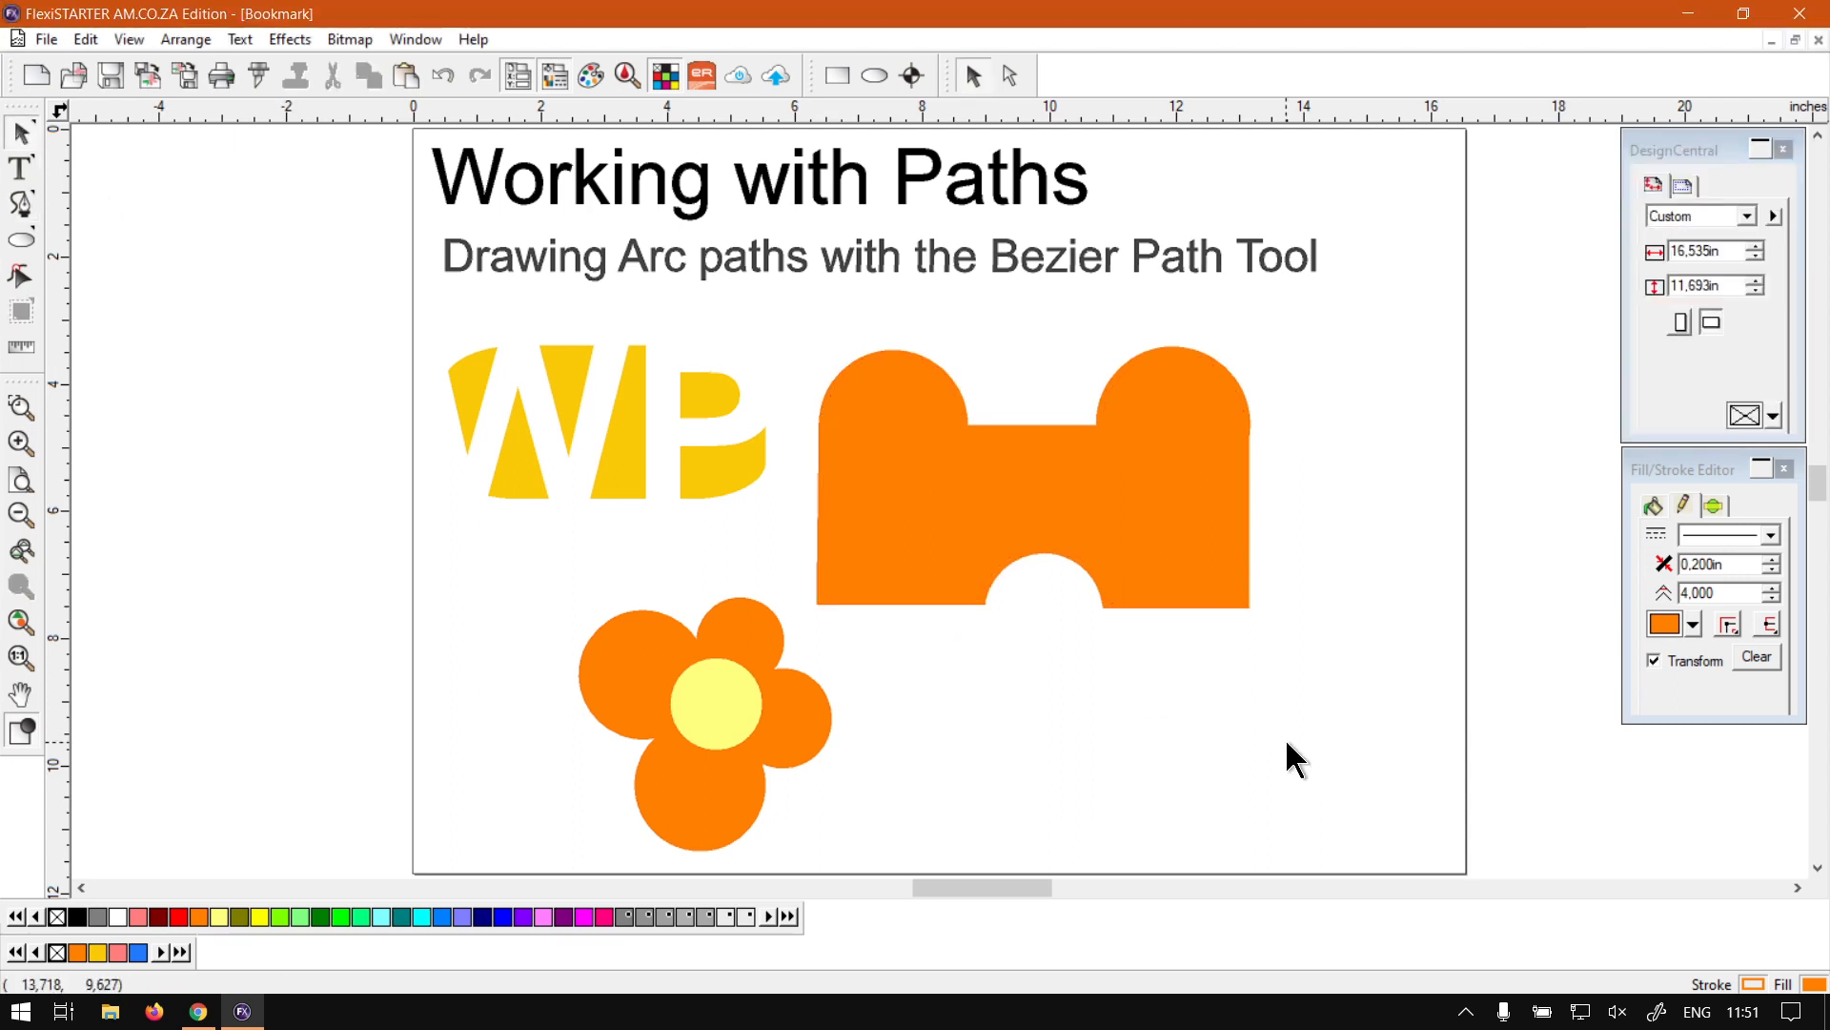
{"action": "mouse_move", "coordinate": [1290, 754]}
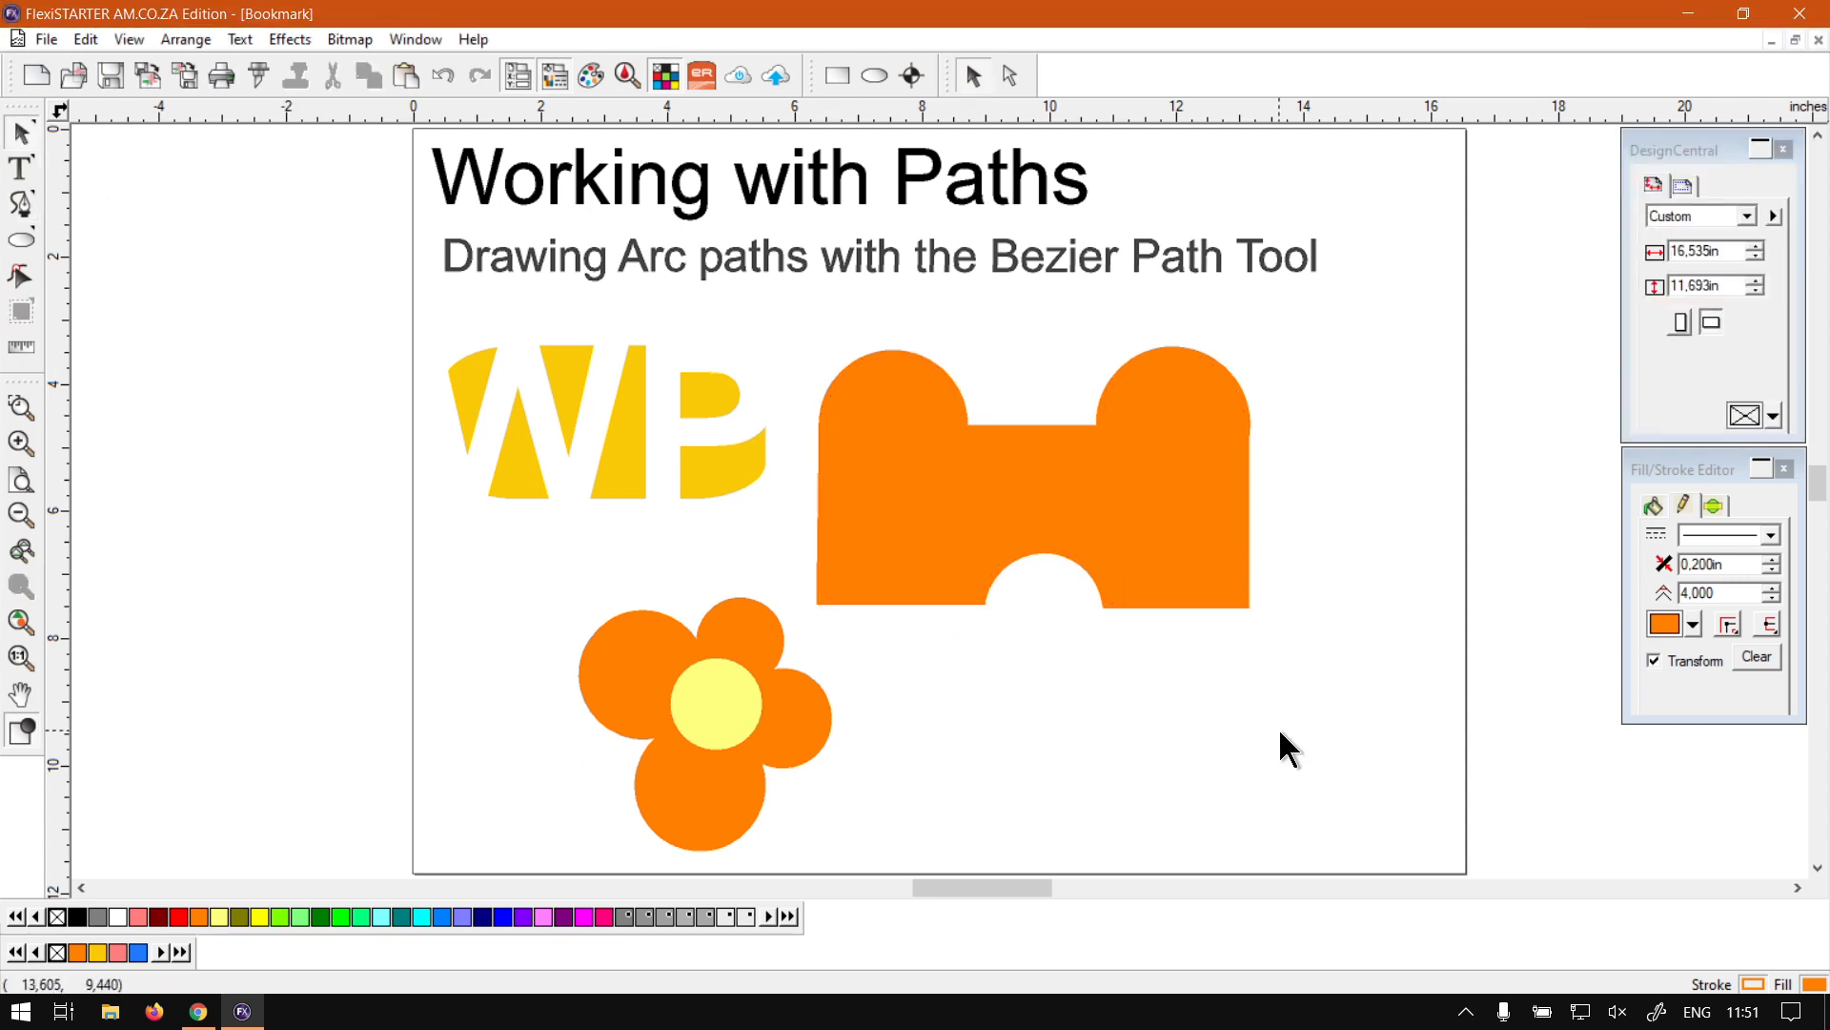
{"action": "mouse_move", "coordinate": [1185, 722]}
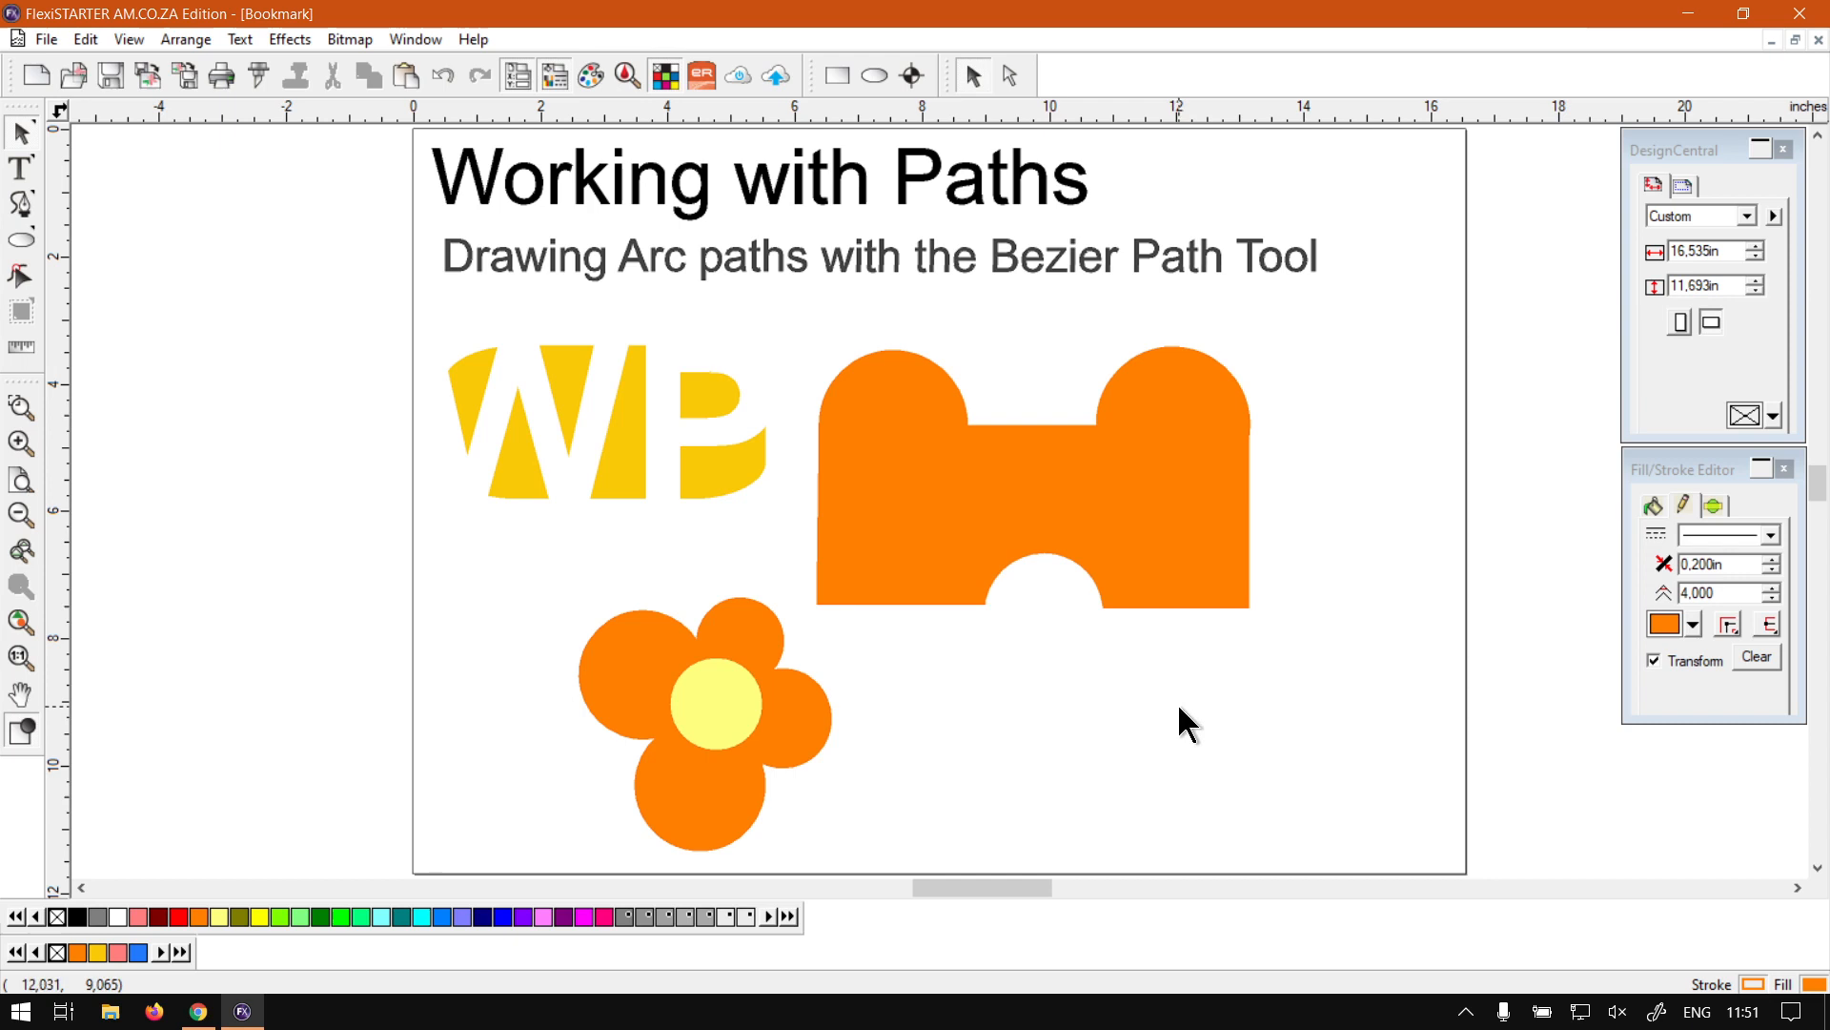
{"action": "mouse_move", "coordinate": [1164, 511]}
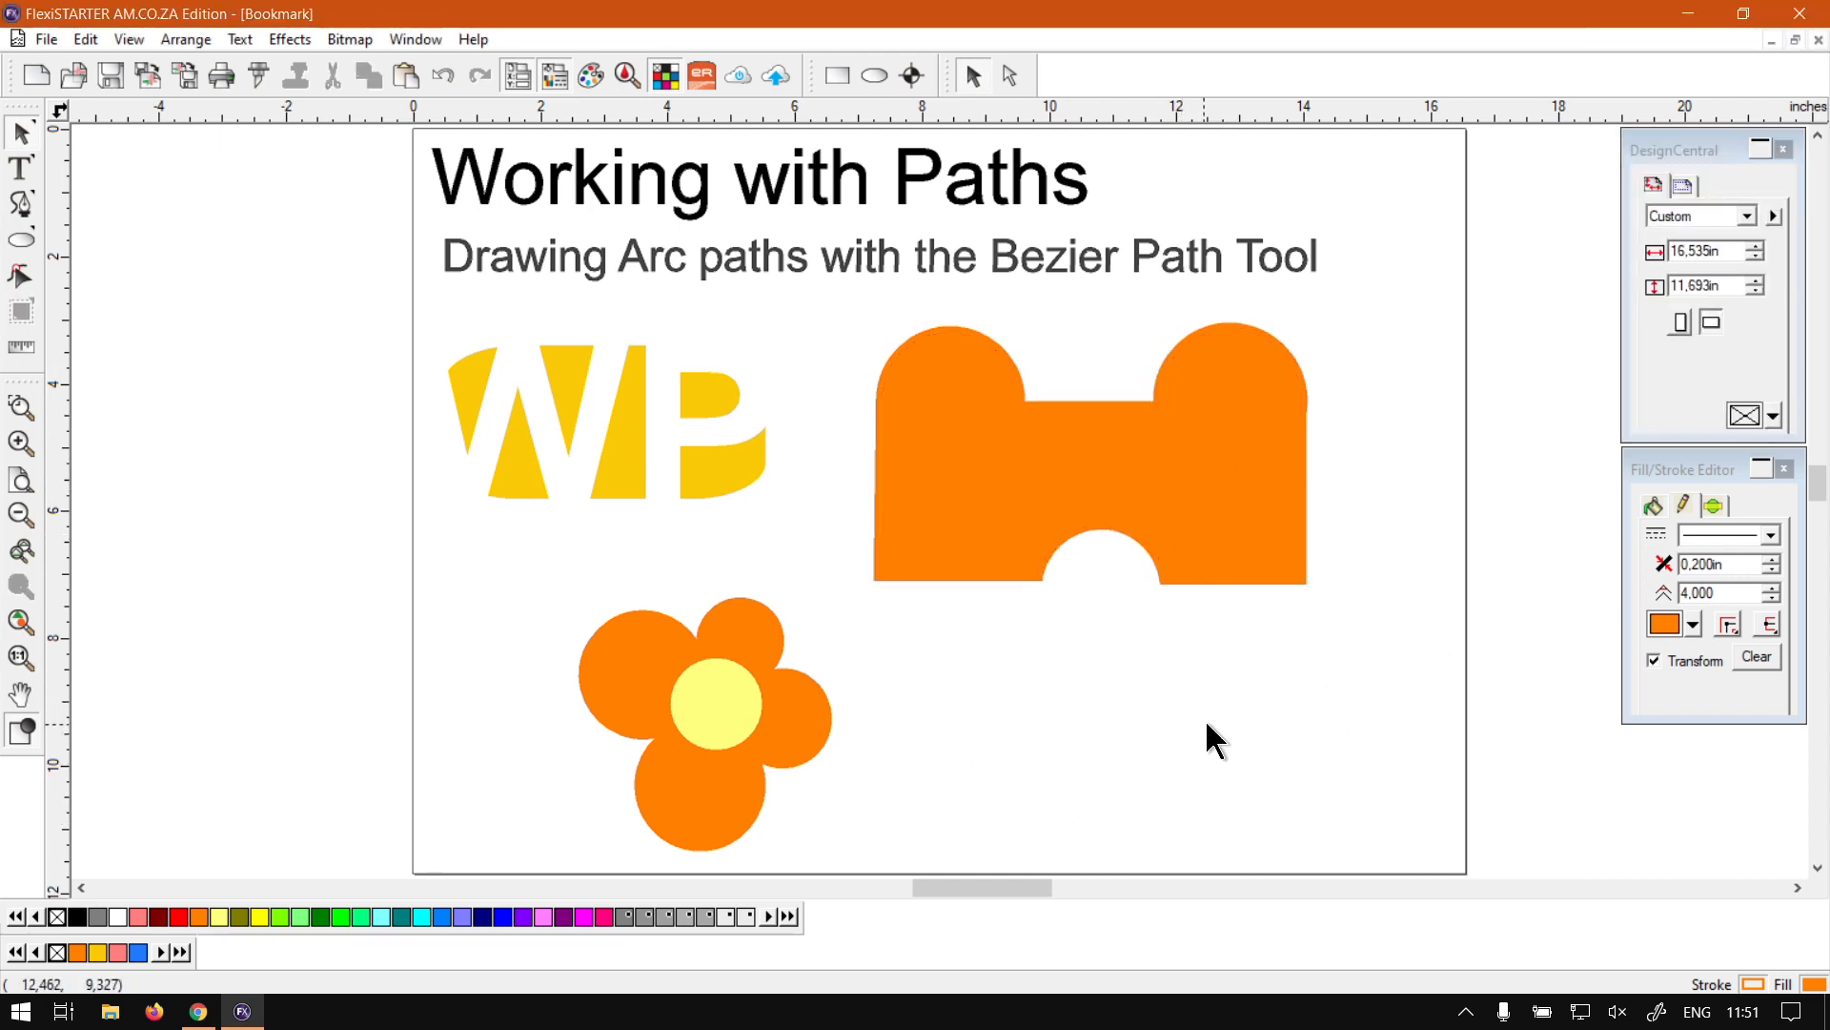
{"action": "mouse_move", "coordinate": [1436, 662]}
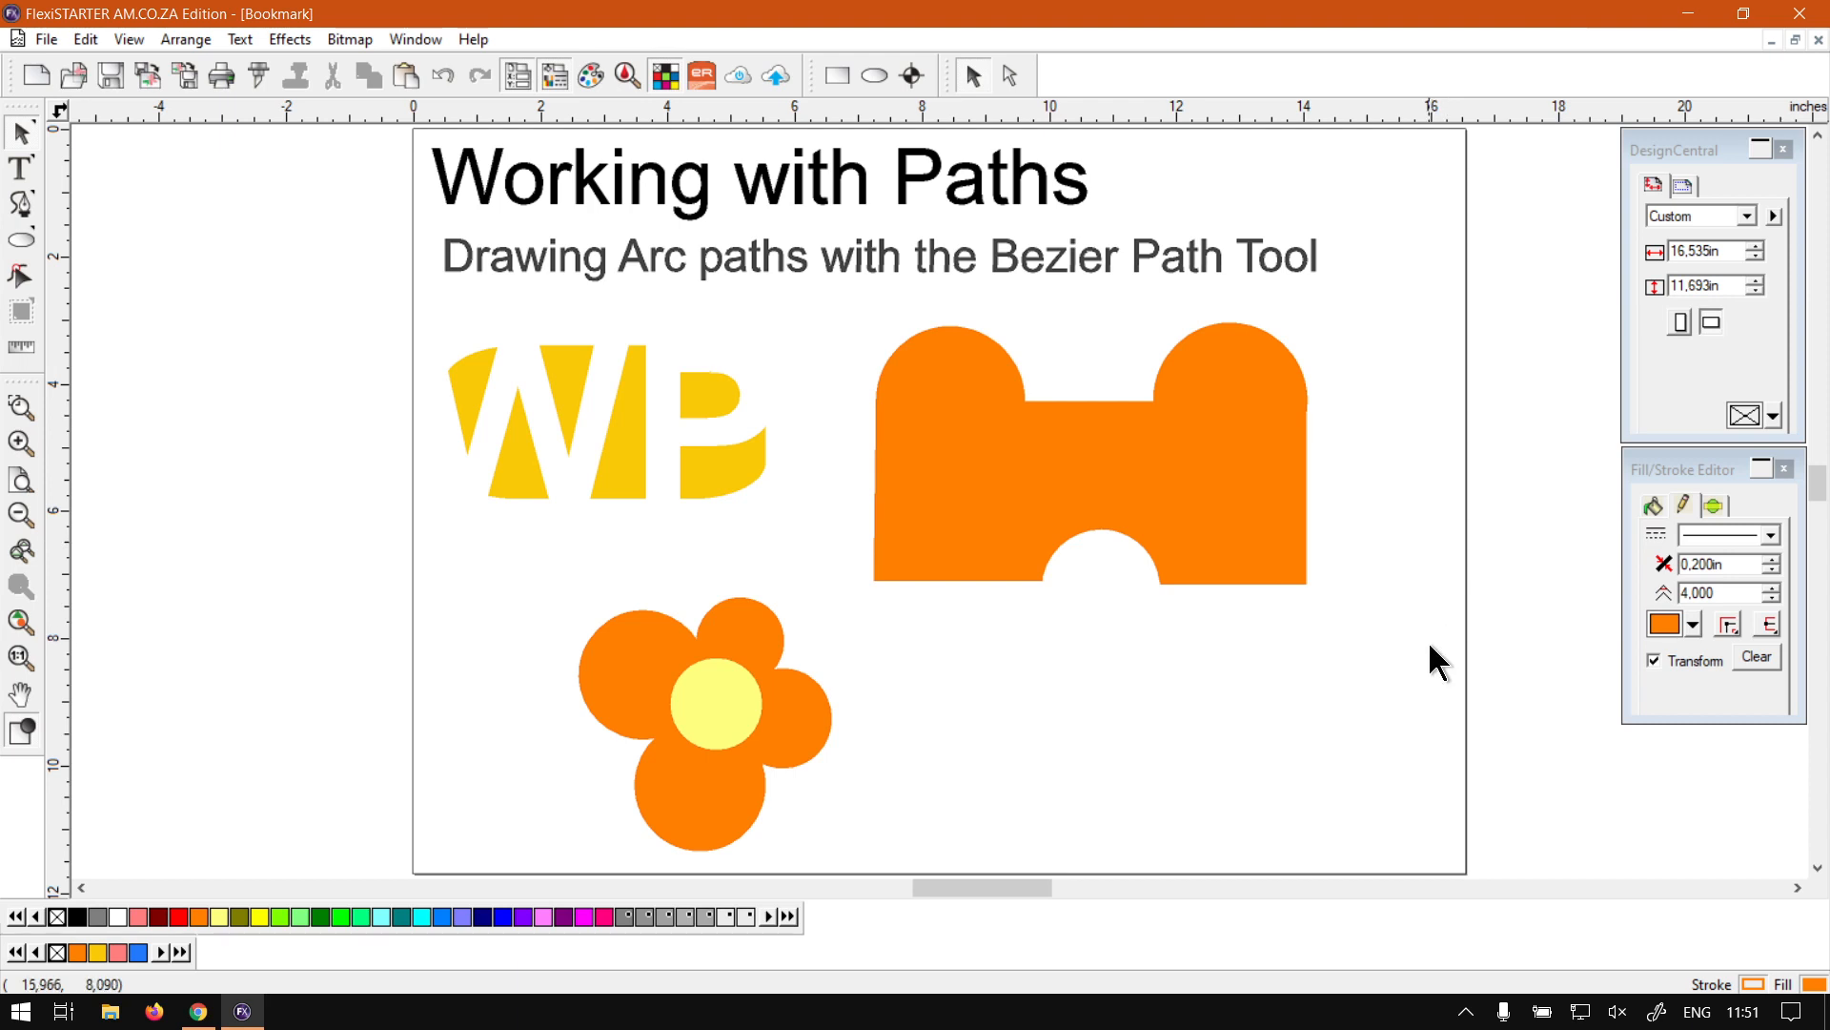
{"action": "mouse_move", "coordinate": [716, 640]}
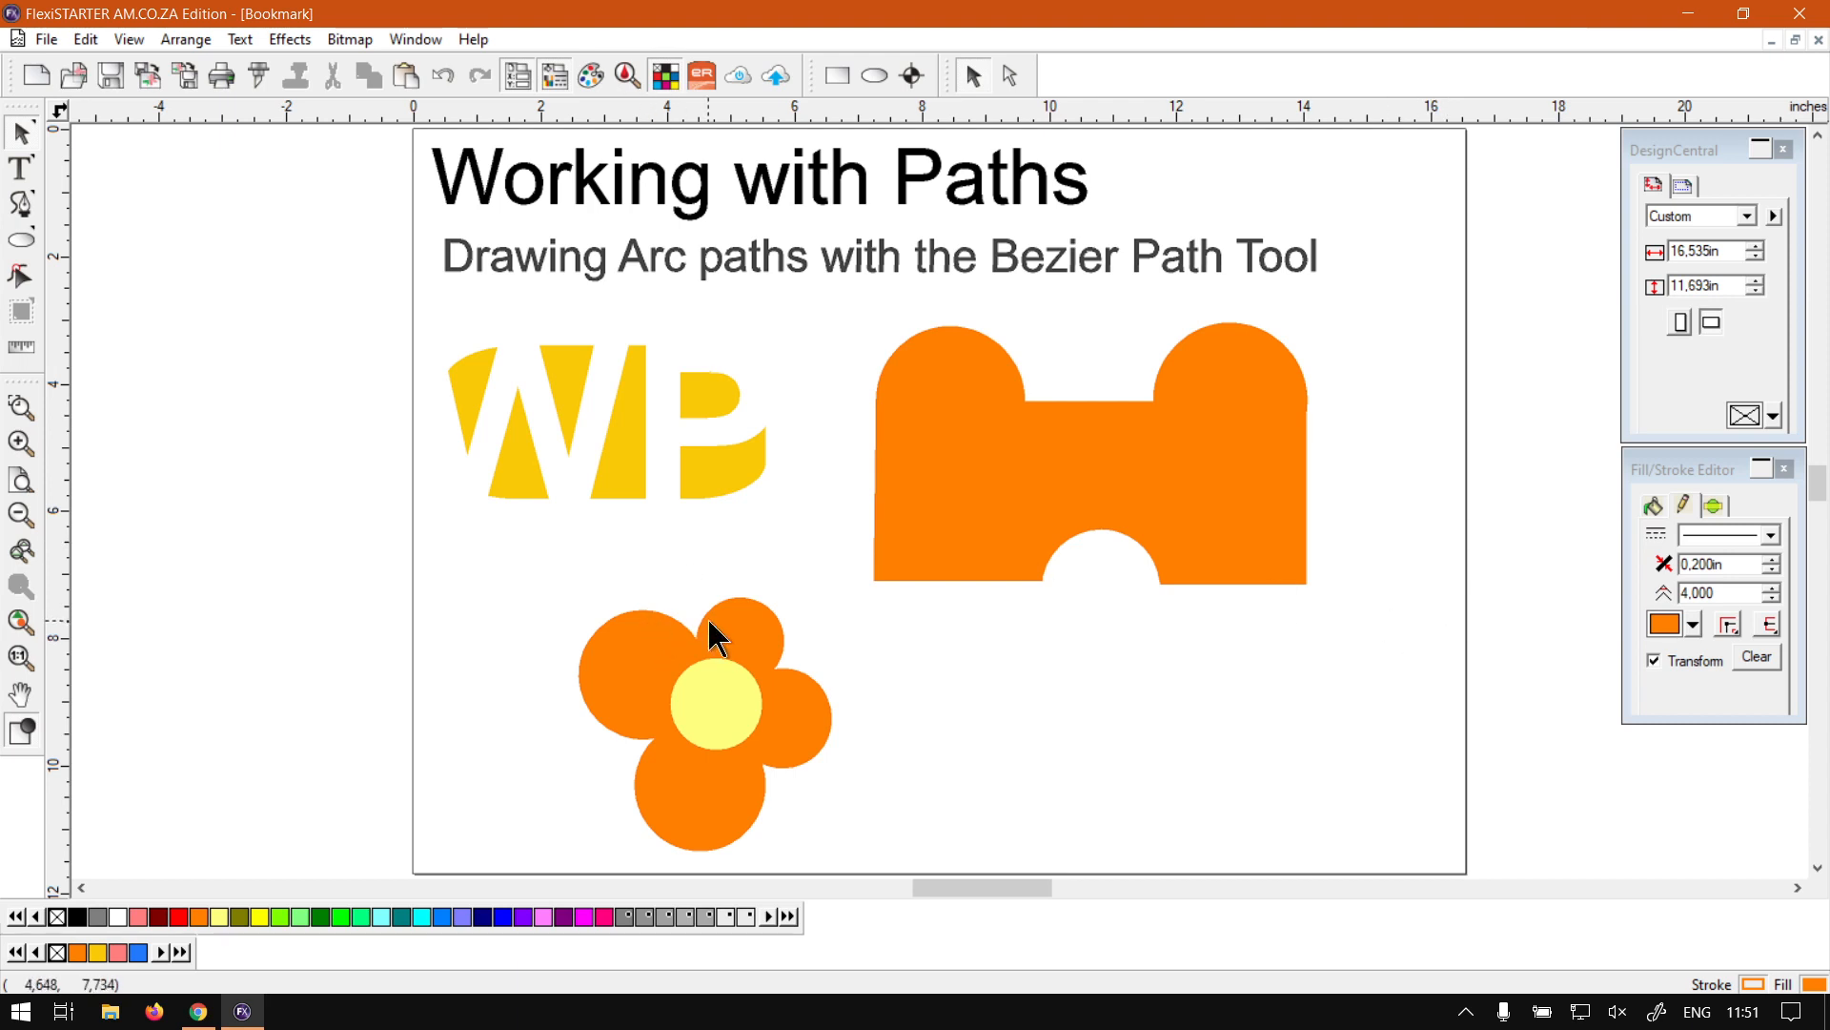
{"action": "mouse_move", "coordinate": [911, 493]}
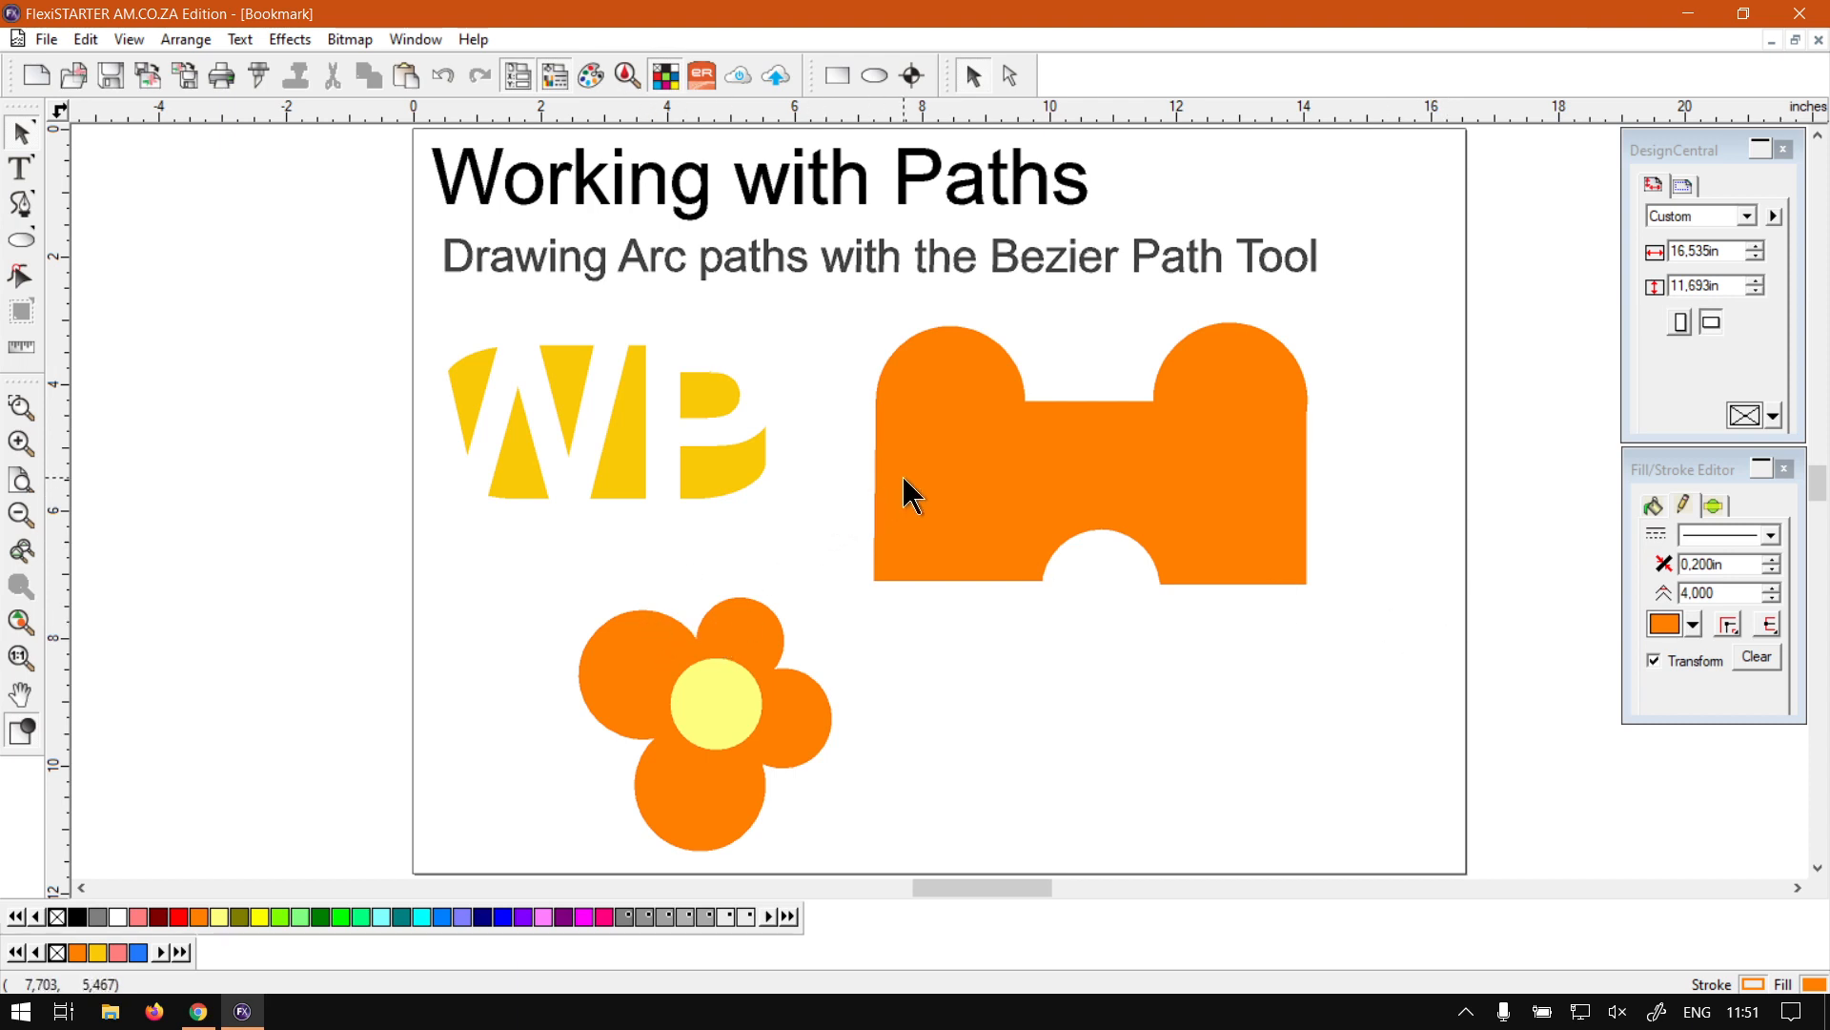
{"action": "mouse_move", "coordinate": [1176, 556]}
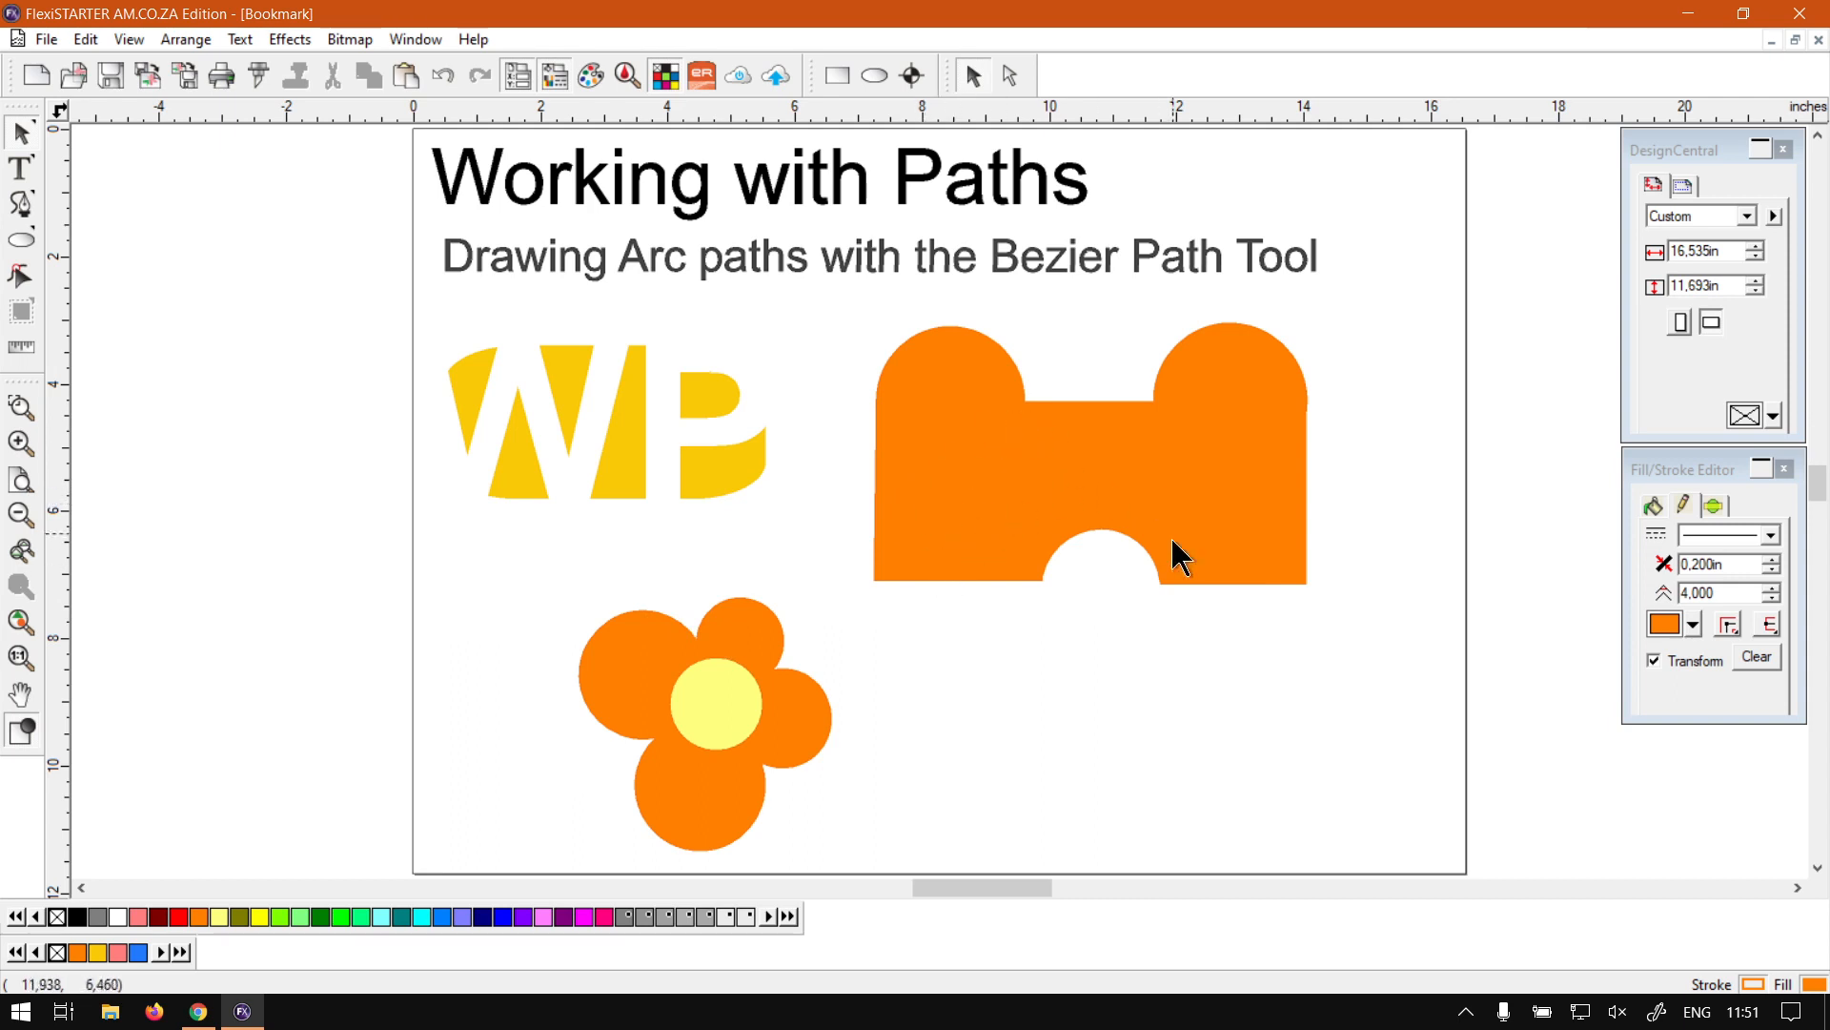
{"action": "mouse_move", "coordinate": [1173, 490]}
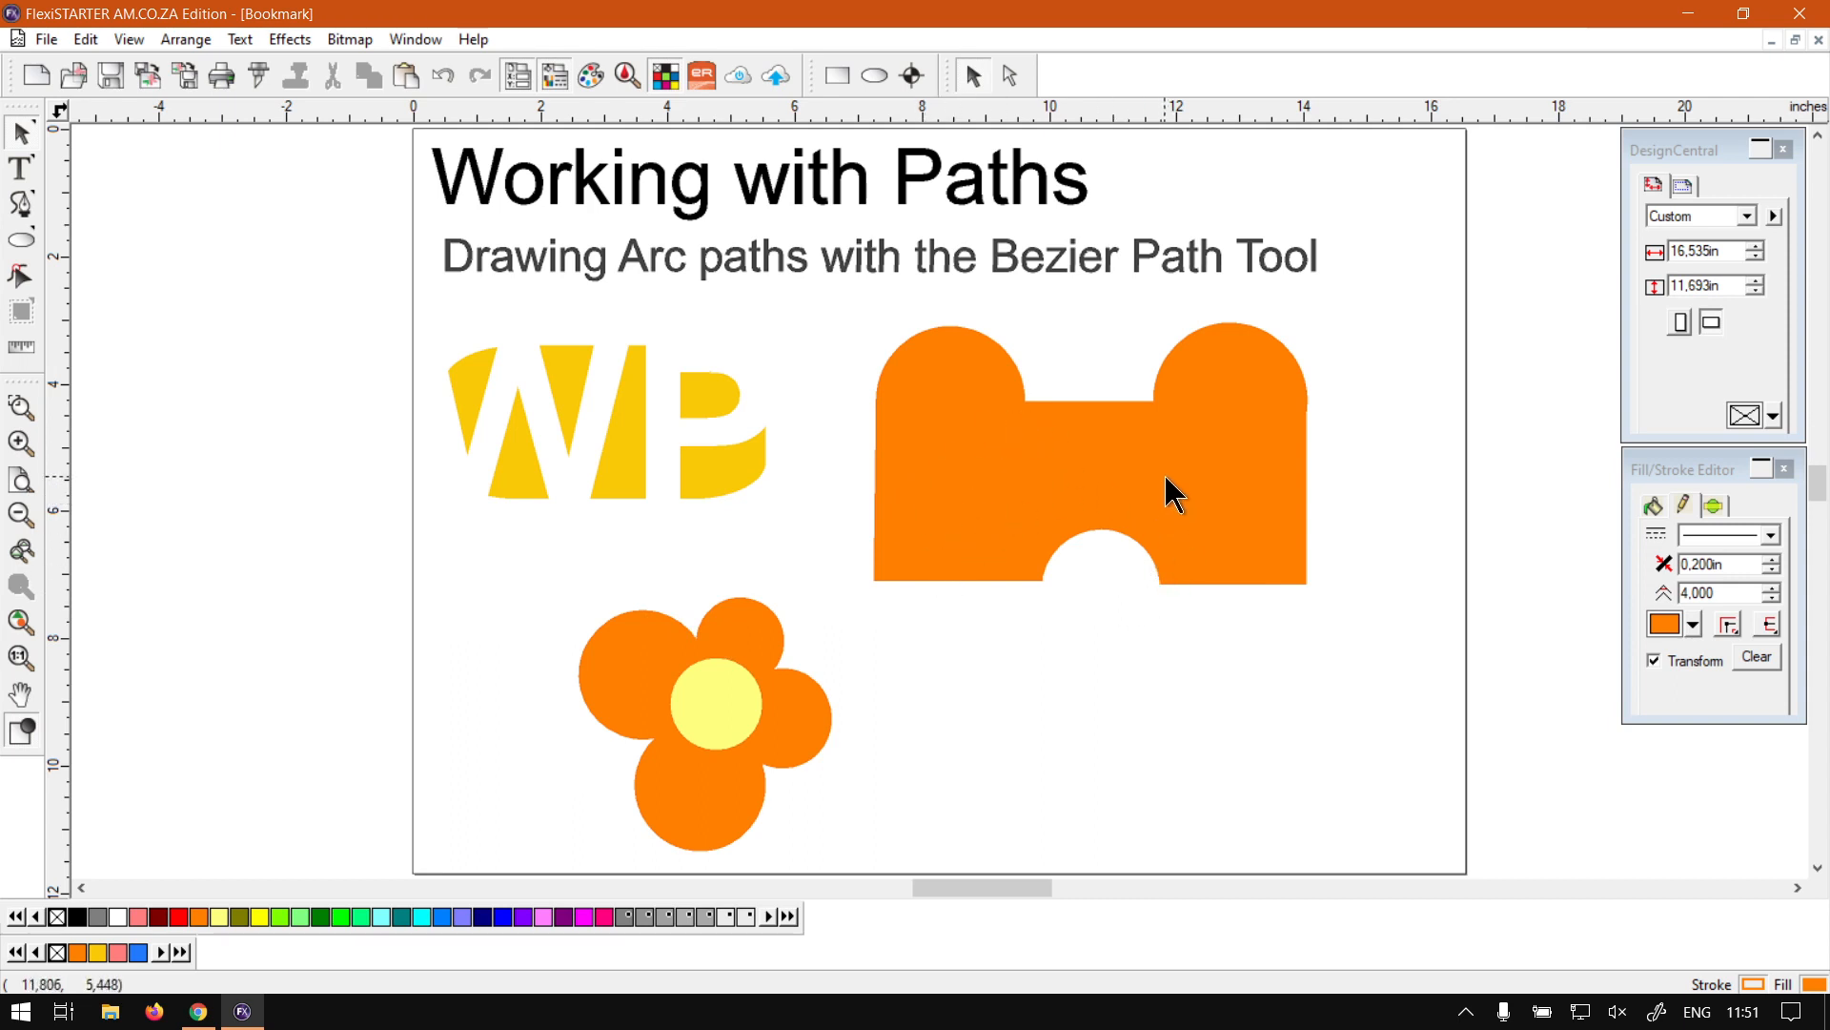
{"action": "mouse_move", "coordinate": [998, 453]}
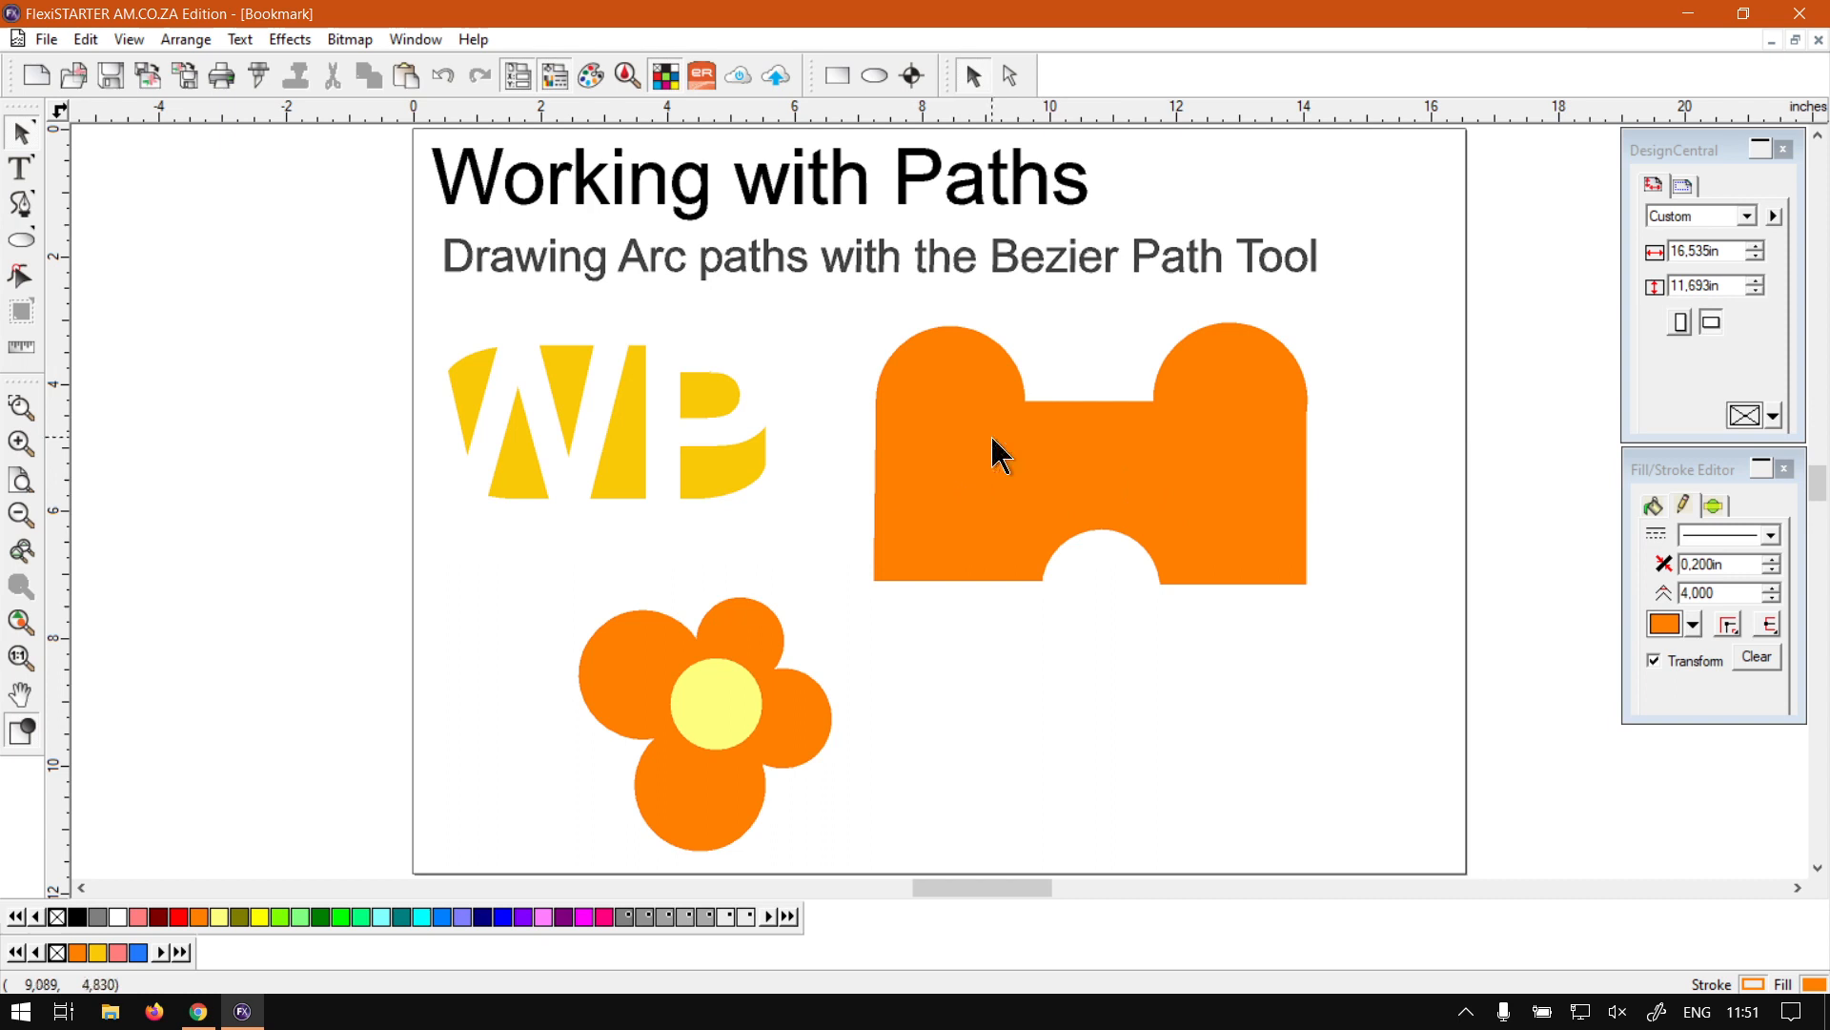
{"action": "mouse_move", "coordinate": [781, 234]}
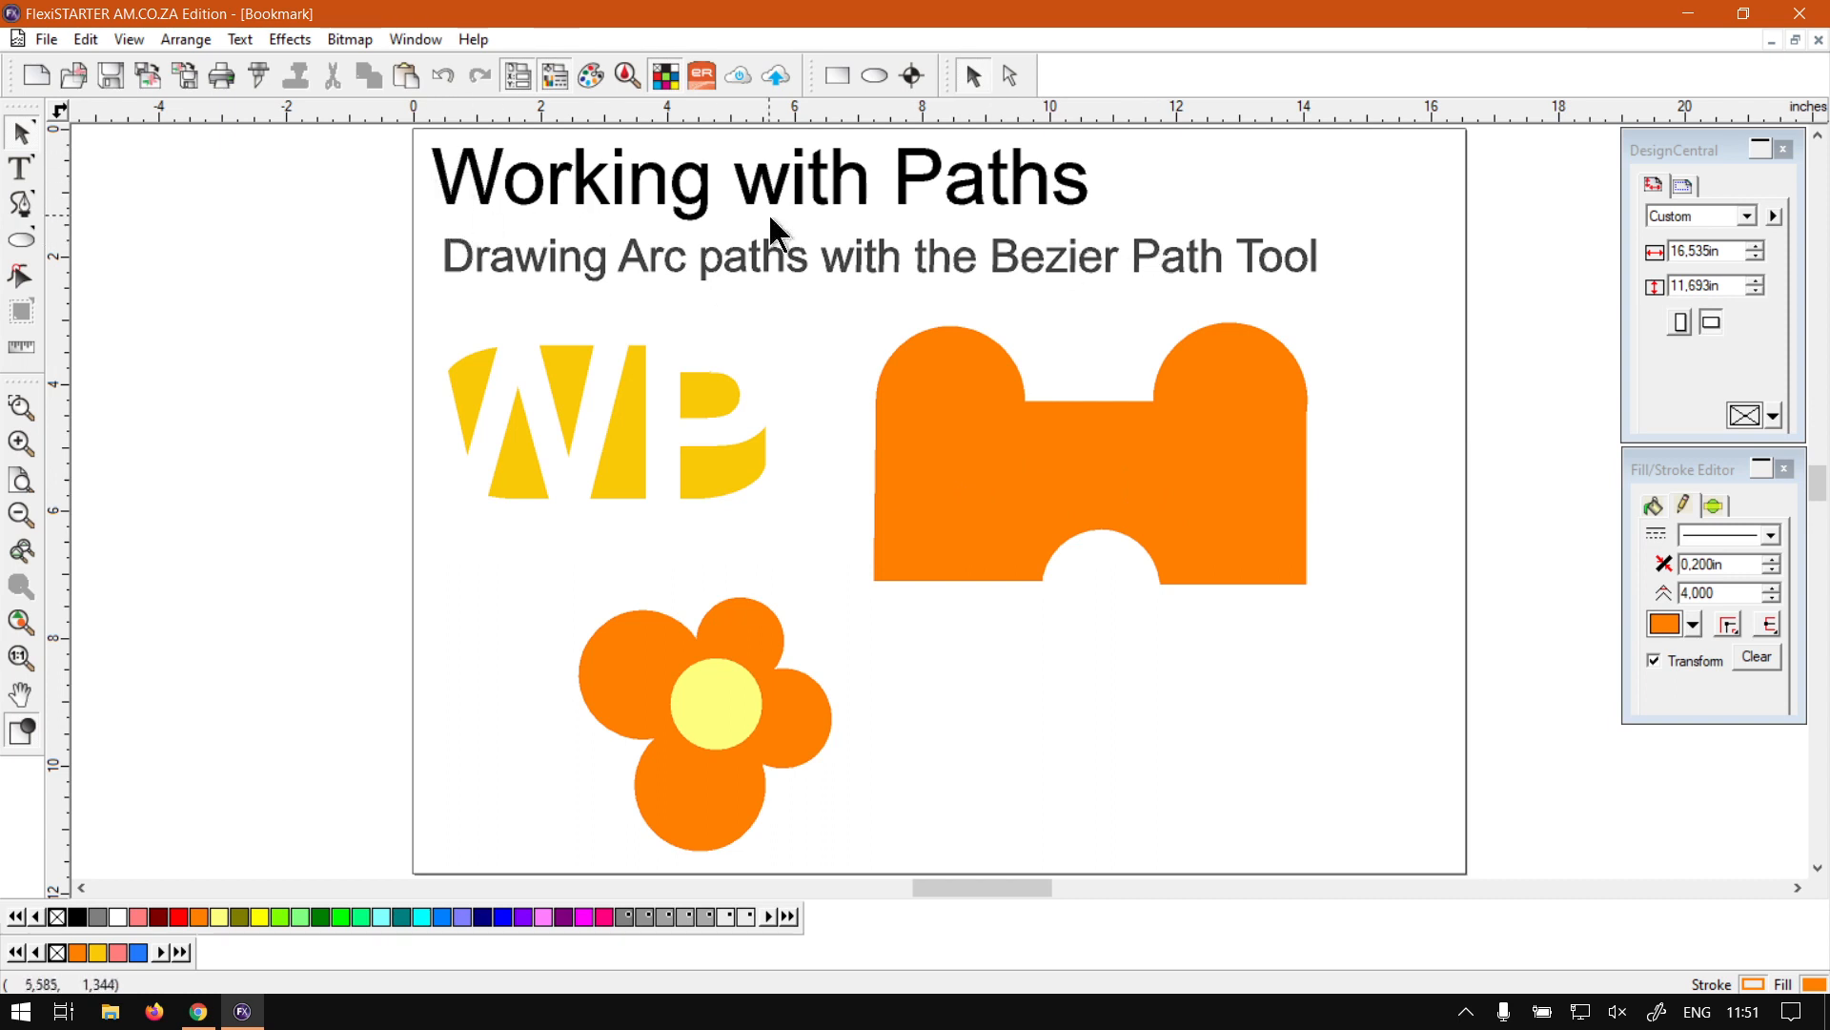
{"action": "mouse_move", "coordinate": [432, 333]}
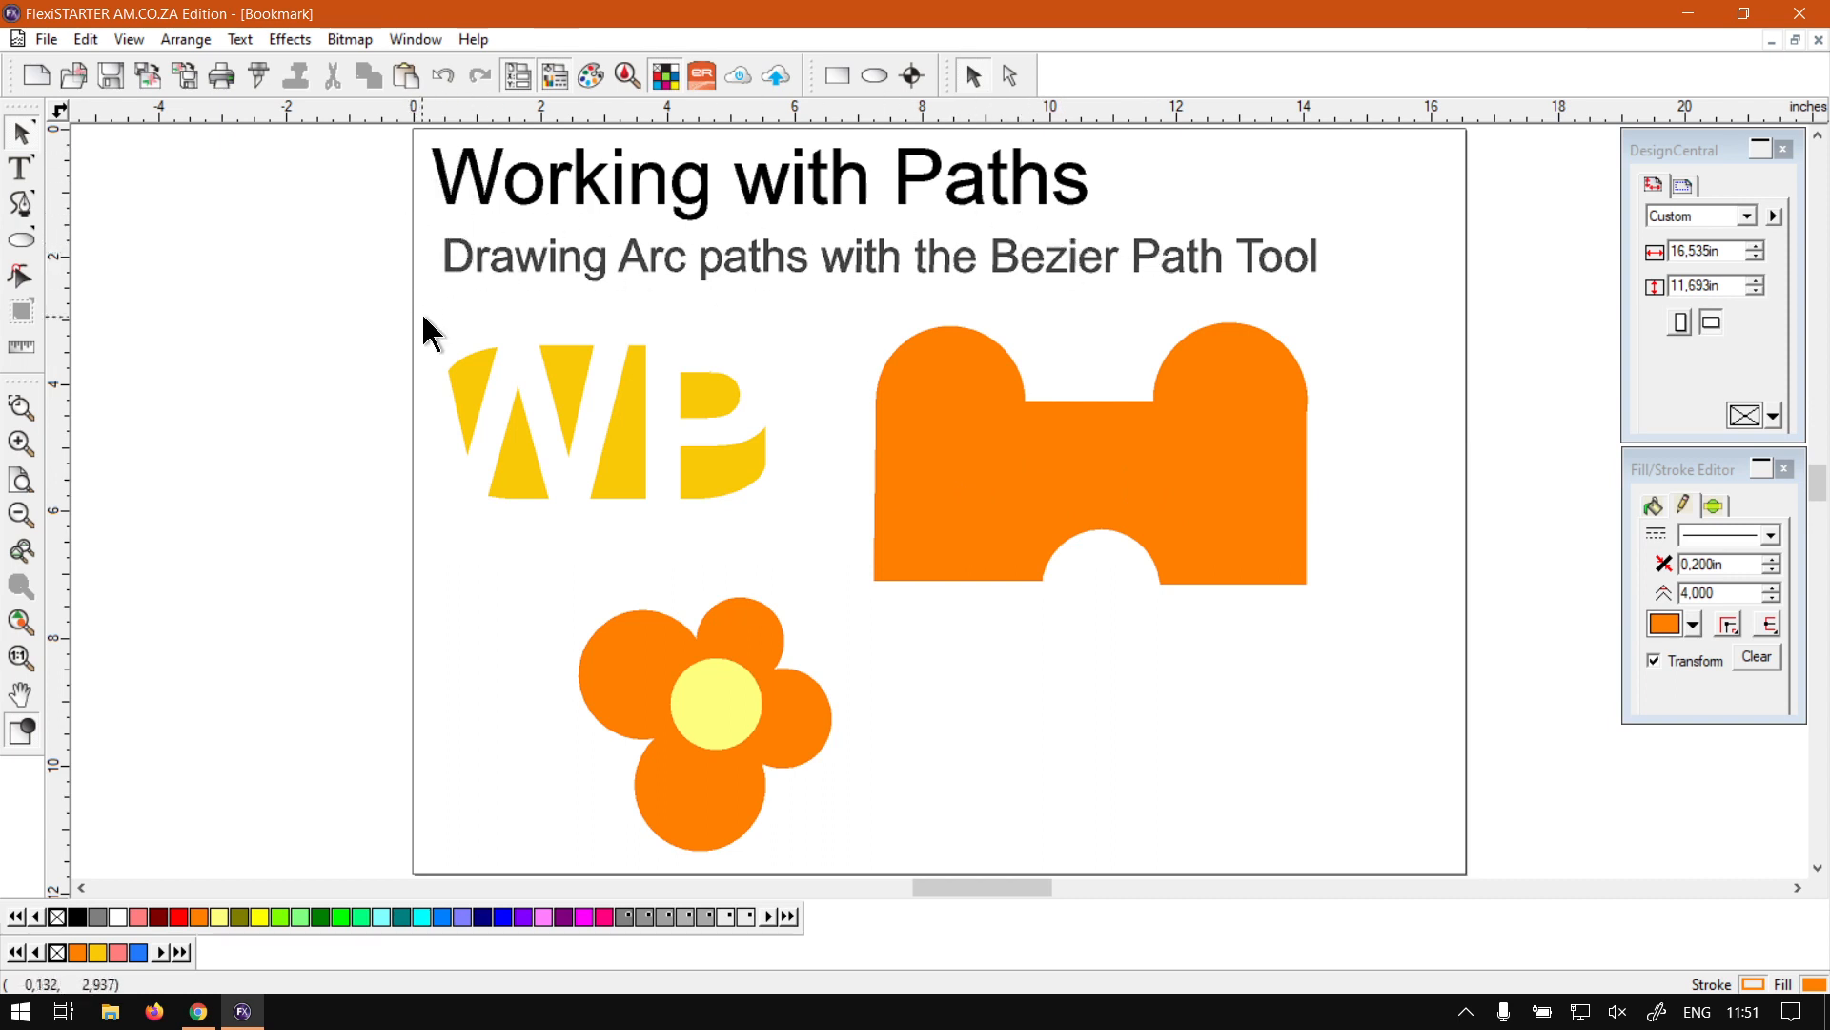
{"action": "mouse_move", "coordinate": [1499, 657]}
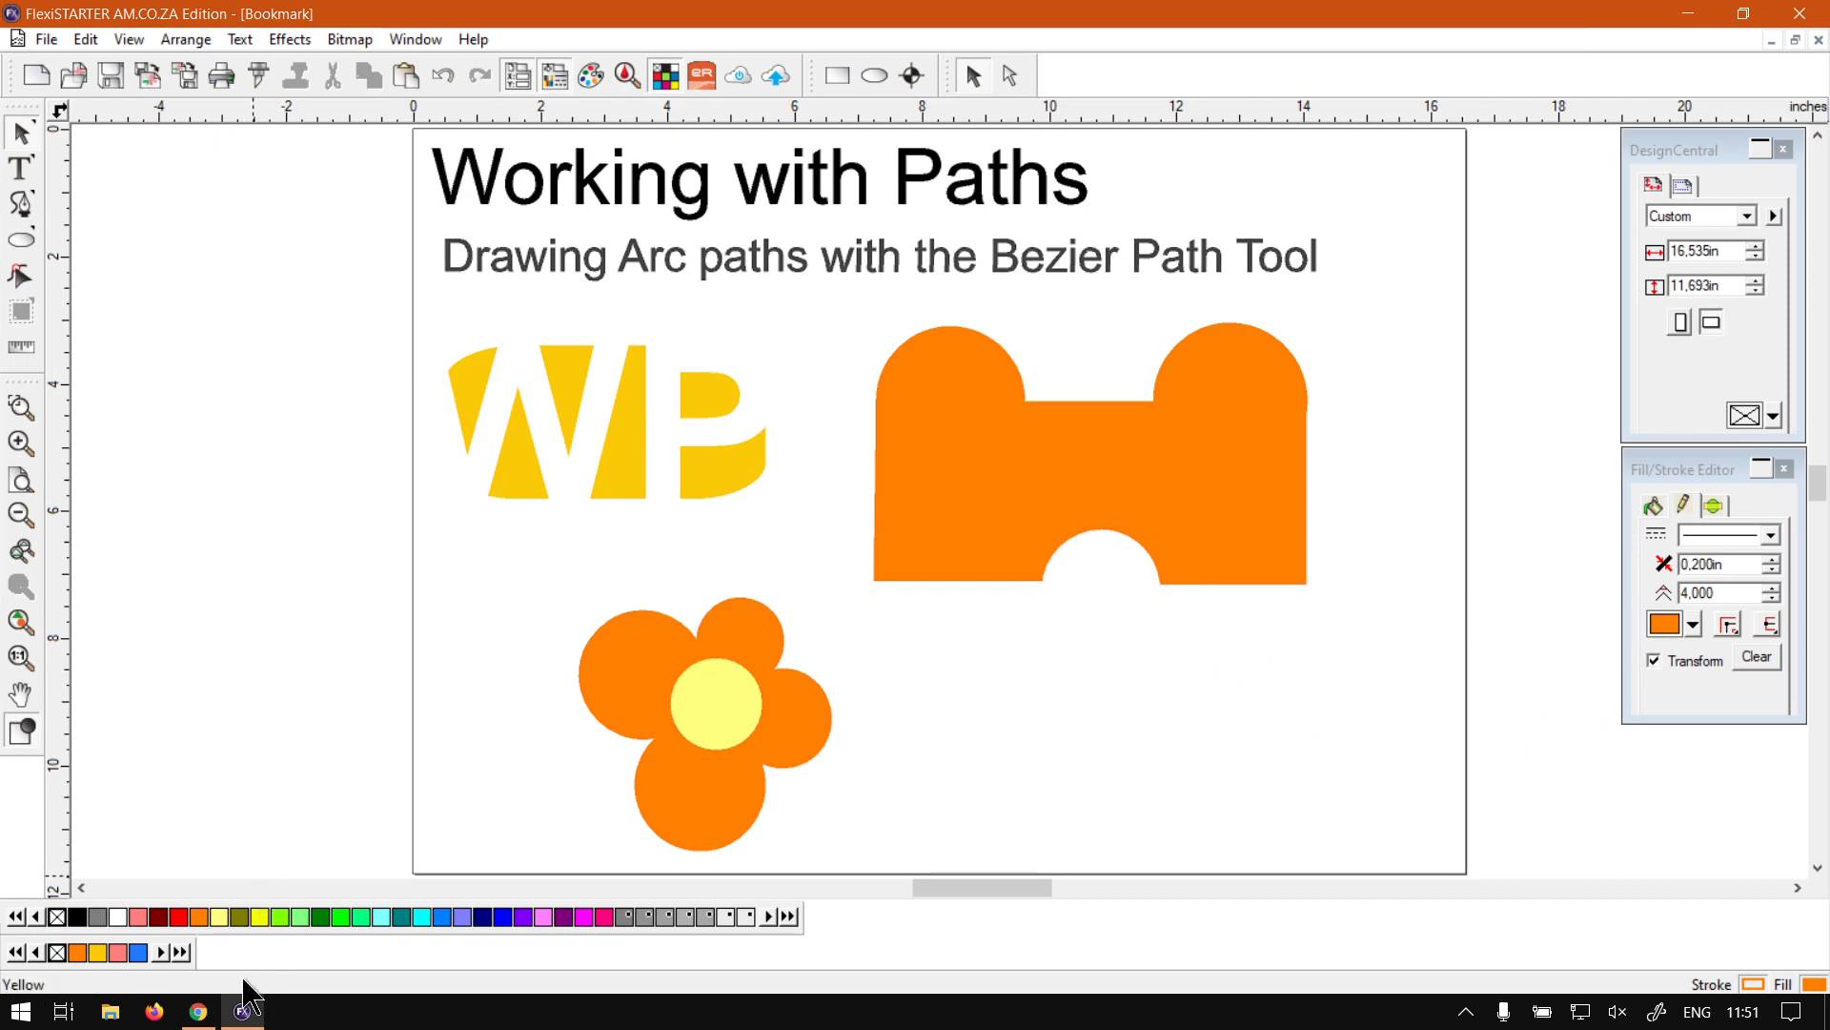
Switch to Chrome showing the softwaretraining.co.za homepage
{"action": "left_click", "coordinate": [198, 1010]}
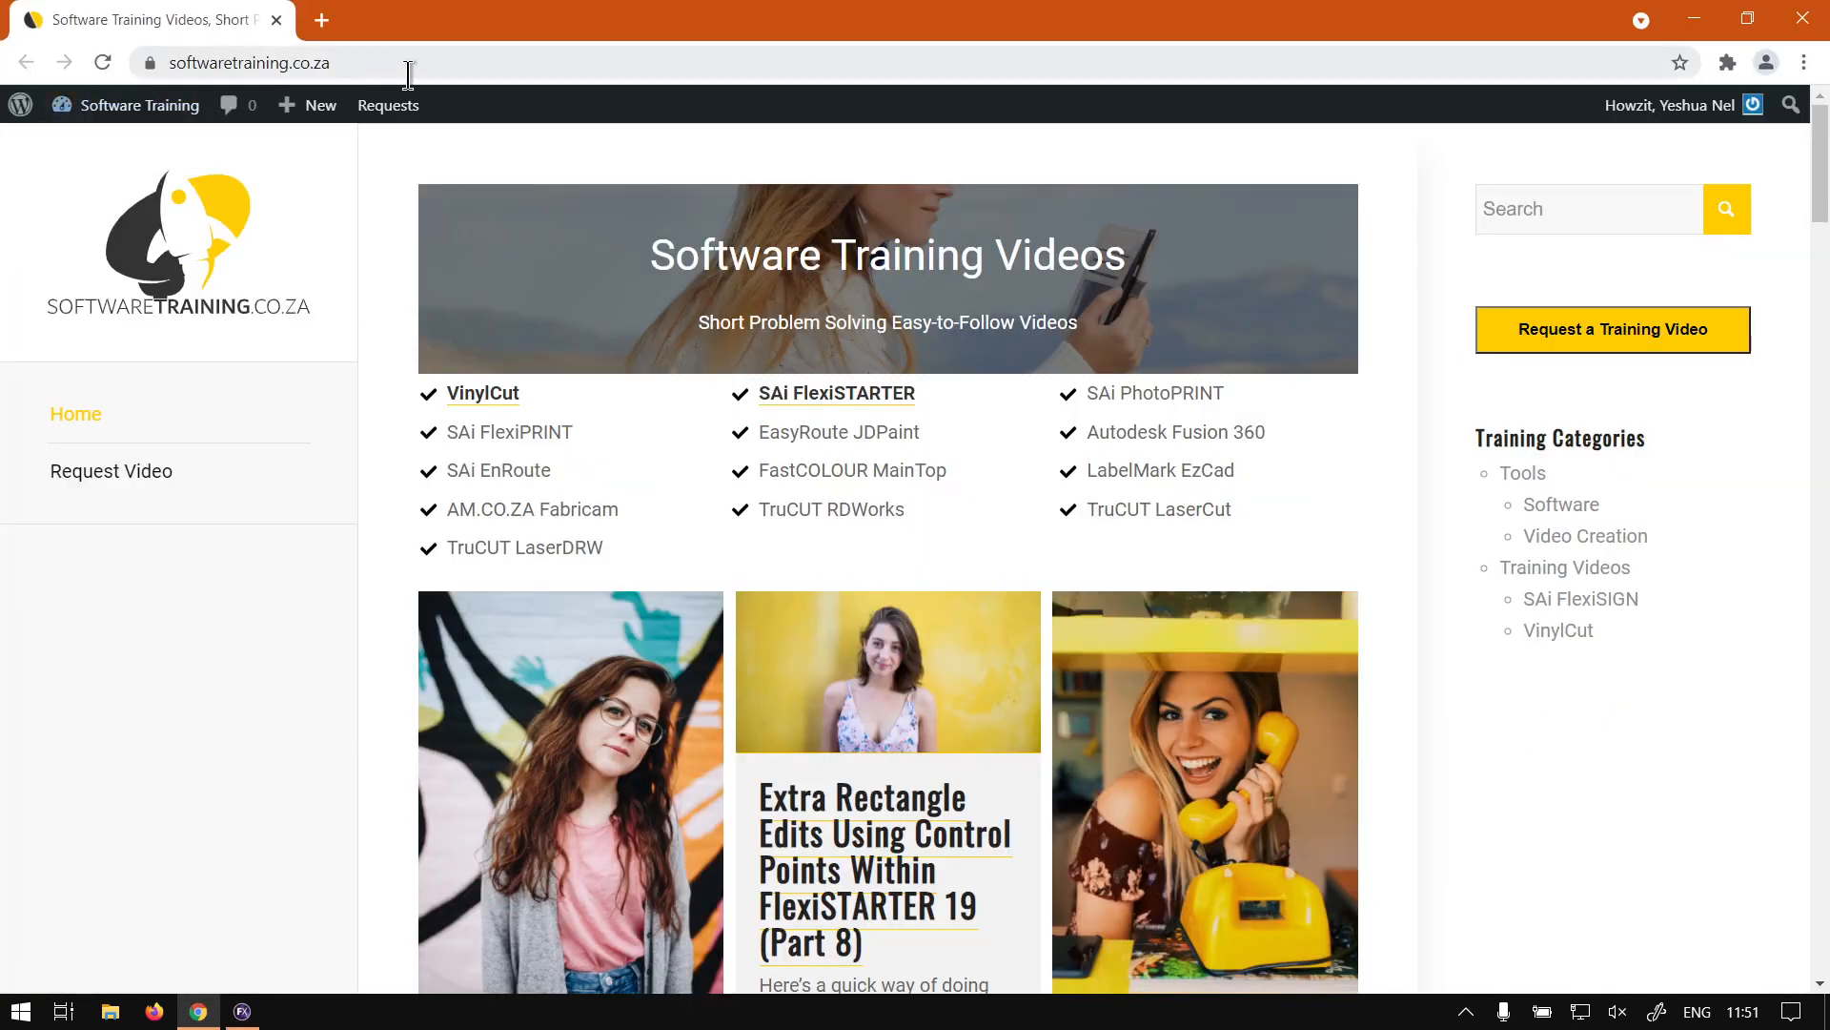
{"action": "mouse_move", "coordinate": [782, 295]}
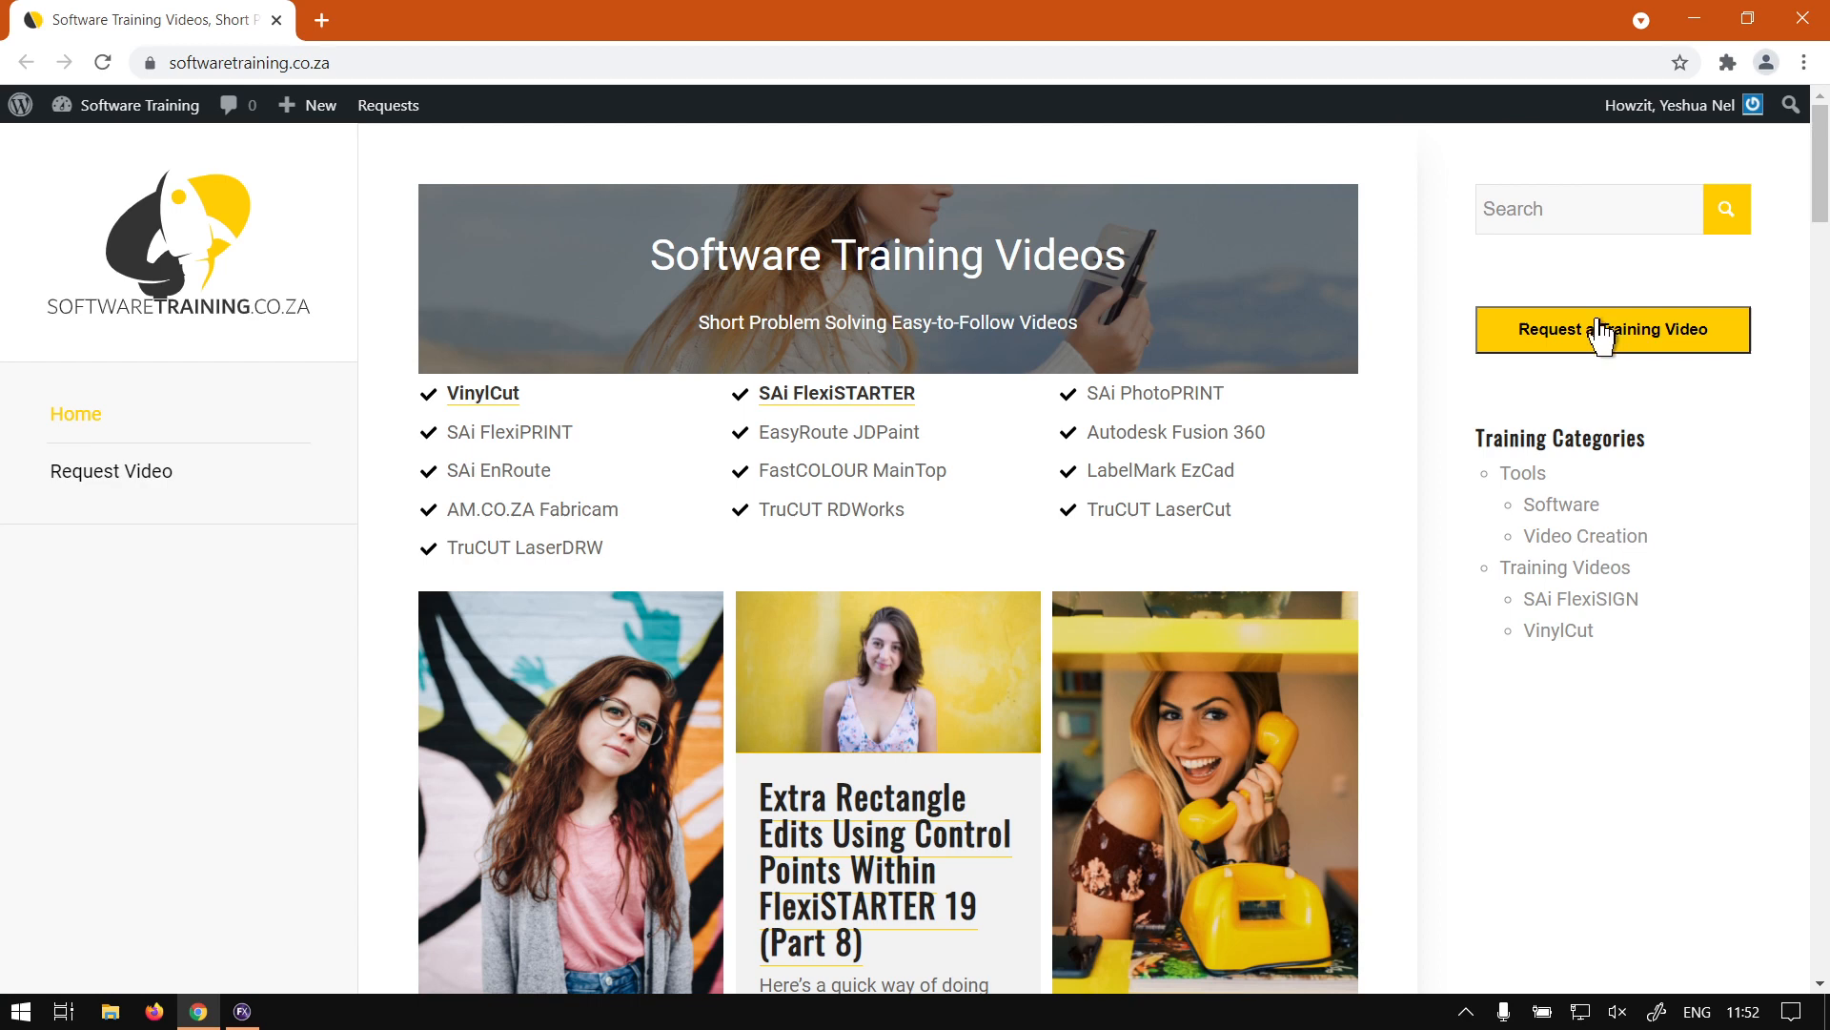
{"action": "mouse_move", "coordinate": [1502, 375]}
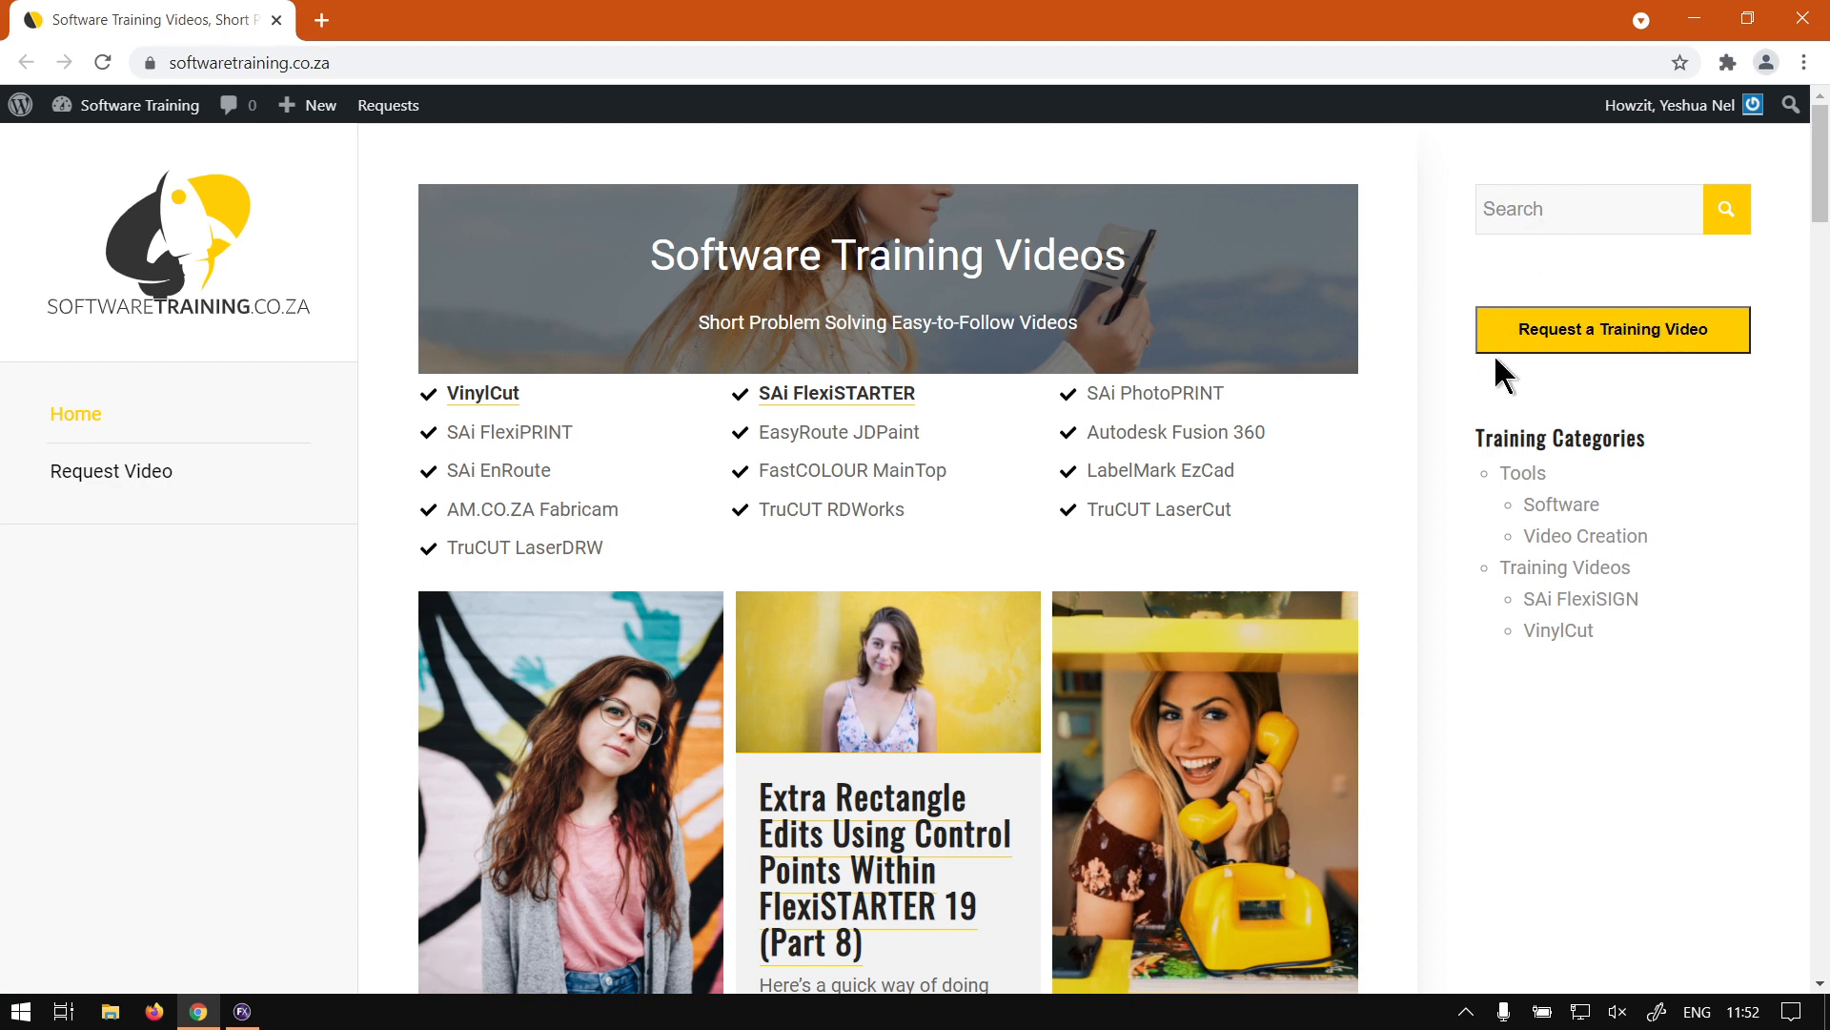
{"action": "mouse_move", "coordinate": [1498, 392]}
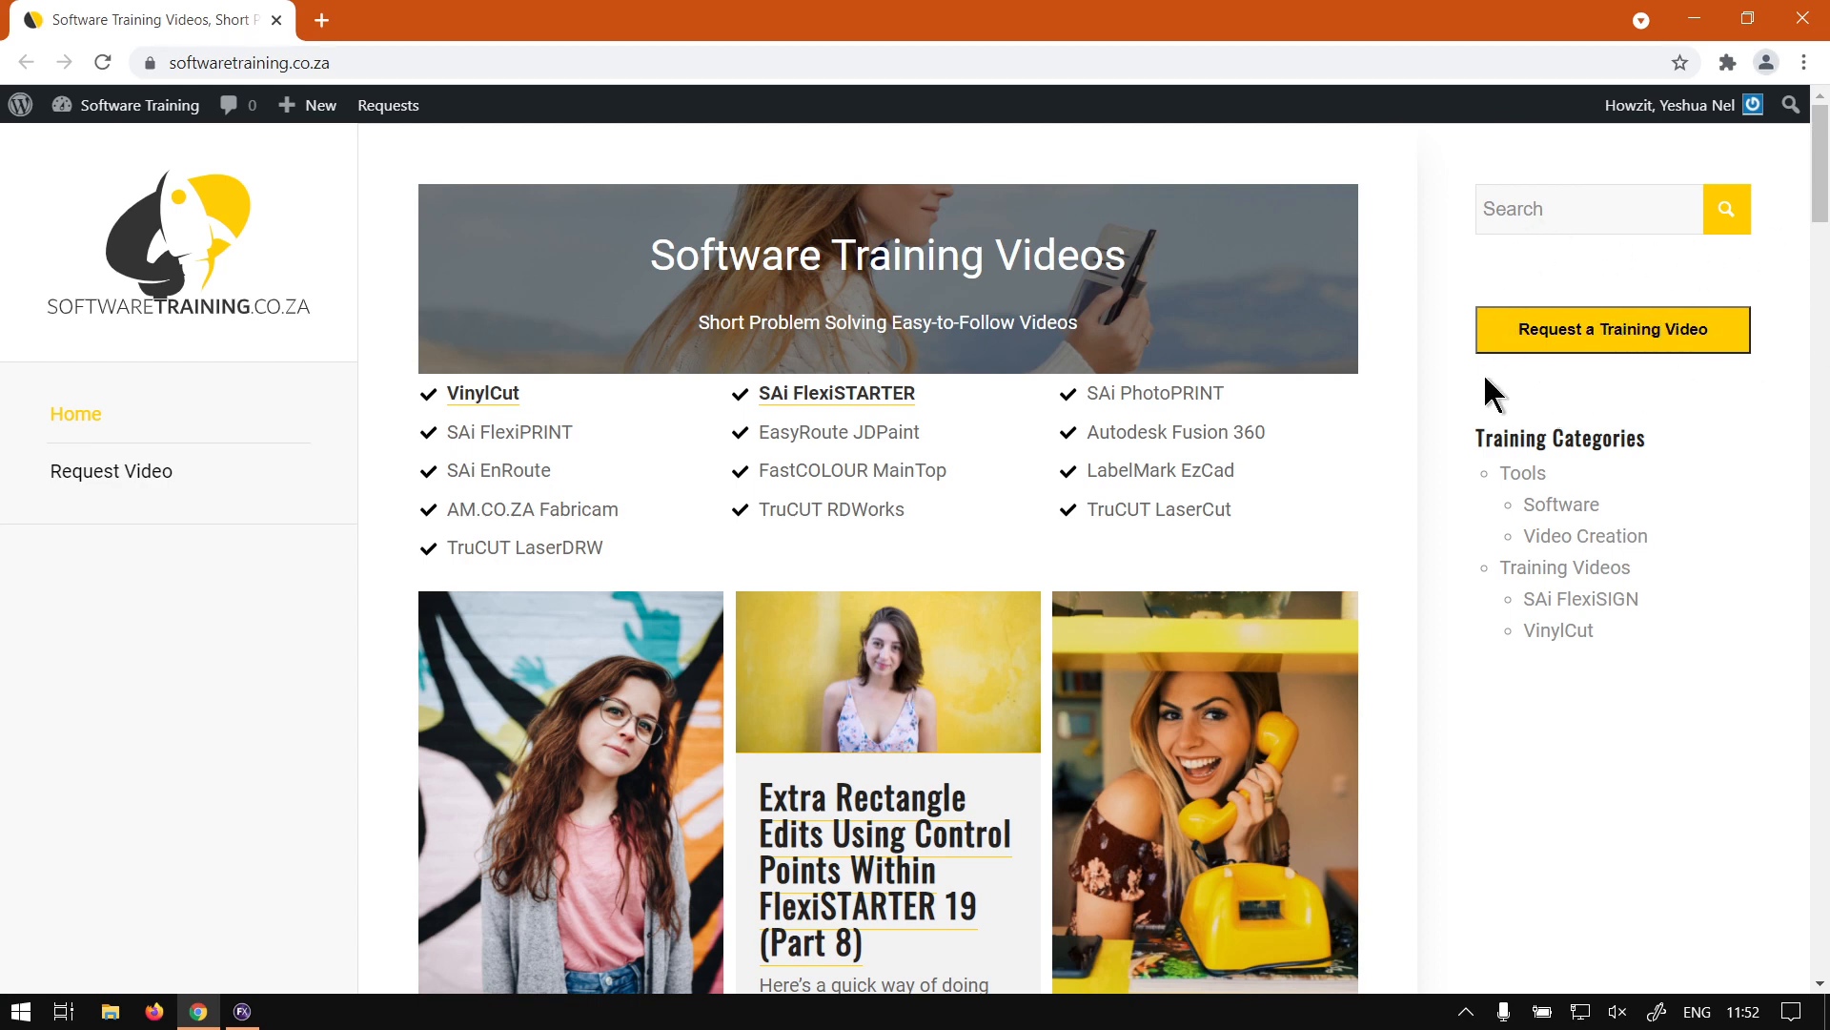
{"action": "mouse_move", "coordinate": [1652, 367]}
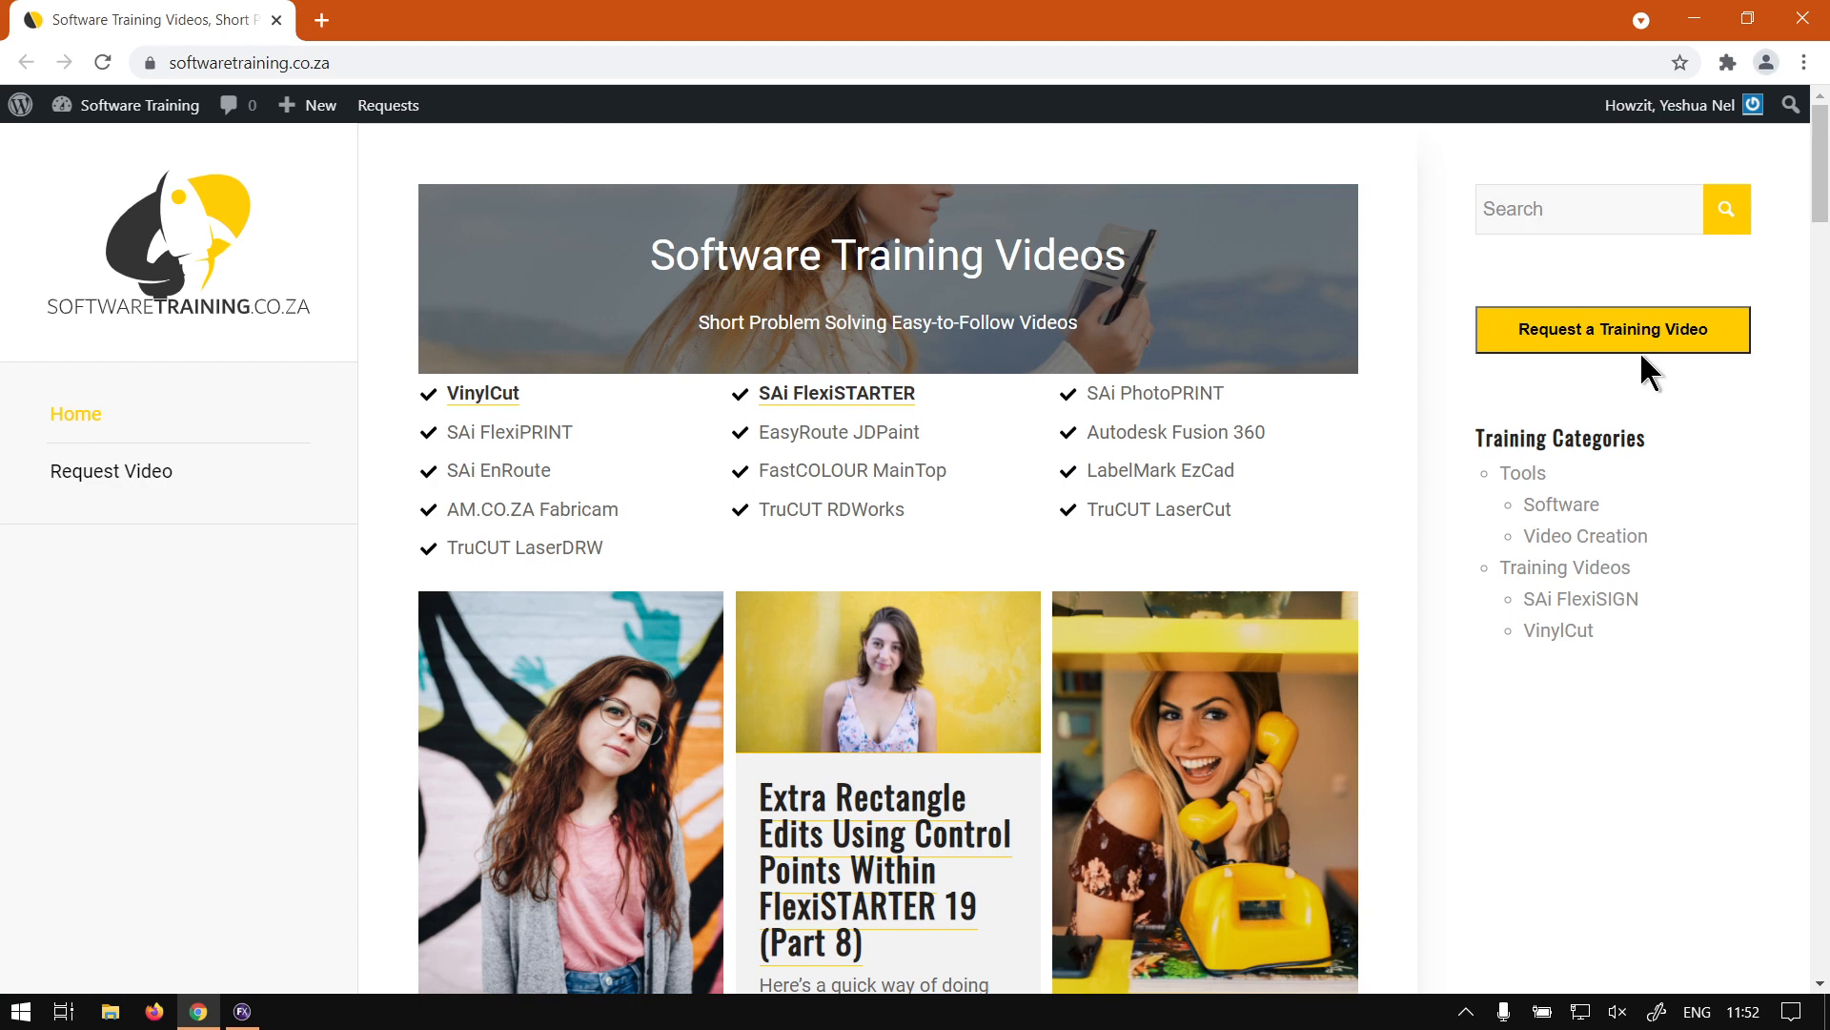
{"action": "mouse_move", "coordinate": [1647, 405]}
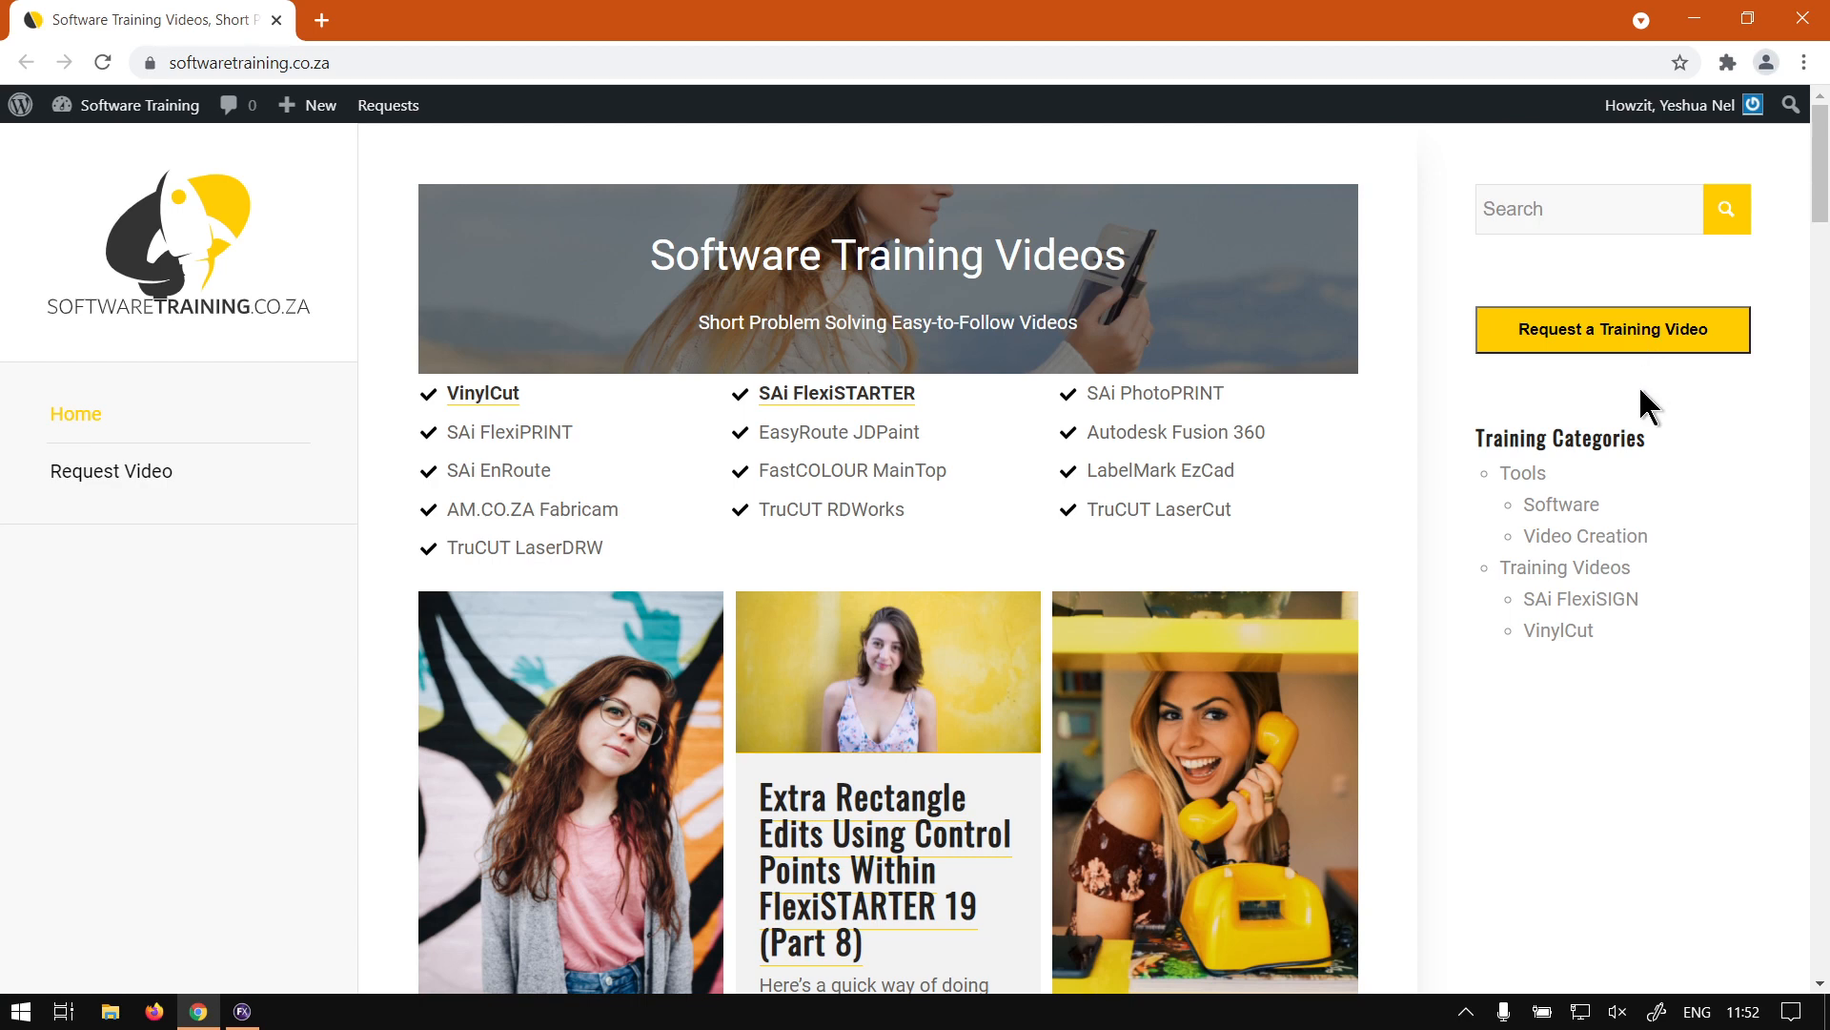